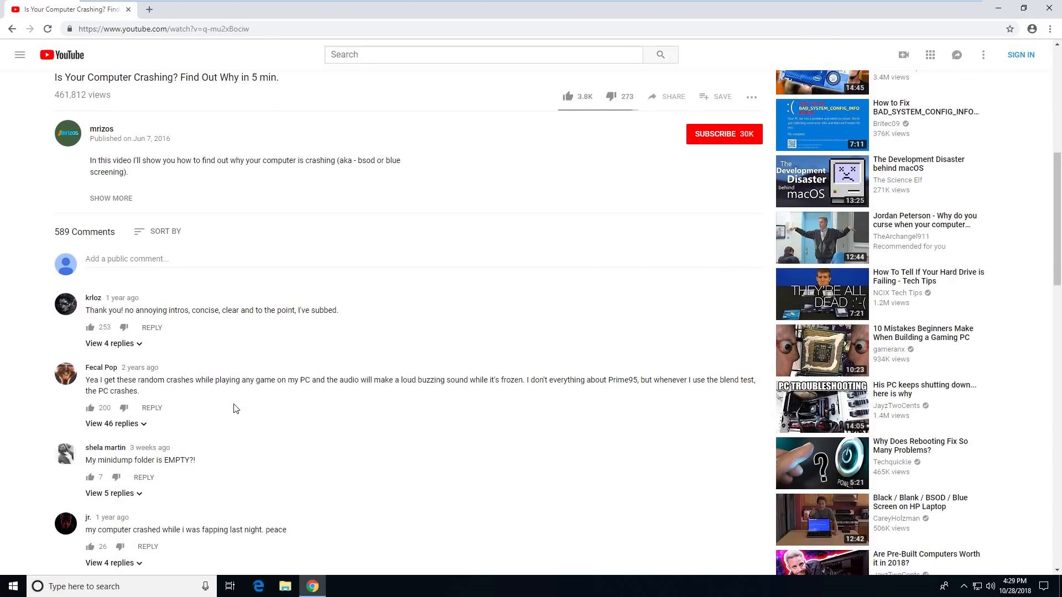
mouse_move(211, 360)
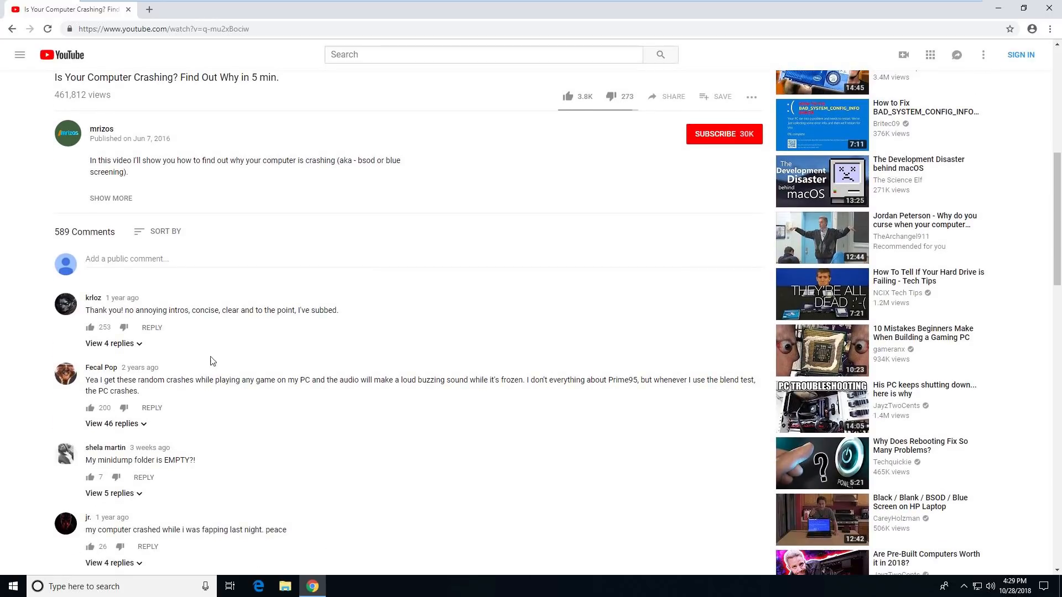
mouse_move(61, 108)
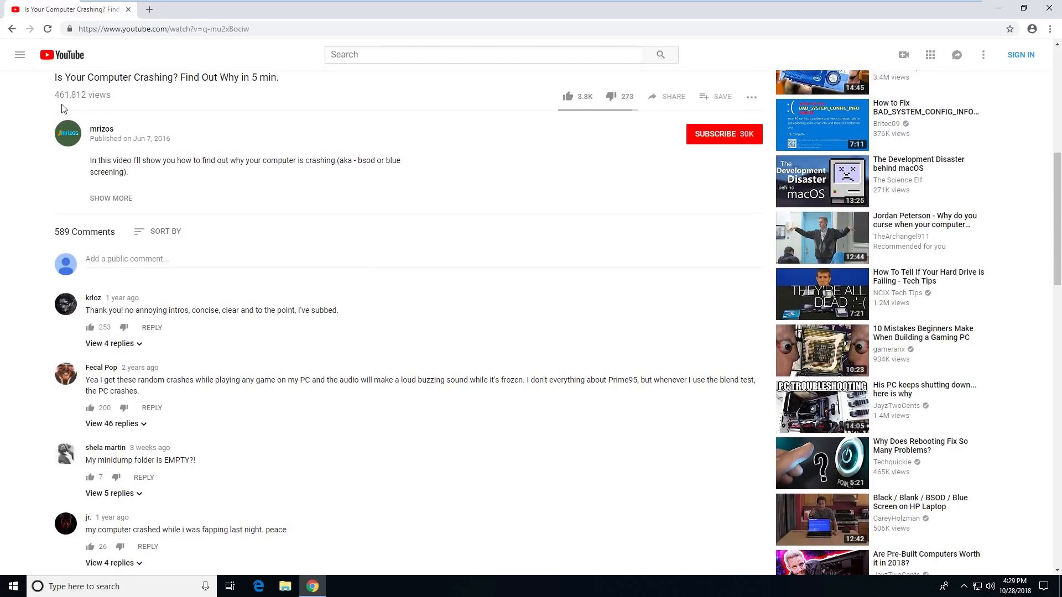
mouse_move(54, 100)
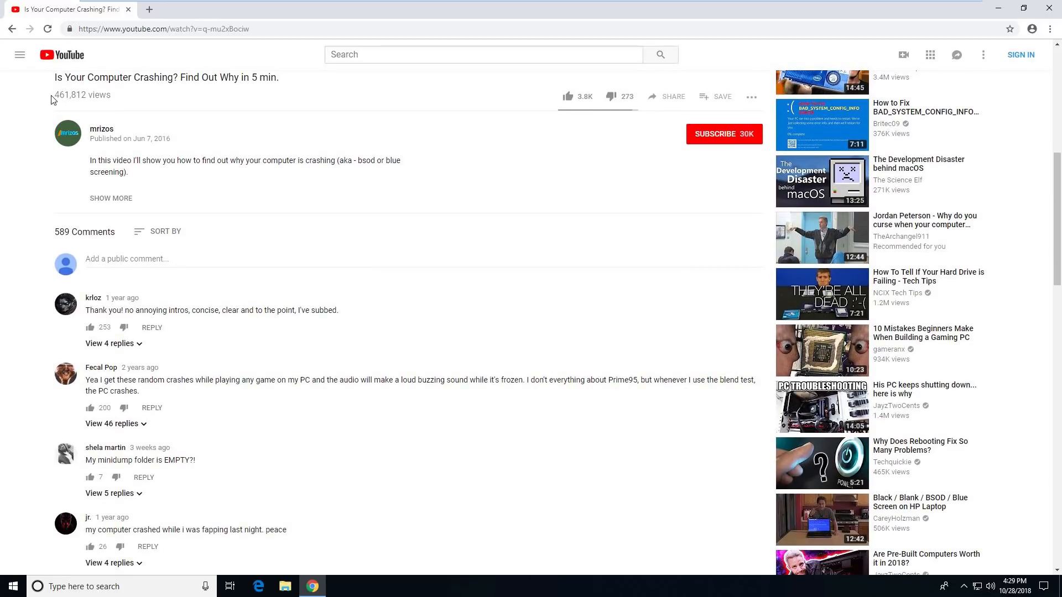
mouse_move(229, 93)
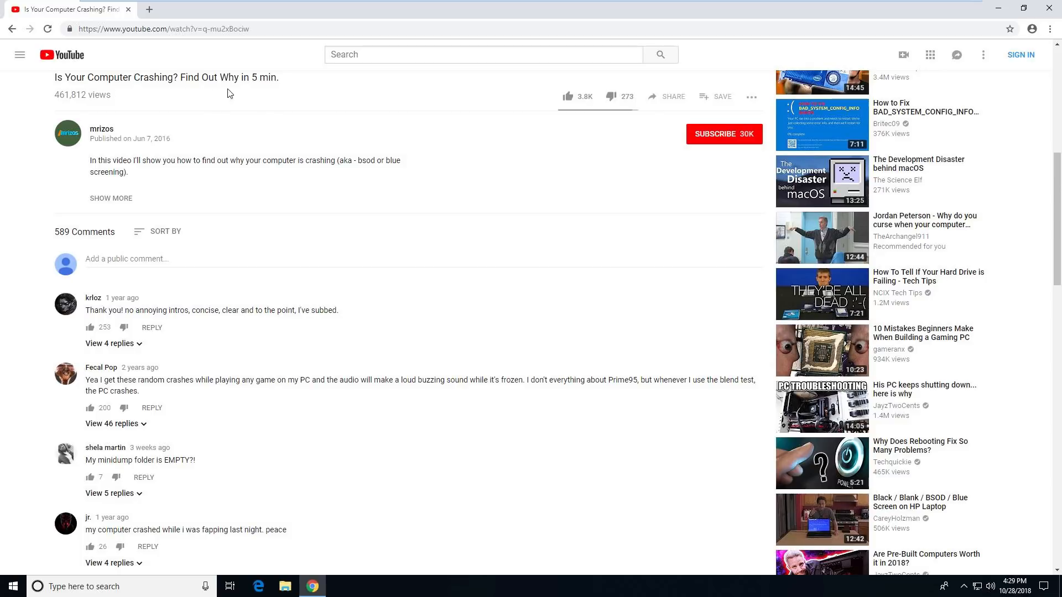
mouse_move(407, 206)
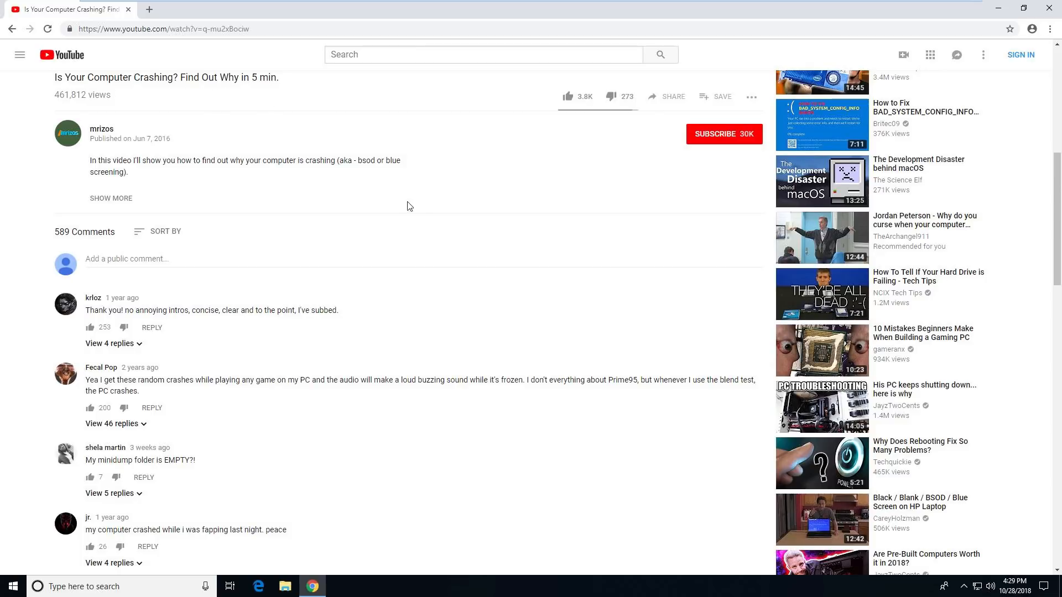
mouse_move(237, 261)
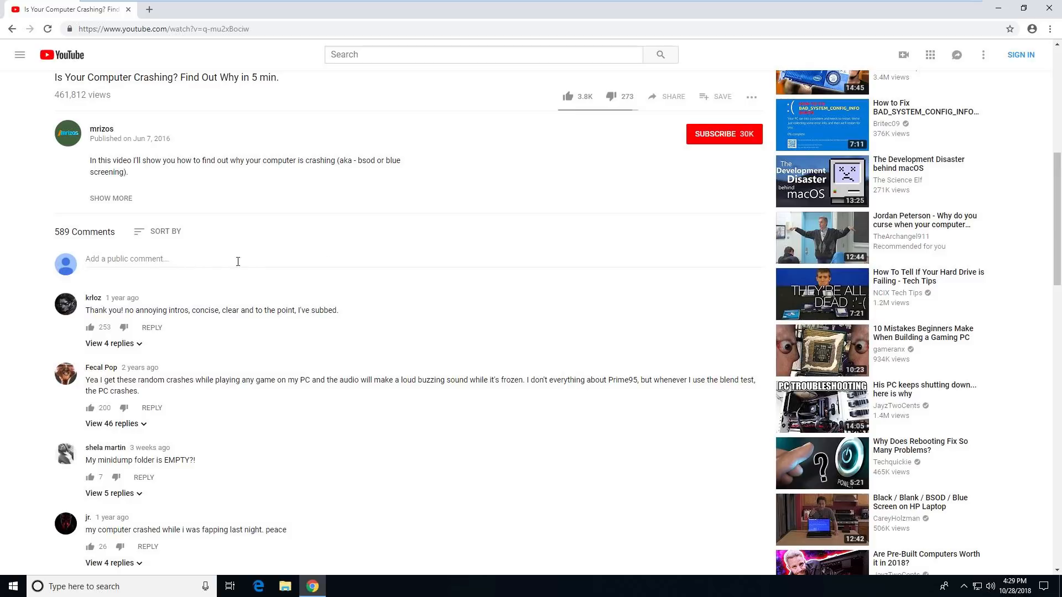
mouse_move(414, 184)
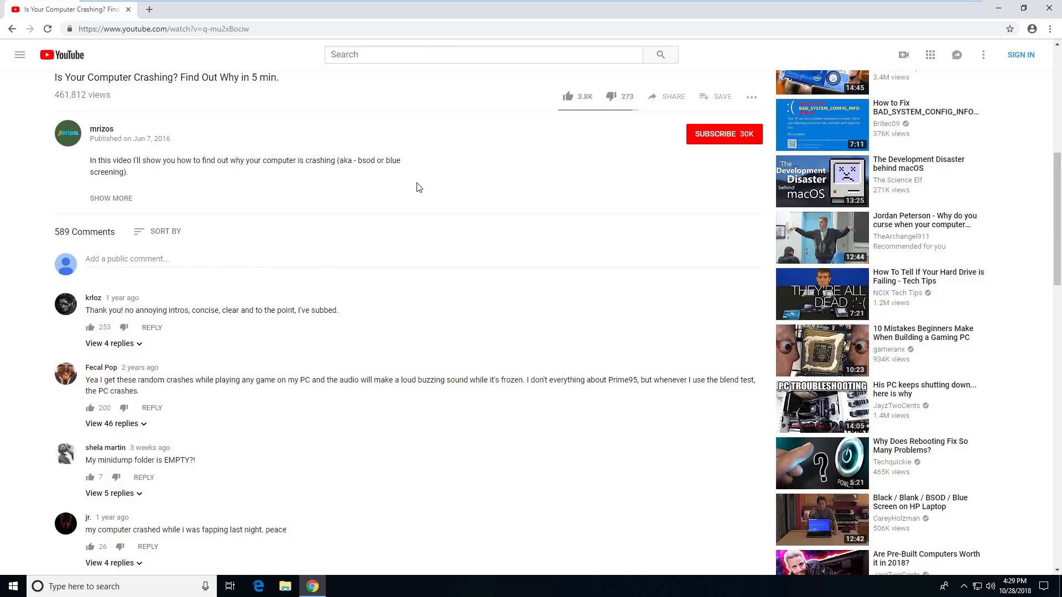
Read the first comments under the crash-troubleshooting video, then minimize Chrome to show the desktop
scroll("down", 3)
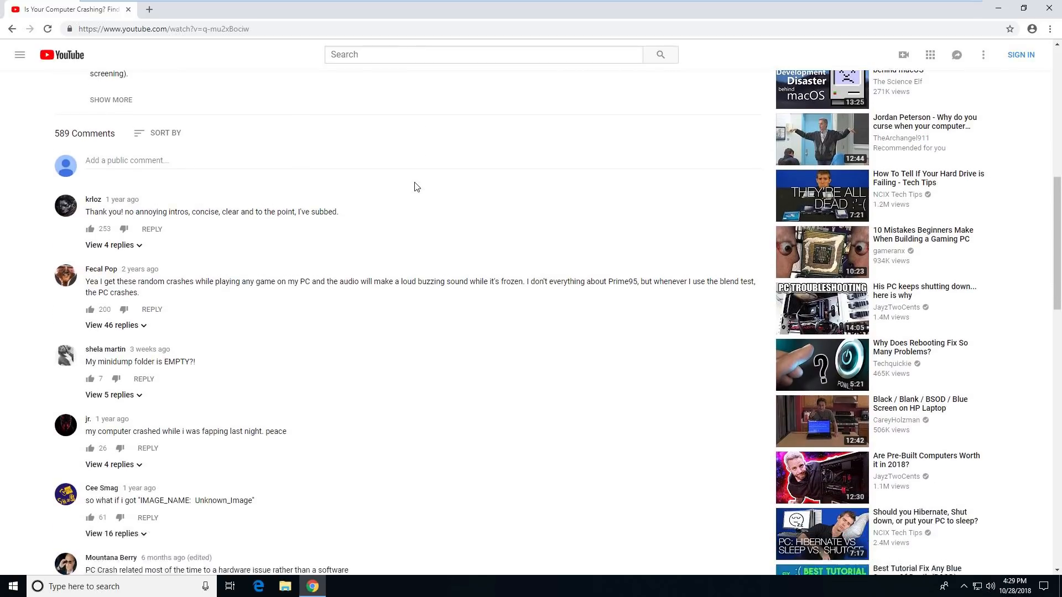
scroll("down", 3)
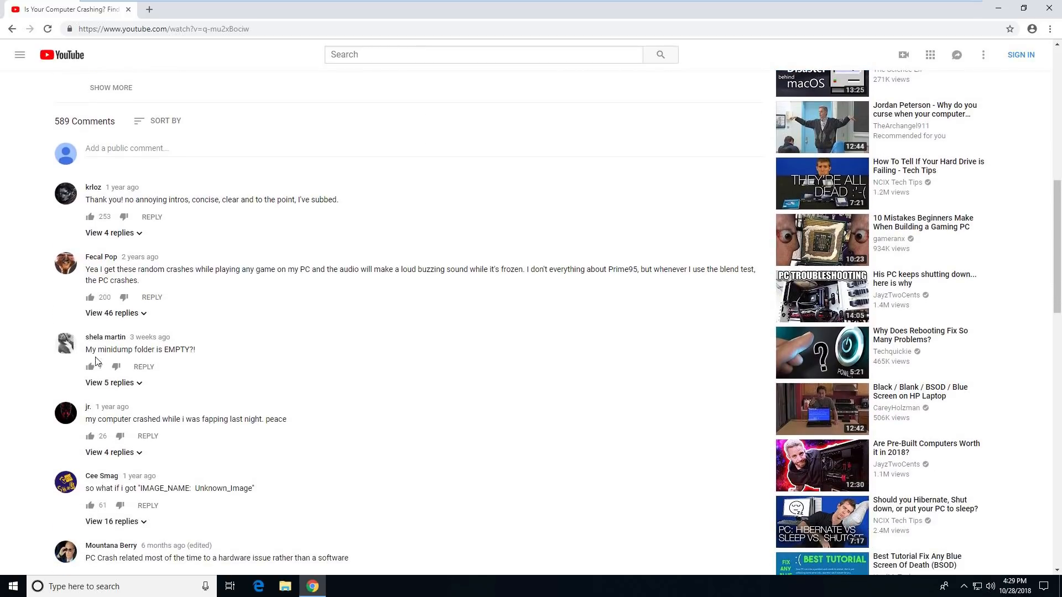
left_click(88, 367)
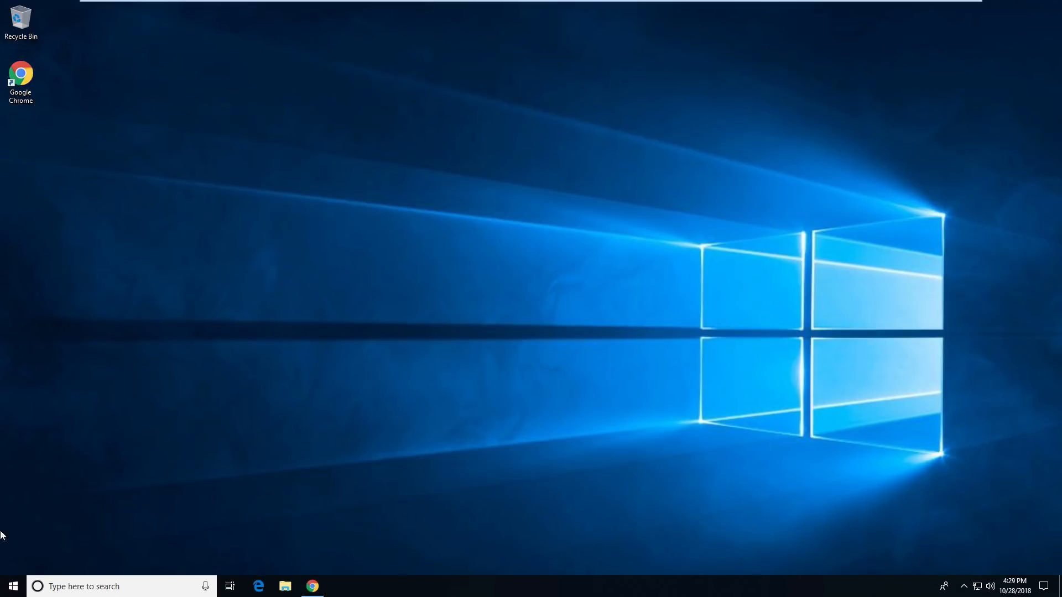
Search 'this pc' from the taskbar and bring up its System properties
left_click(81, 586)
type("this")
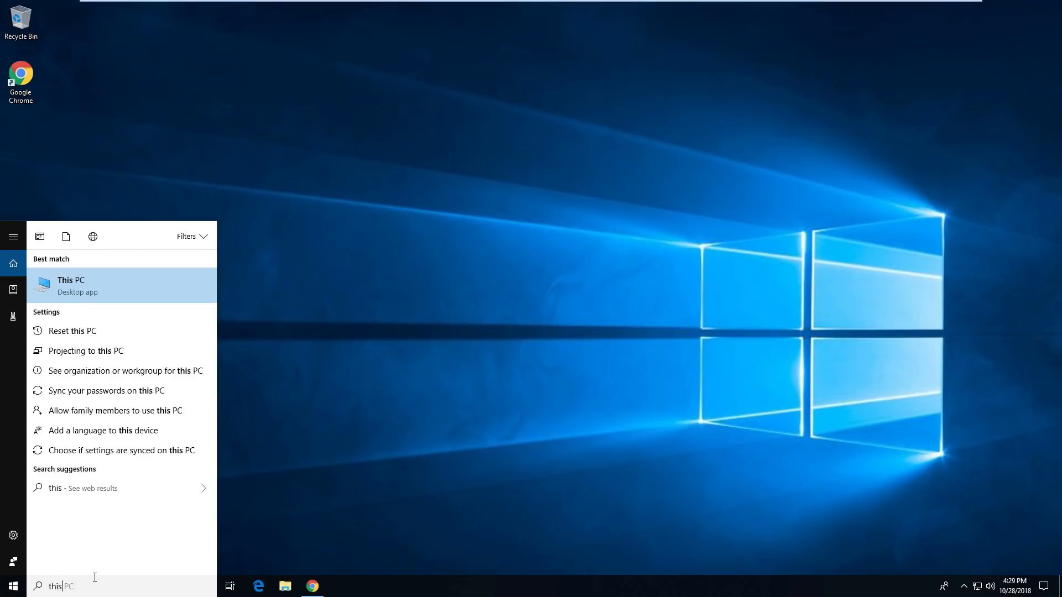
type("pc")
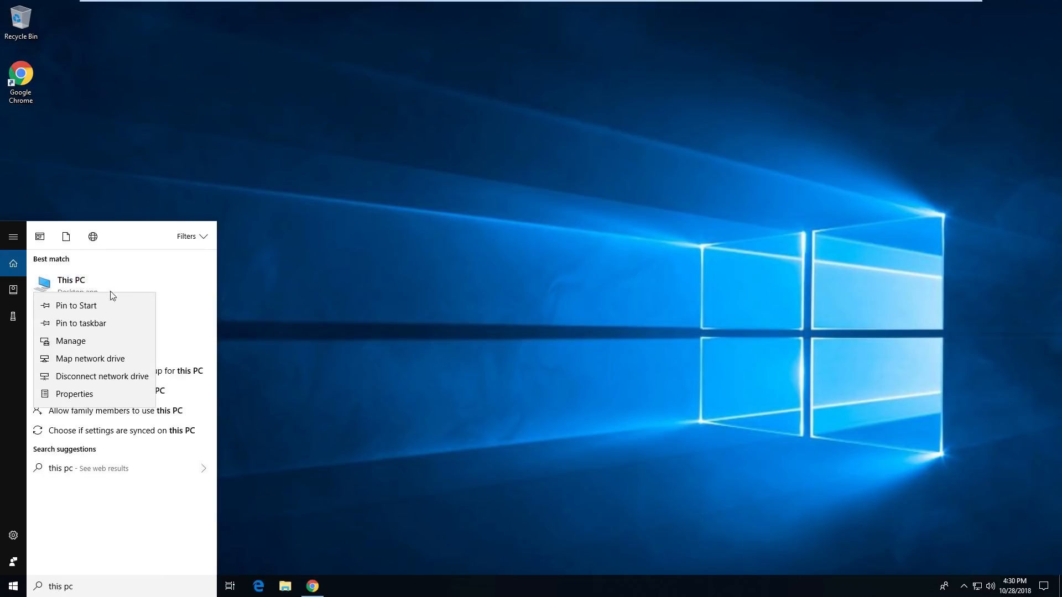
left_click(390, 178)
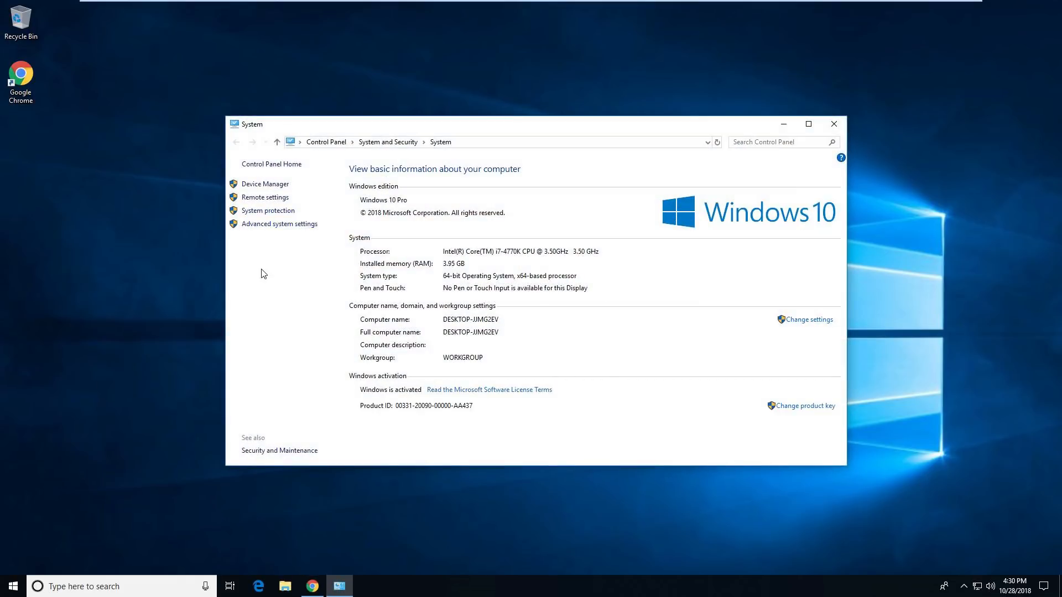
mouse_move(245, 229)
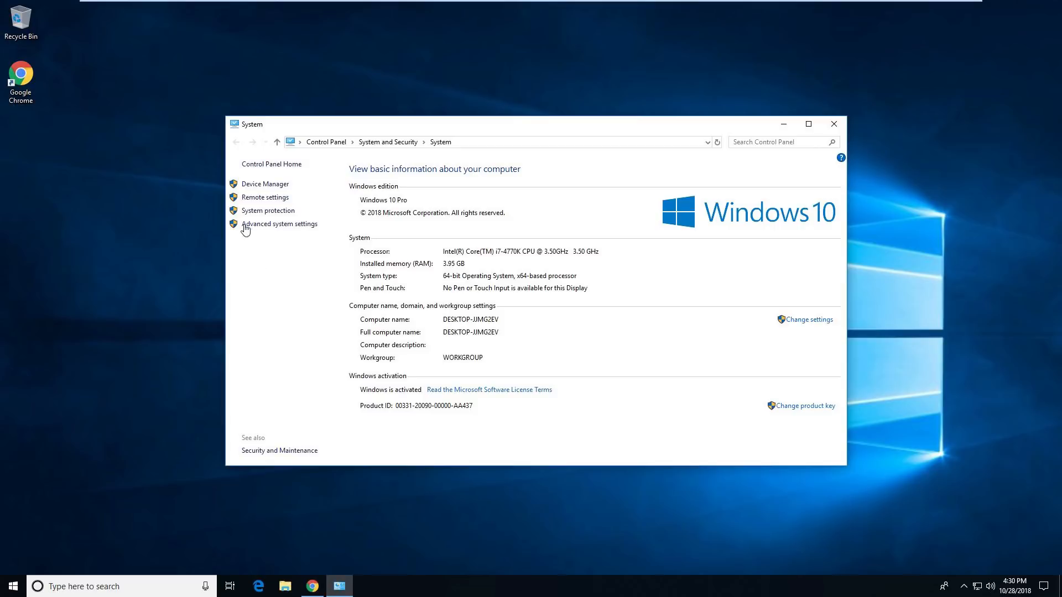
Reach the Startup and Recovery settings through Advanced system settings
left_click(268, 210)
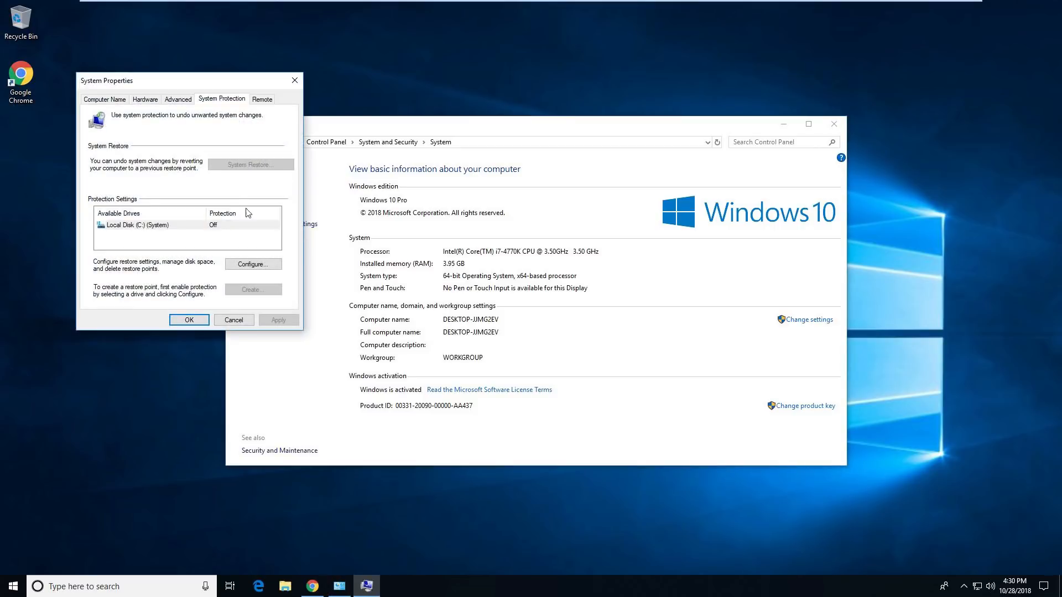
left_click(178, 99)
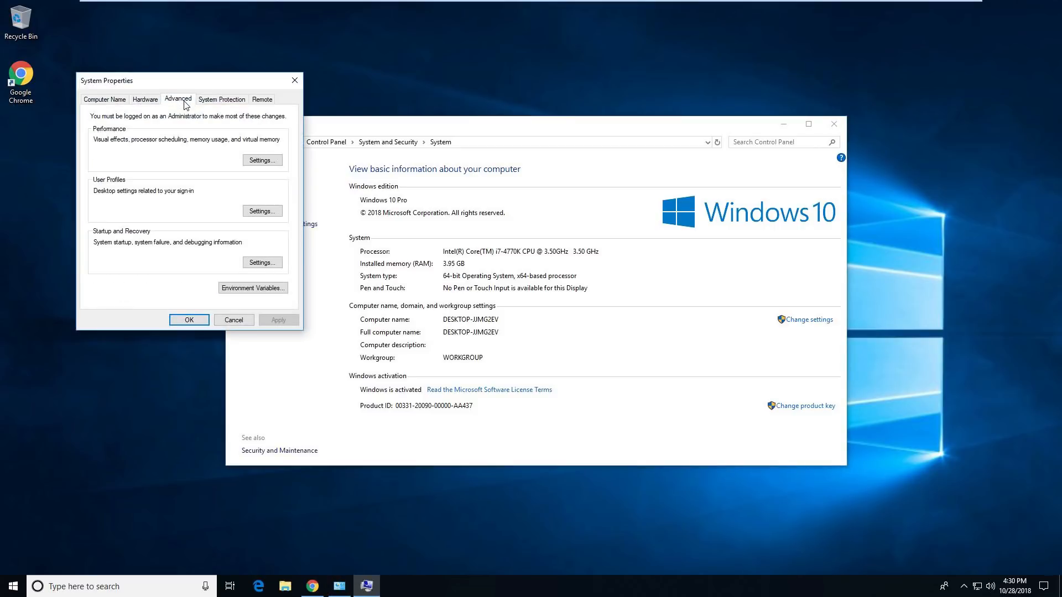
mouse_move(180, 143)
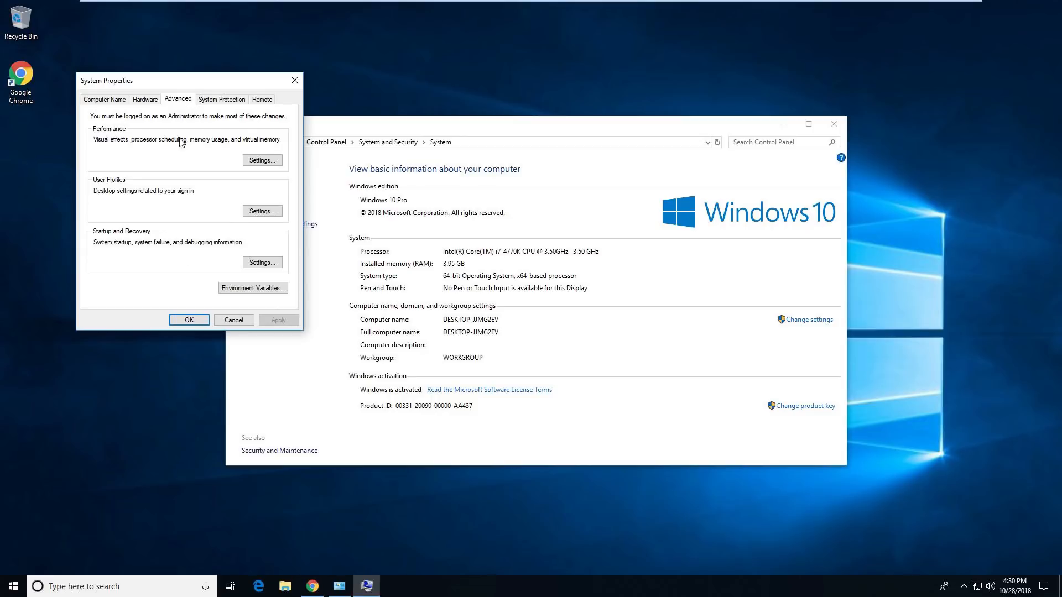
mouse_move(193, 143)
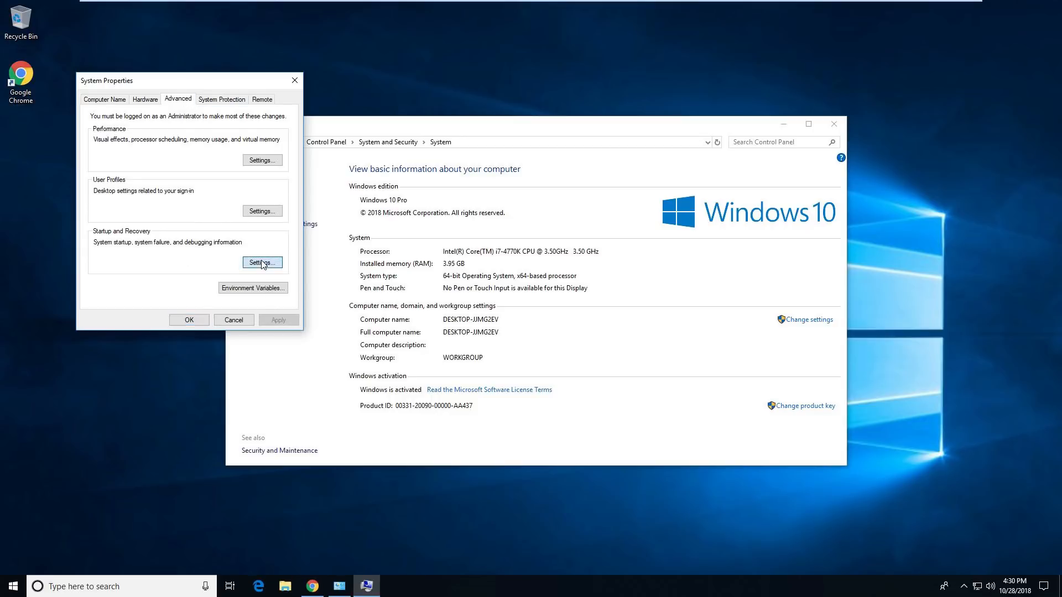
left_click(261, 263)
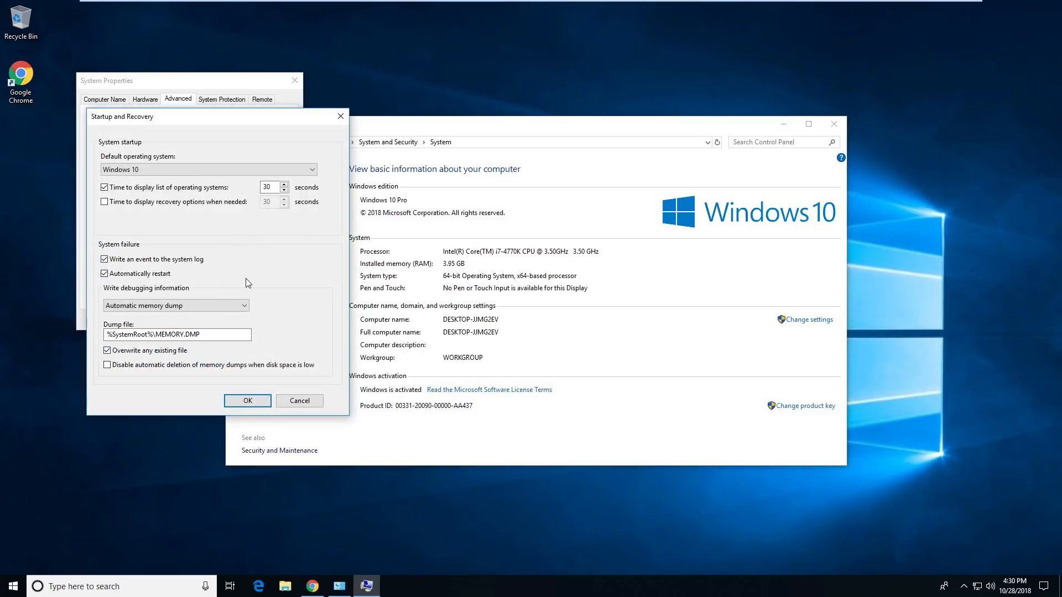
Set Write debugging information to Small memory dump (256 KB) and confirm
left_click(176, 306)
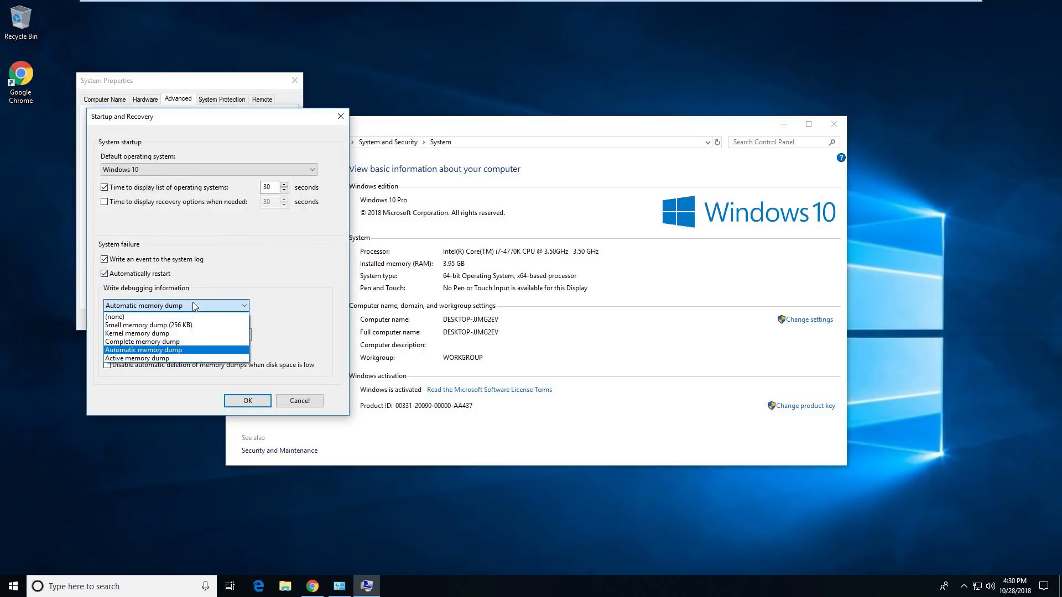
mouse_move(144, 325)
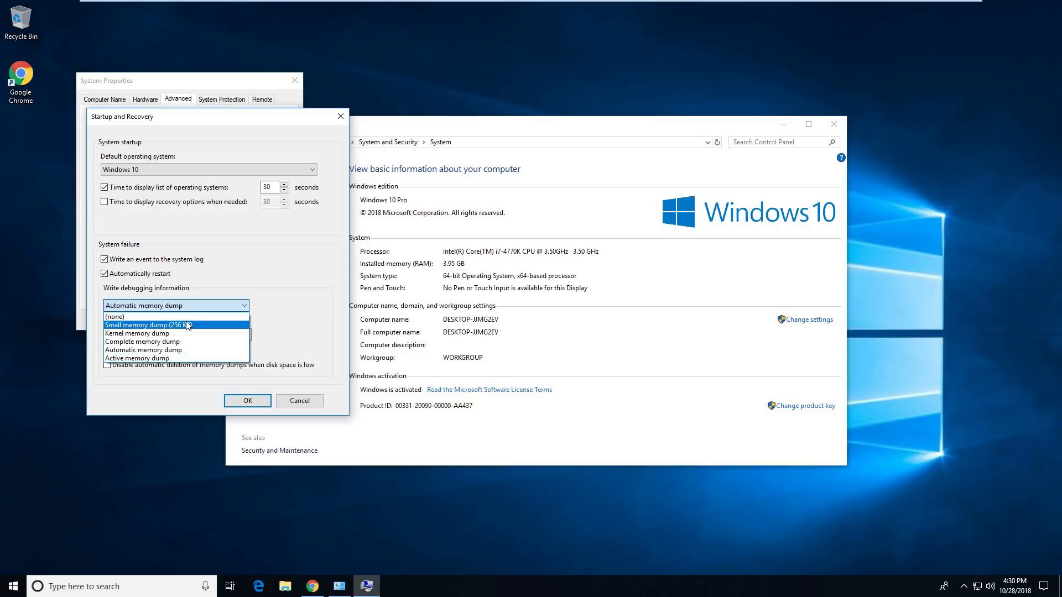
left_click(146, 325)
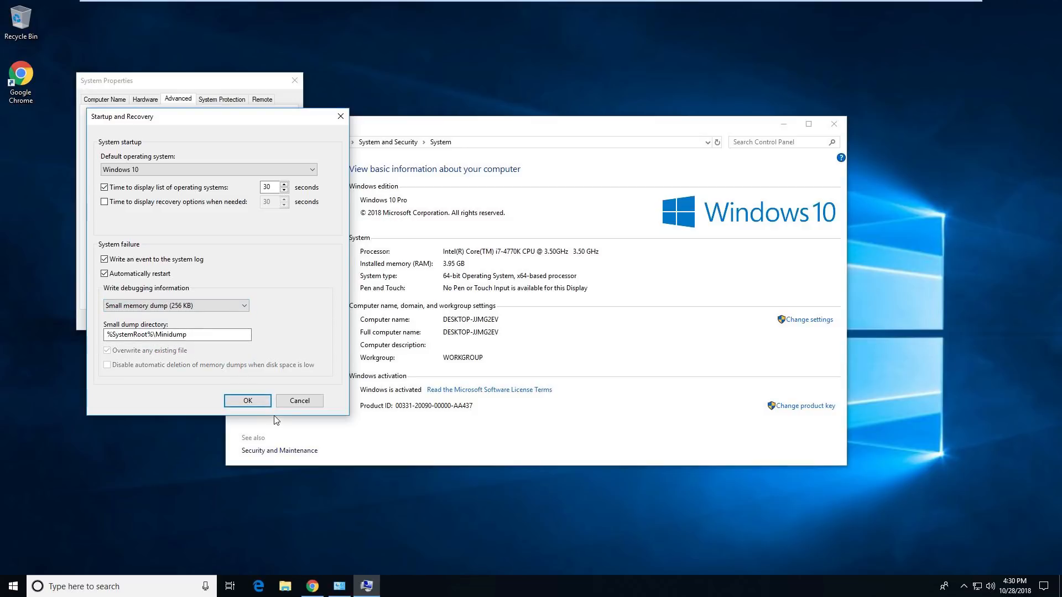
left_click(247, 401)
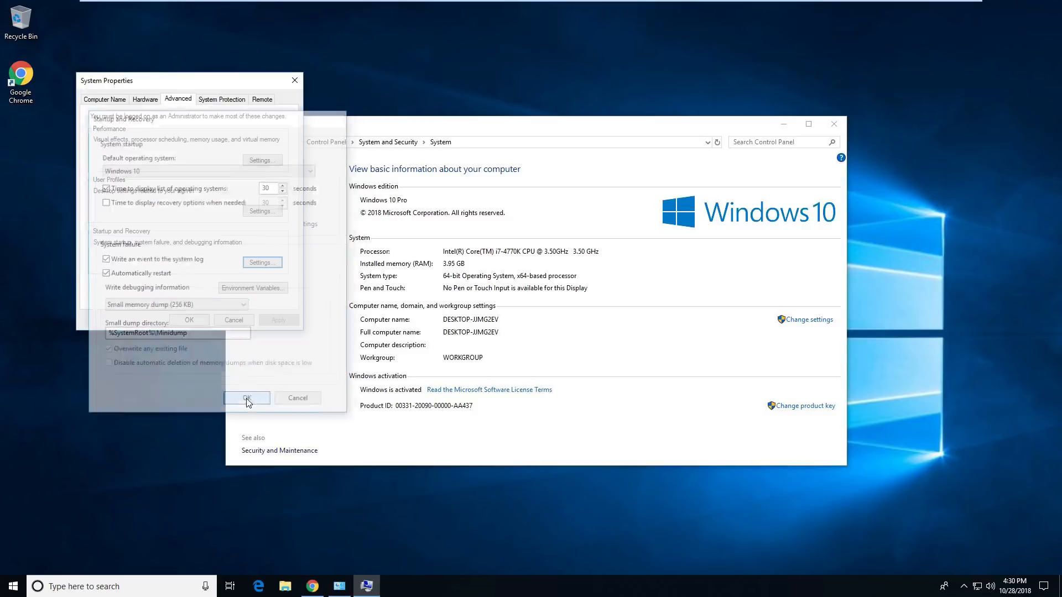
left_click(247, 397)
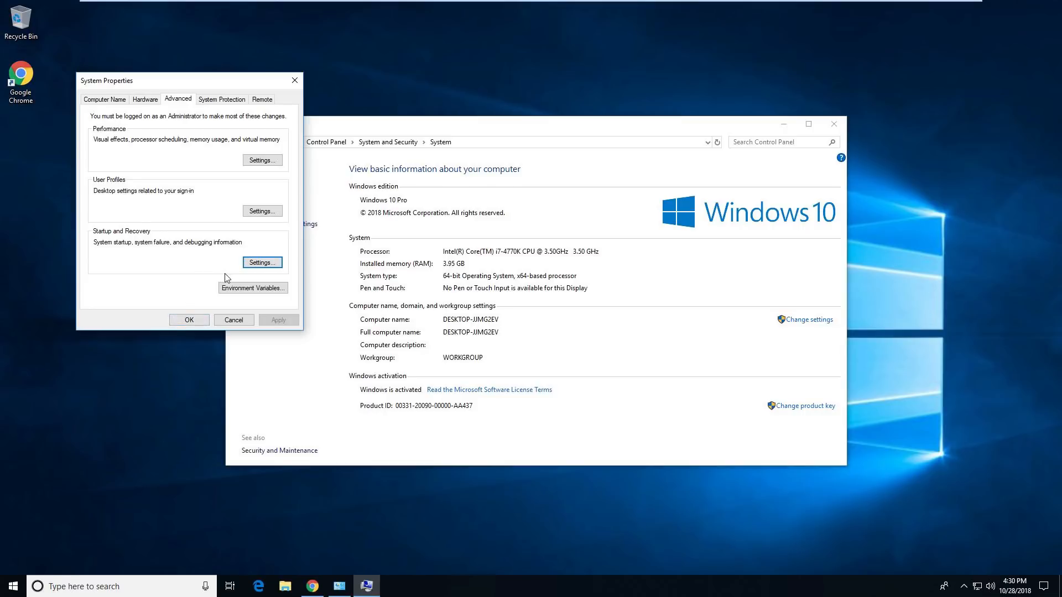
Search the Start menu for %systemroot% to locate the Windows system folder
left_click(261, 263)
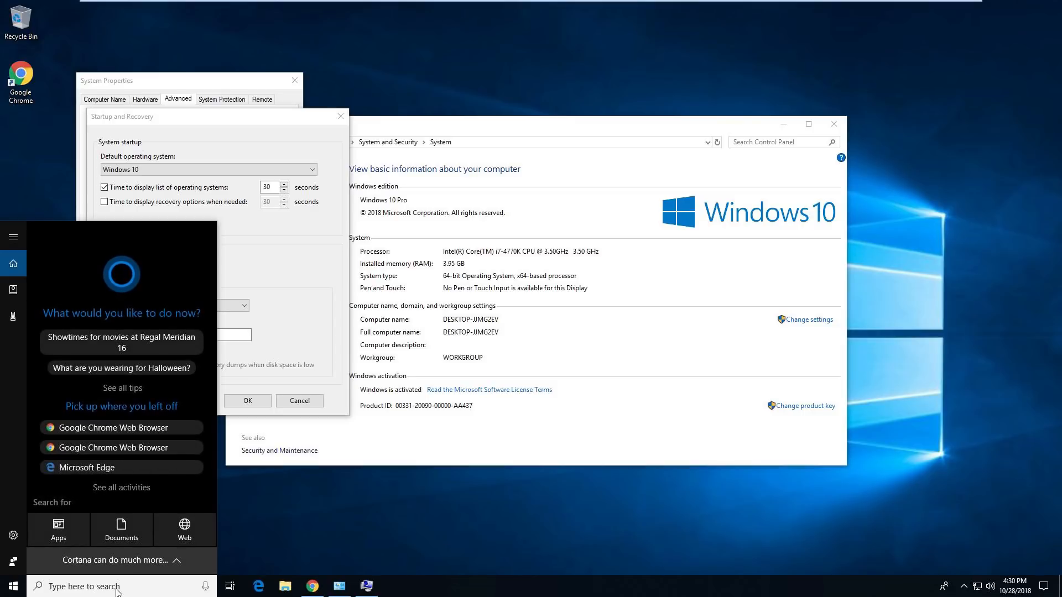
type("%")
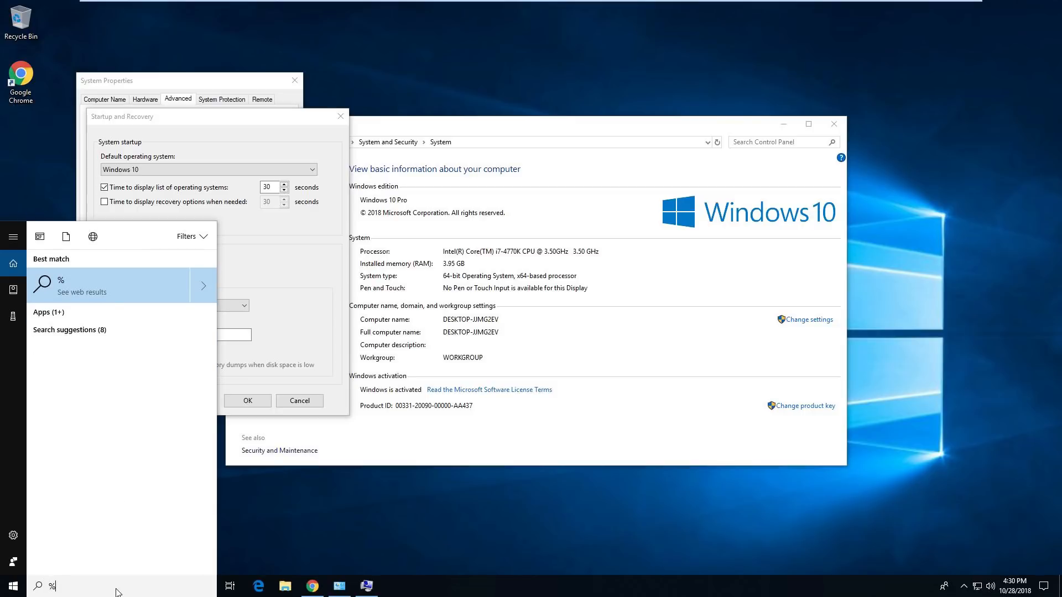
type("systemm")
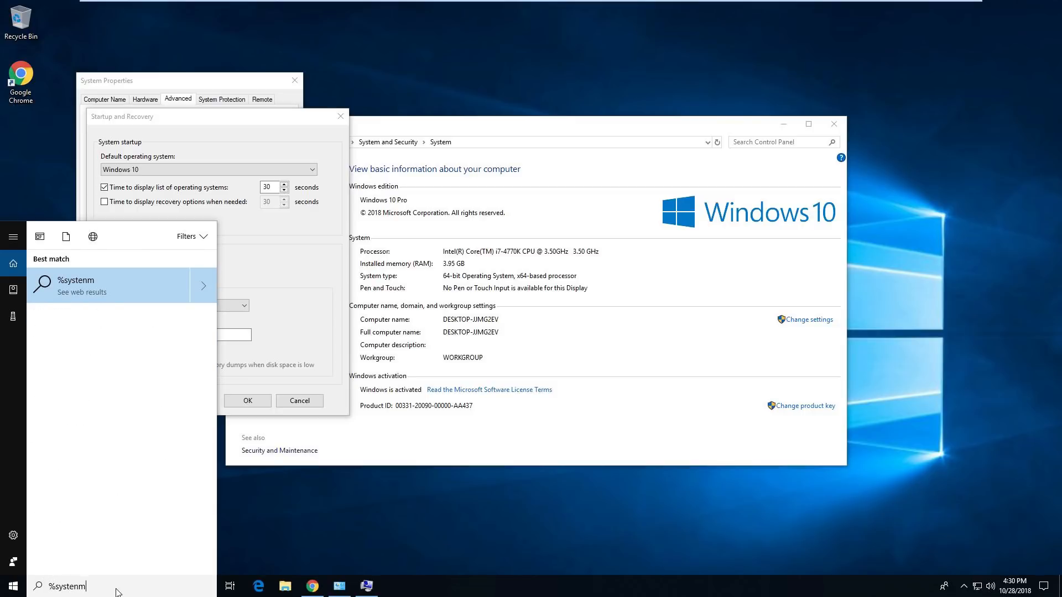
key("Backspace")
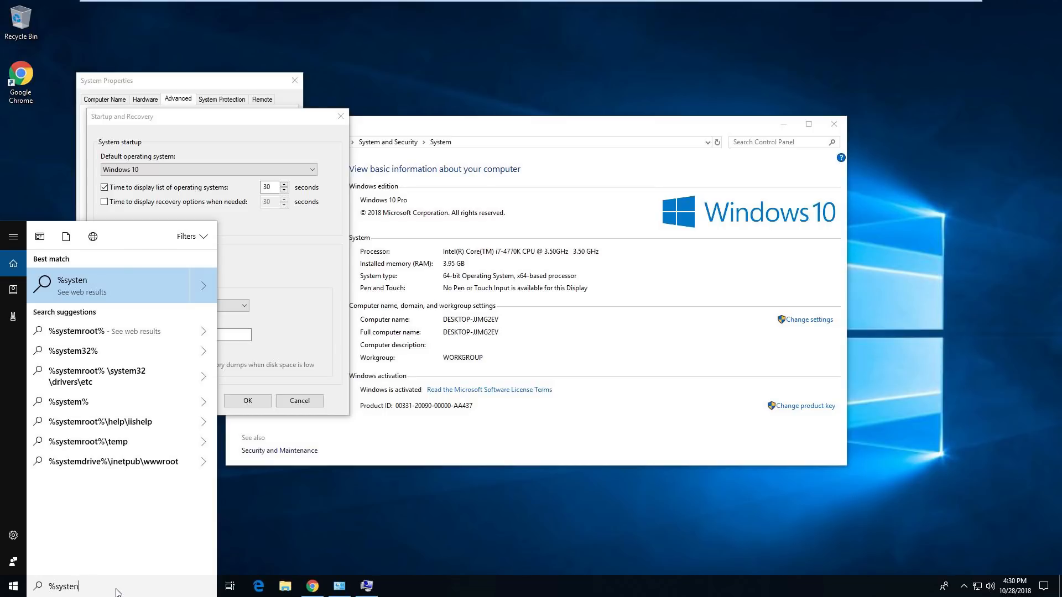
type("mrii")
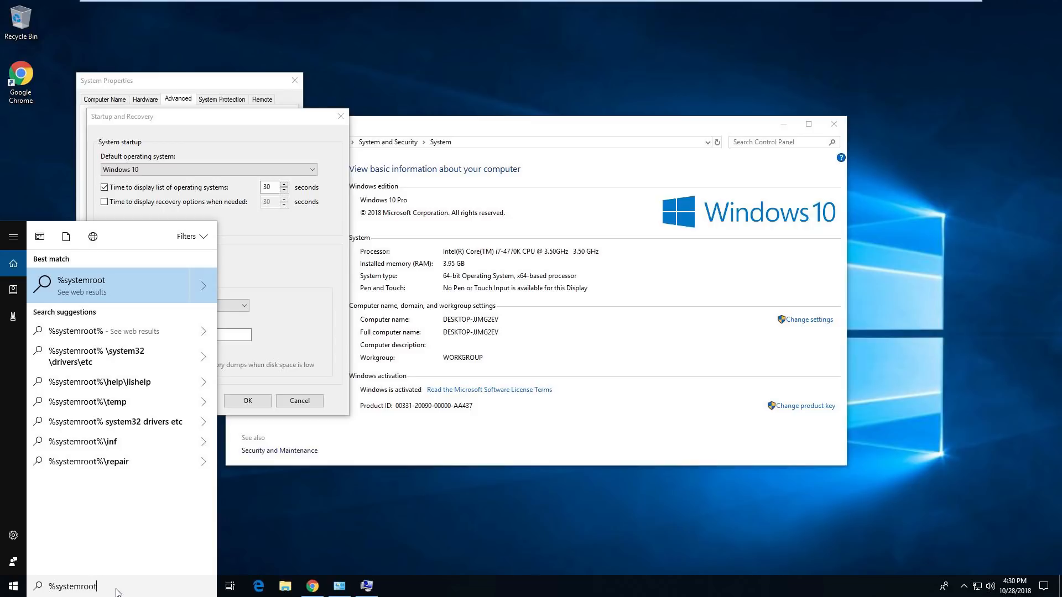
type("%")
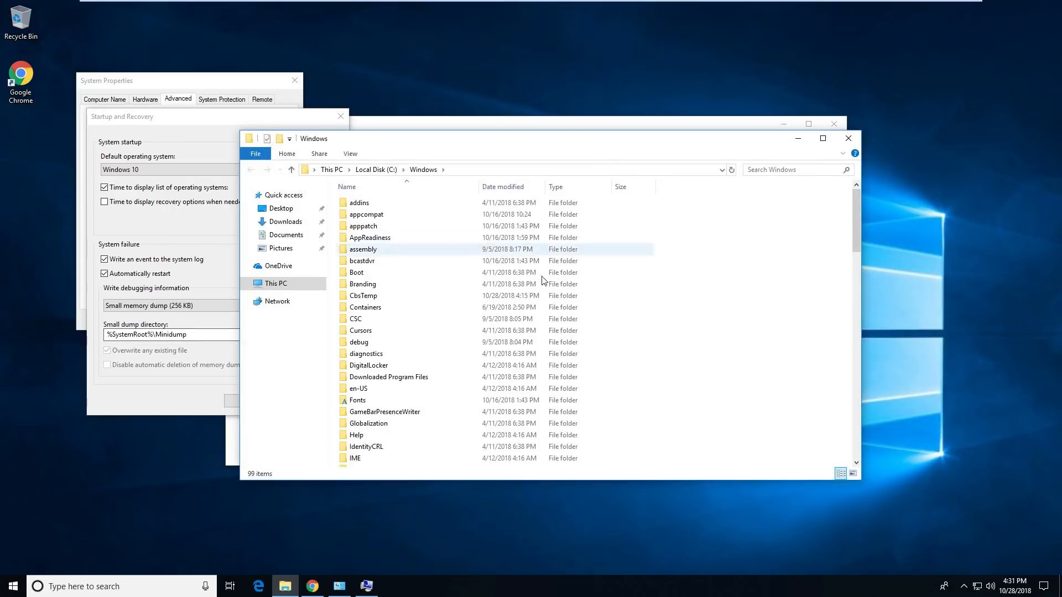
Browse down through the contents of the Windows folder in File Explorer
scroll("down", 3)
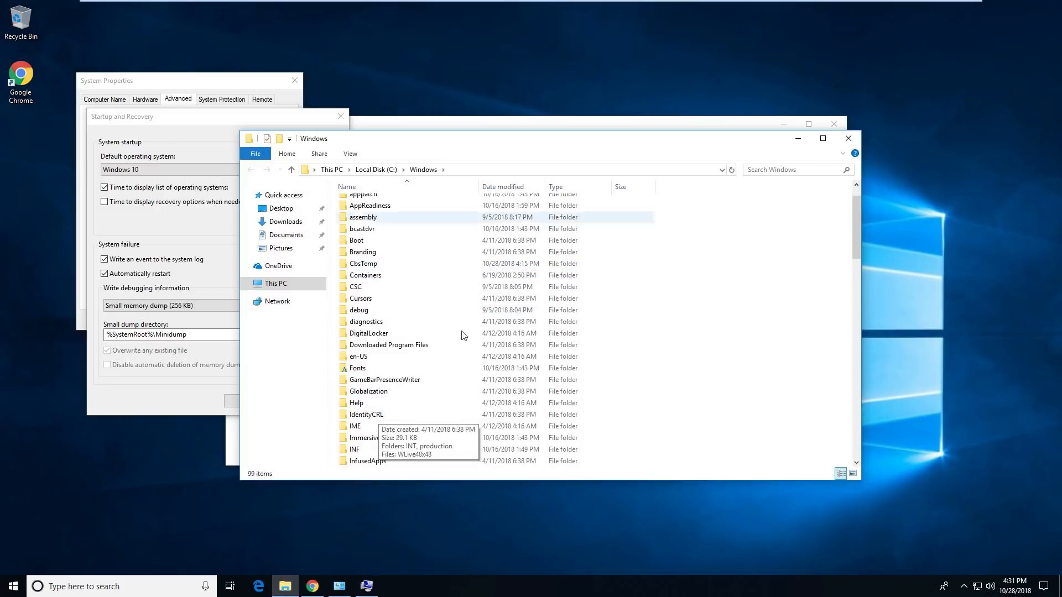
scroll("down", 3)
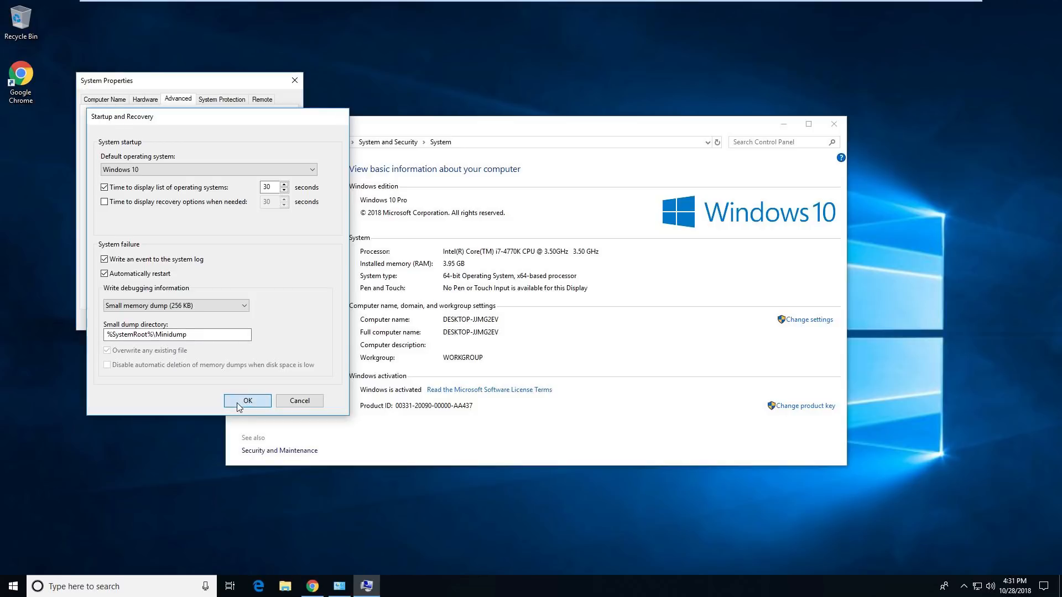
Close the Startup and Recovery settings, return to the video and expand the Unknown_Image comment's replies
left_click(247, 401)
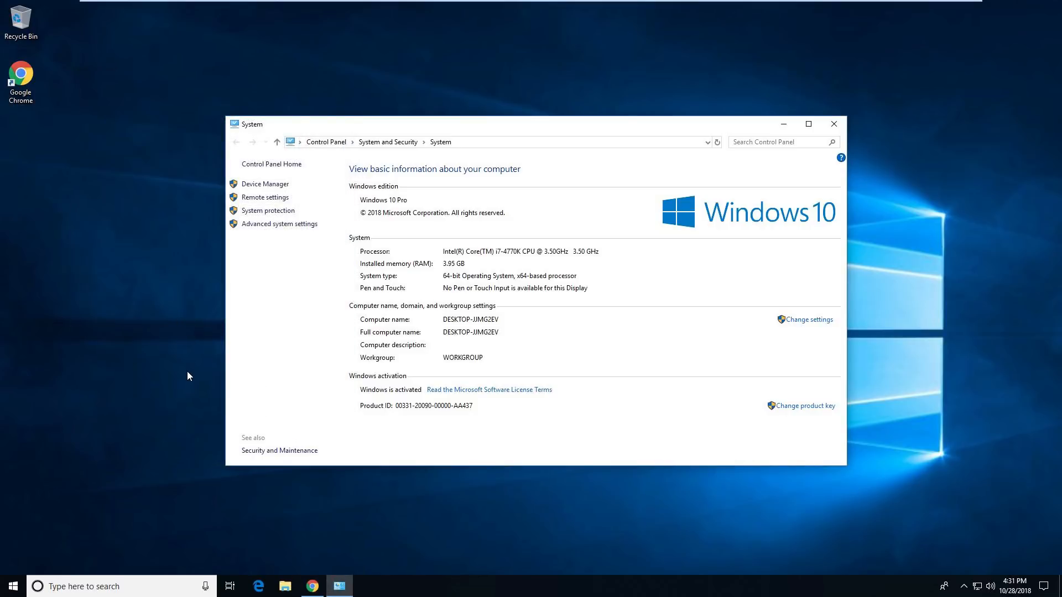
mouse_move(230, 503)
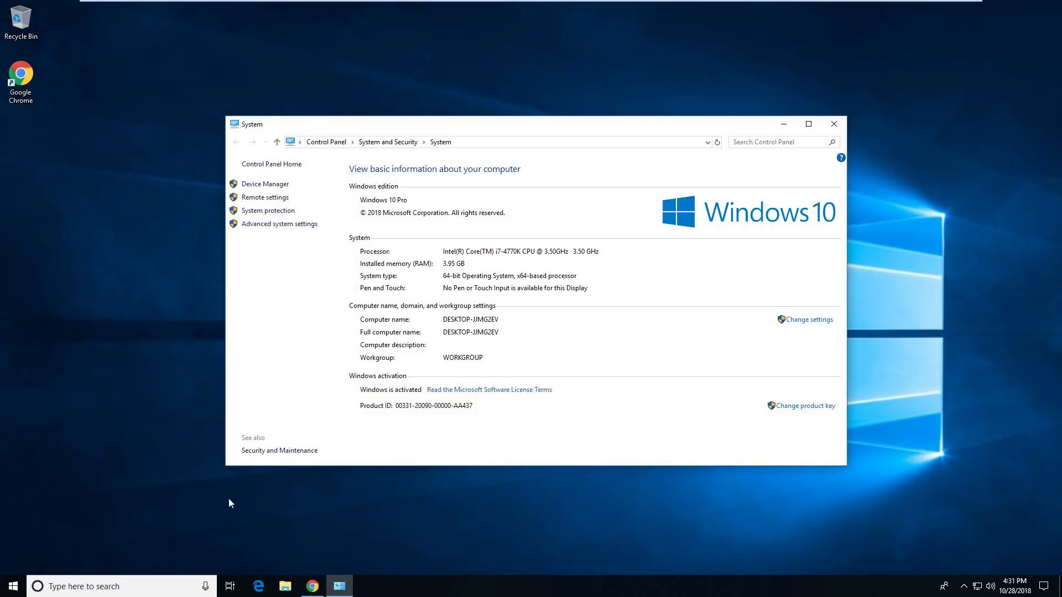
left_click(311, 586)
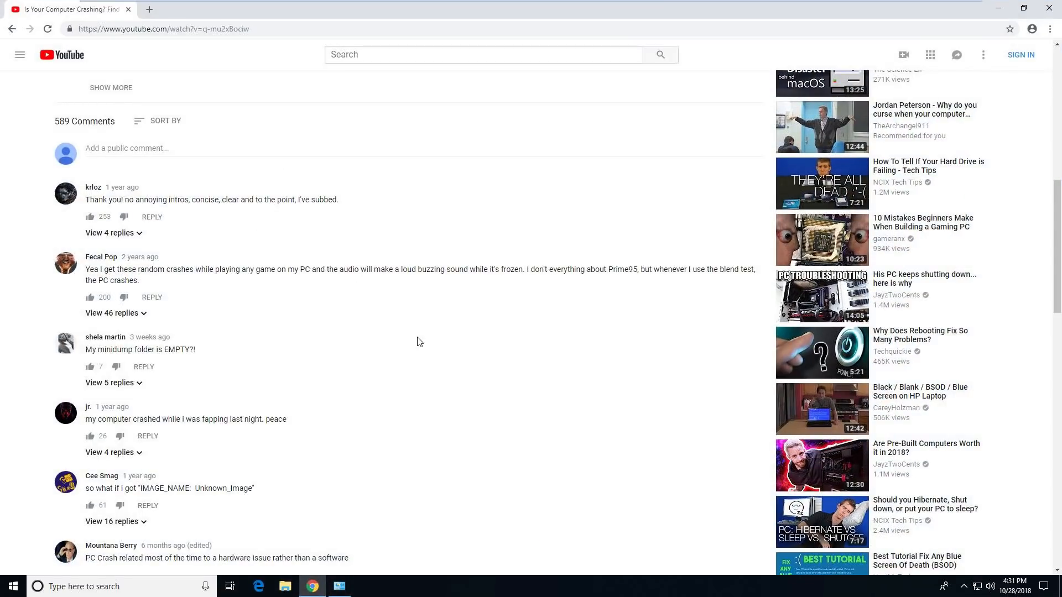
mouse_move(389, 366)
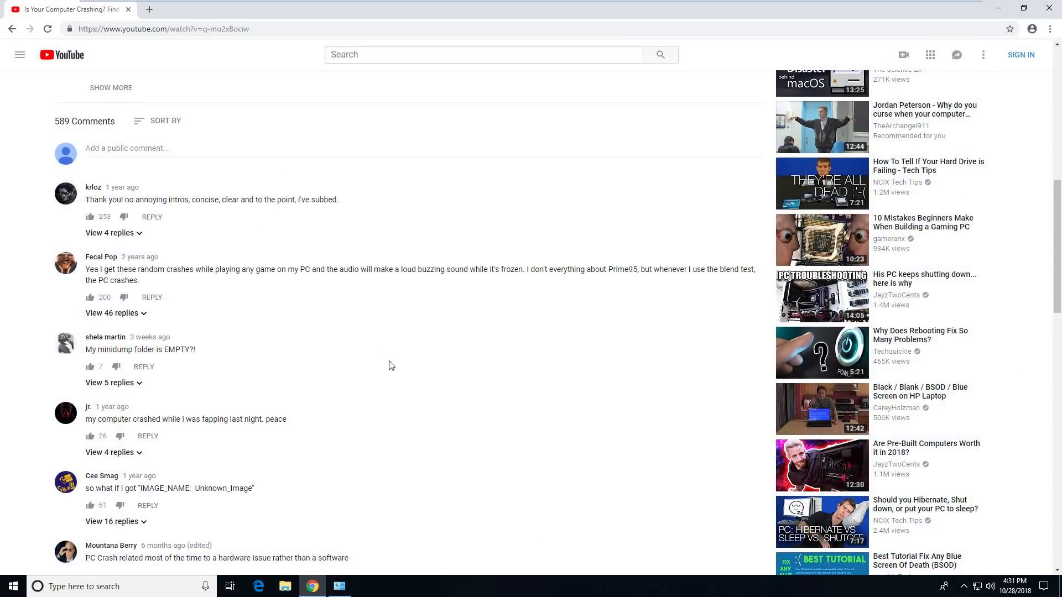
mouse_move(400, 361)
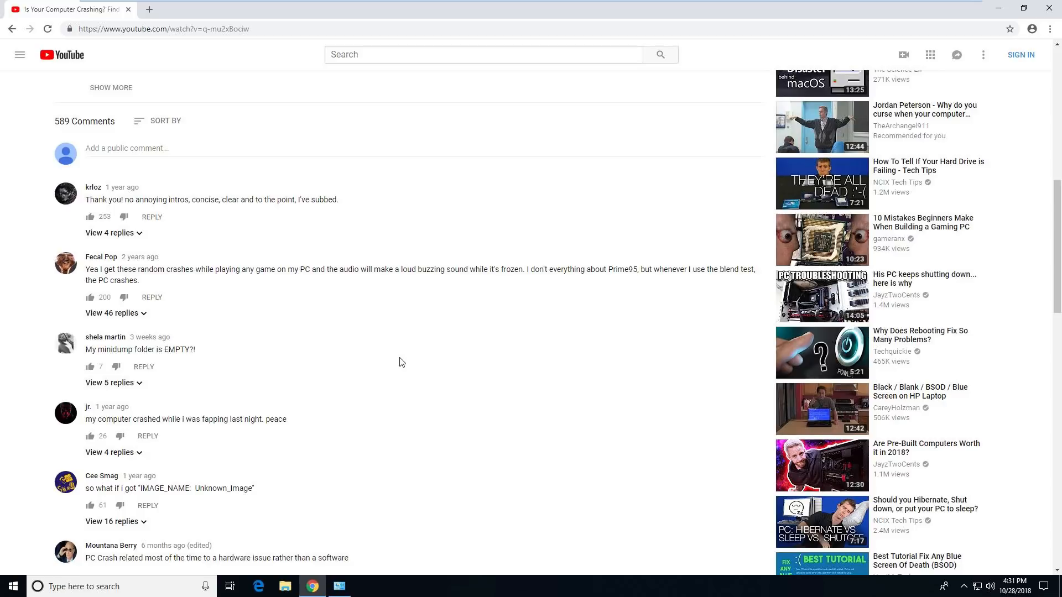
mouse_move(451, 282)
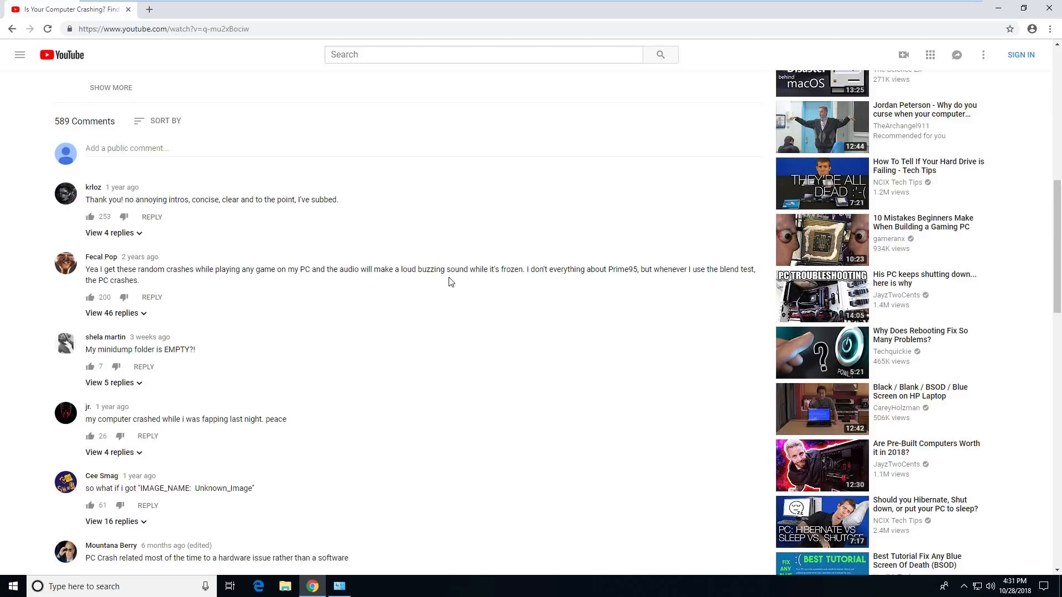
mouse_move(285, 294)
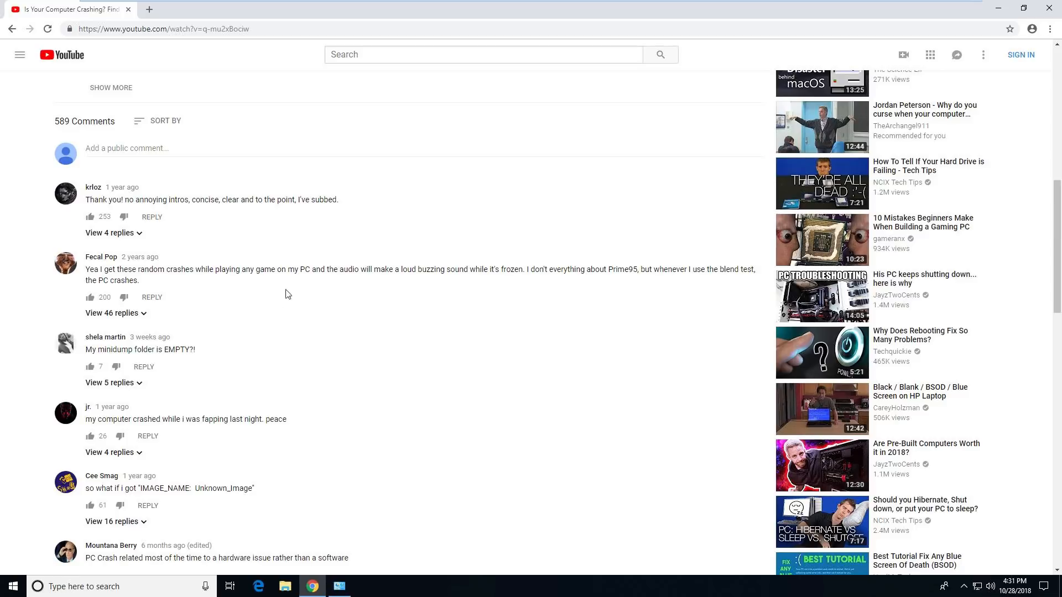
scroll("down", 3)
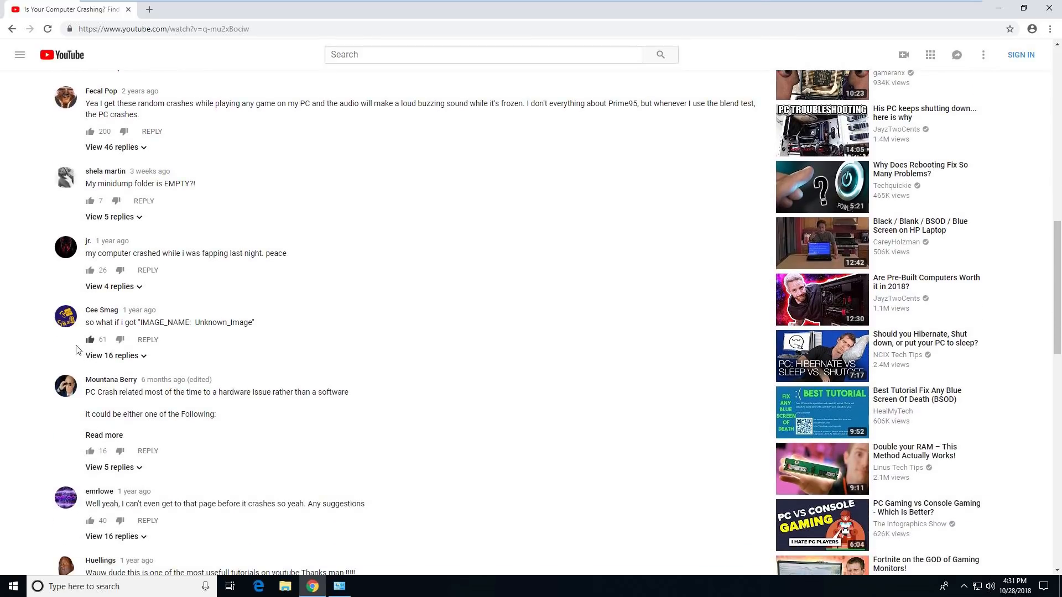
mouse_move(197, 322)
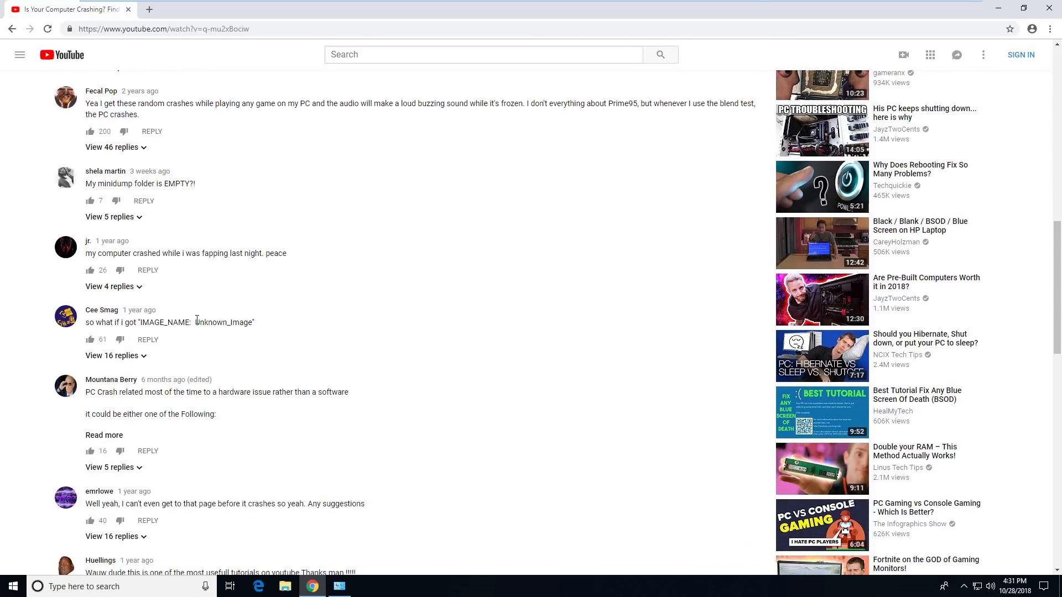
mouse_move(282, 325)
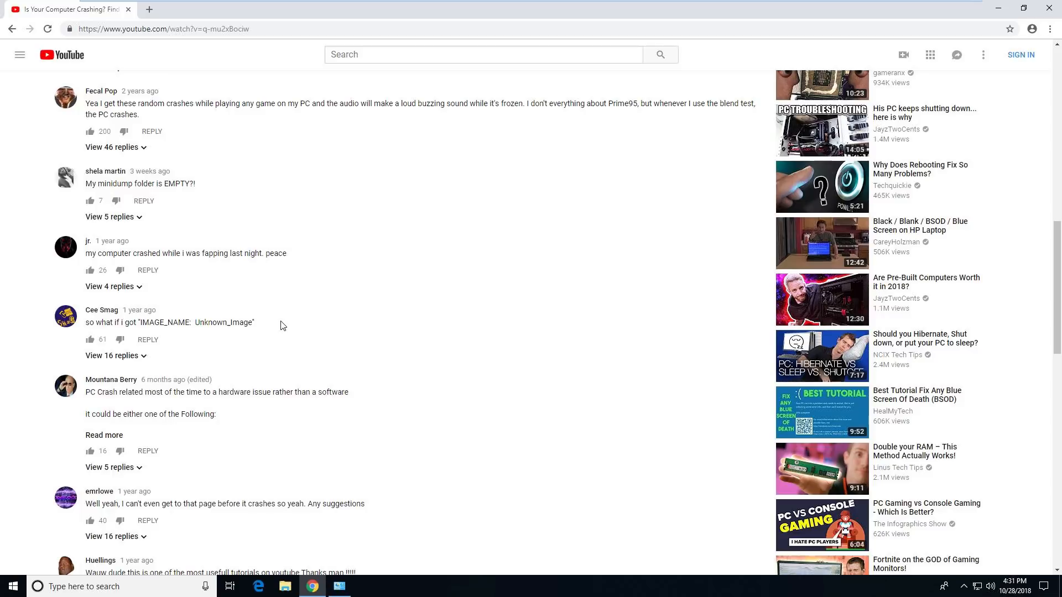
mouse_move(197, 346)
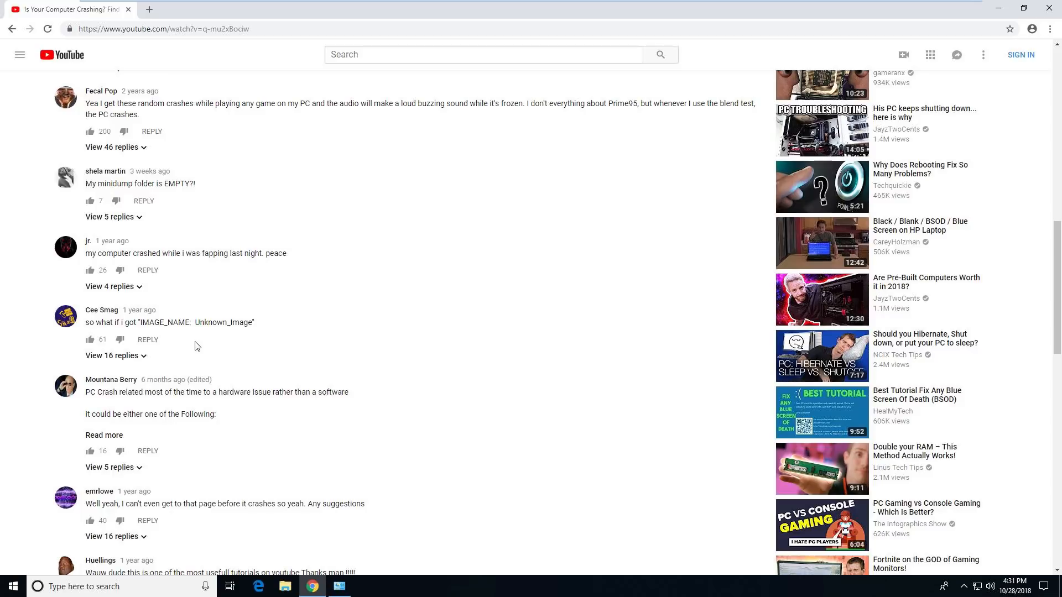
mouse_move(147, 358)
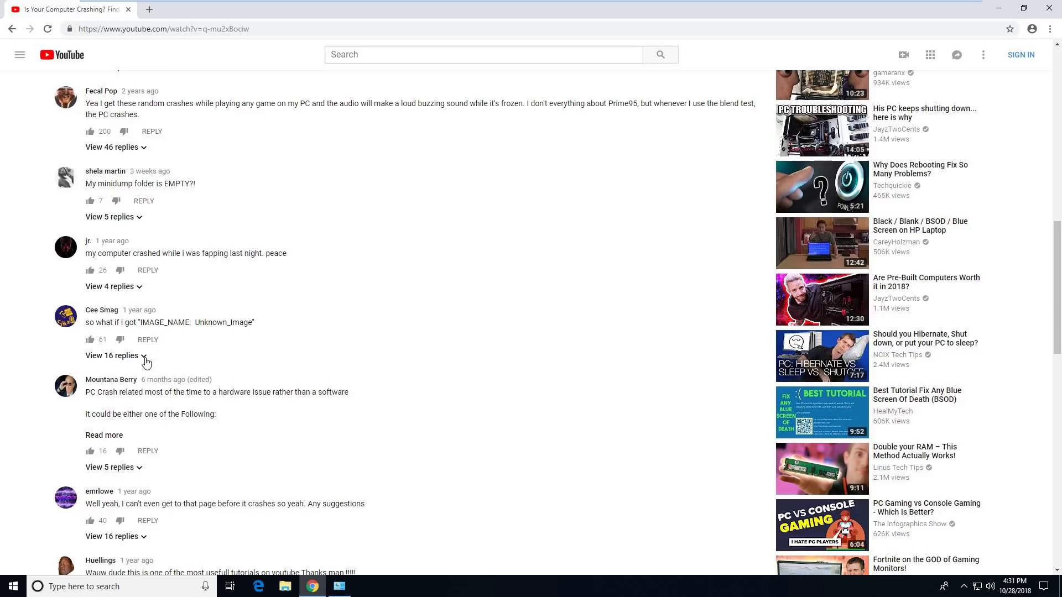
left_click(110, 355)
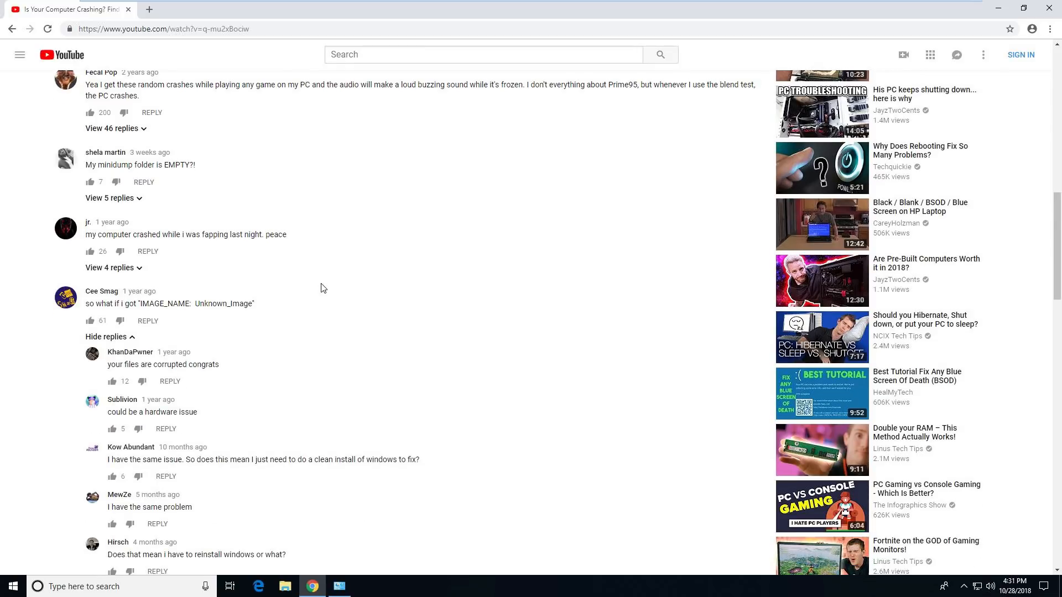
Read through the replies, including the faulty RAM stick one, down to the next top-level comment
scroll("down", 3)
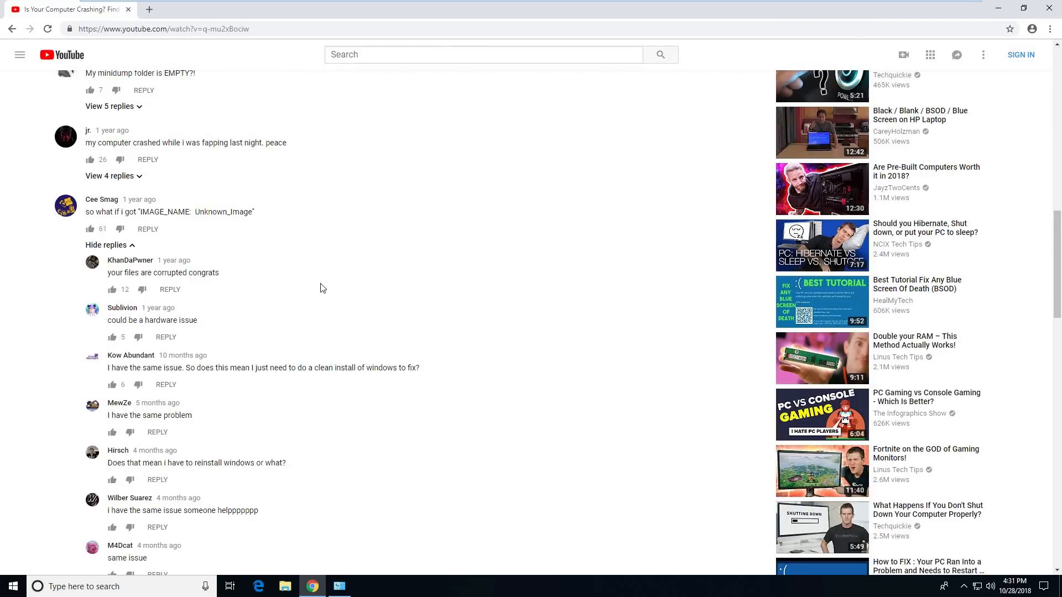
scroll("down", 3)
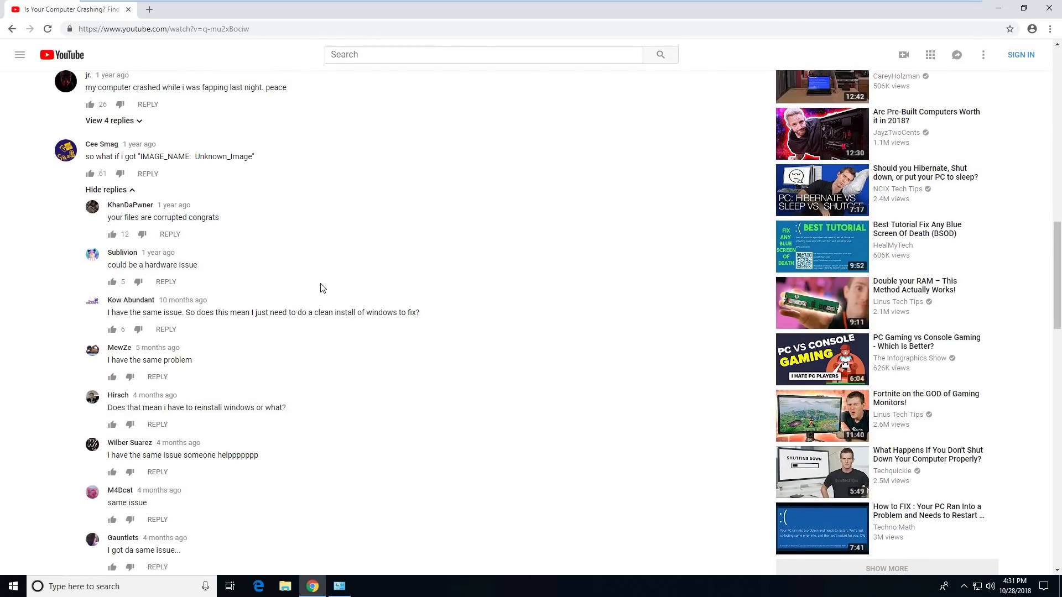
scroll("down", 3)
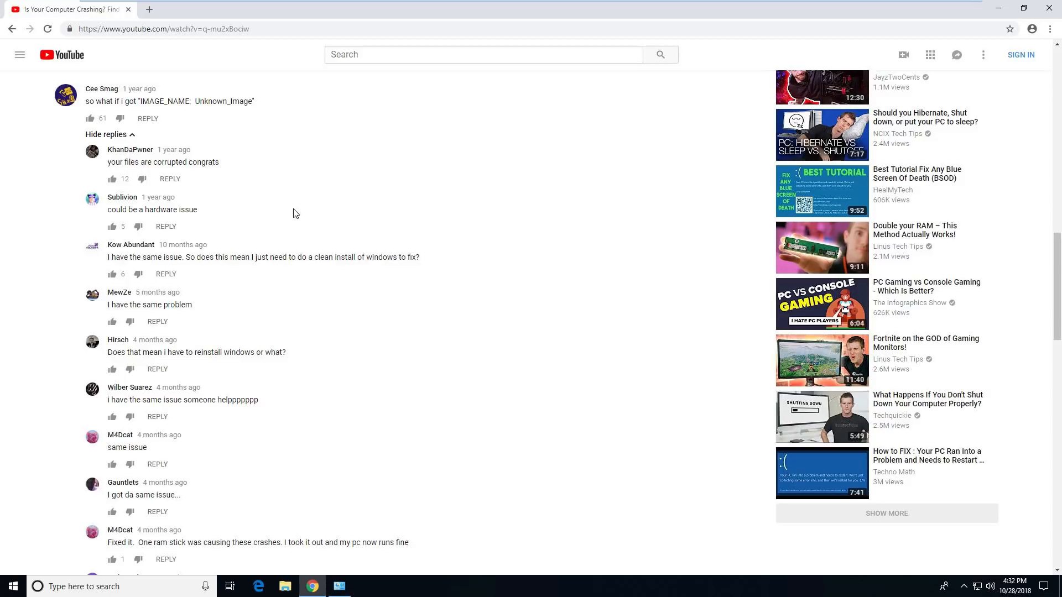
mouse_move(286, 247)
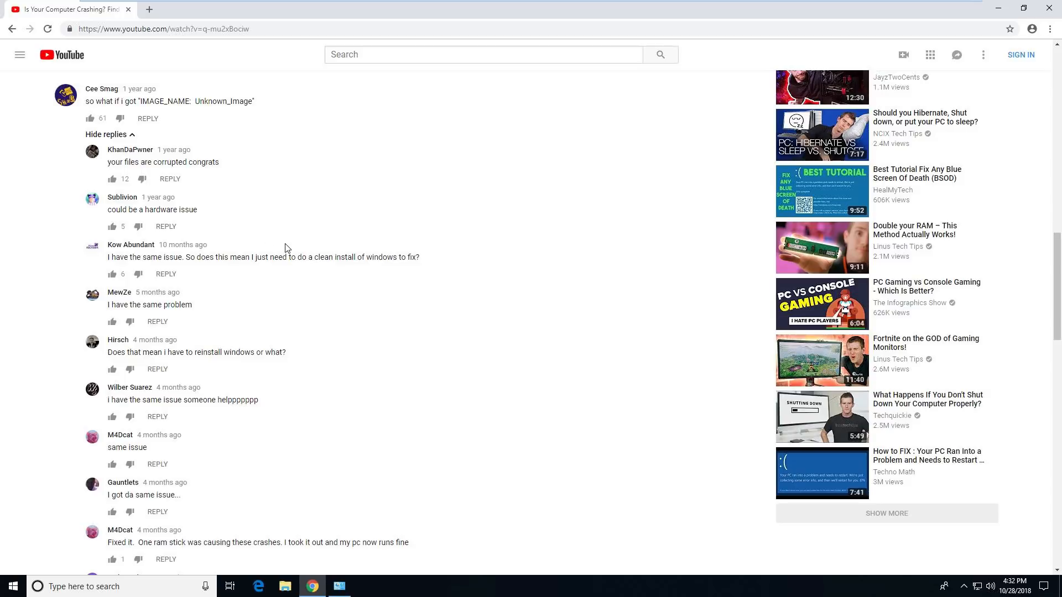
mouse_move(267, 269)
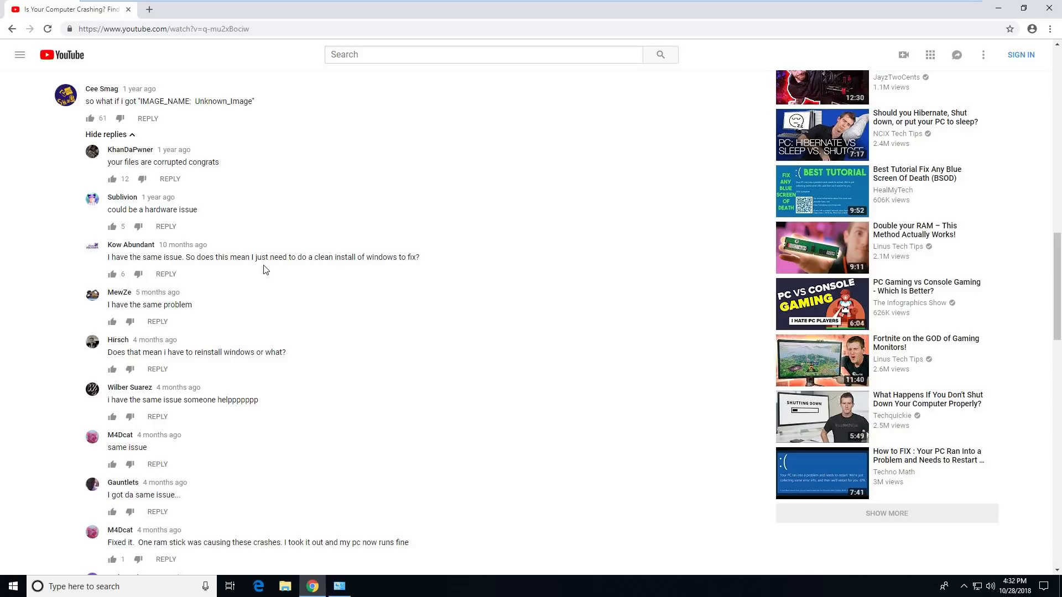
scroll("down", 3)
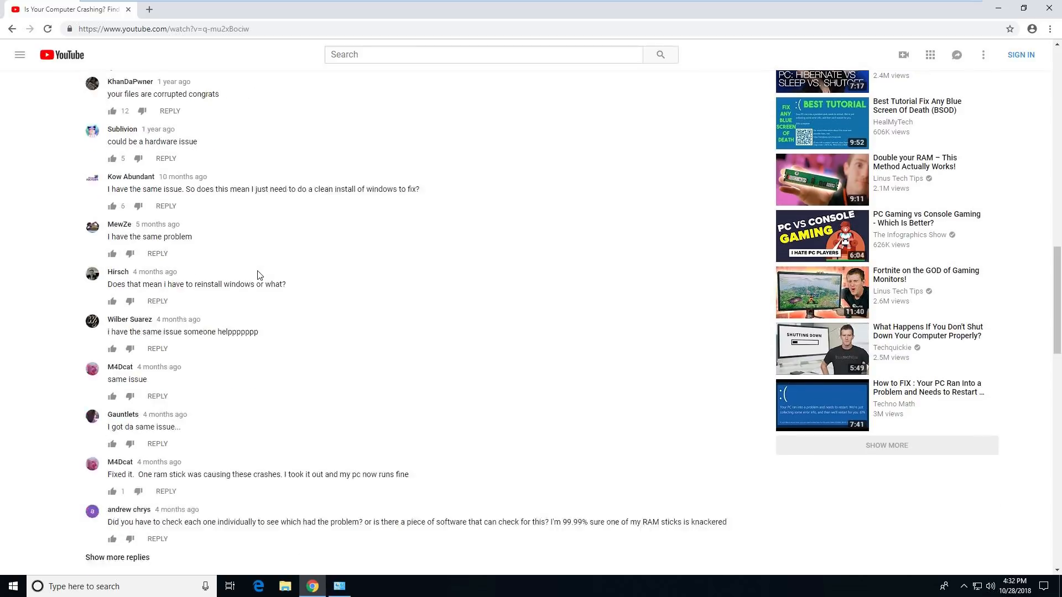
scroll("down", 3)
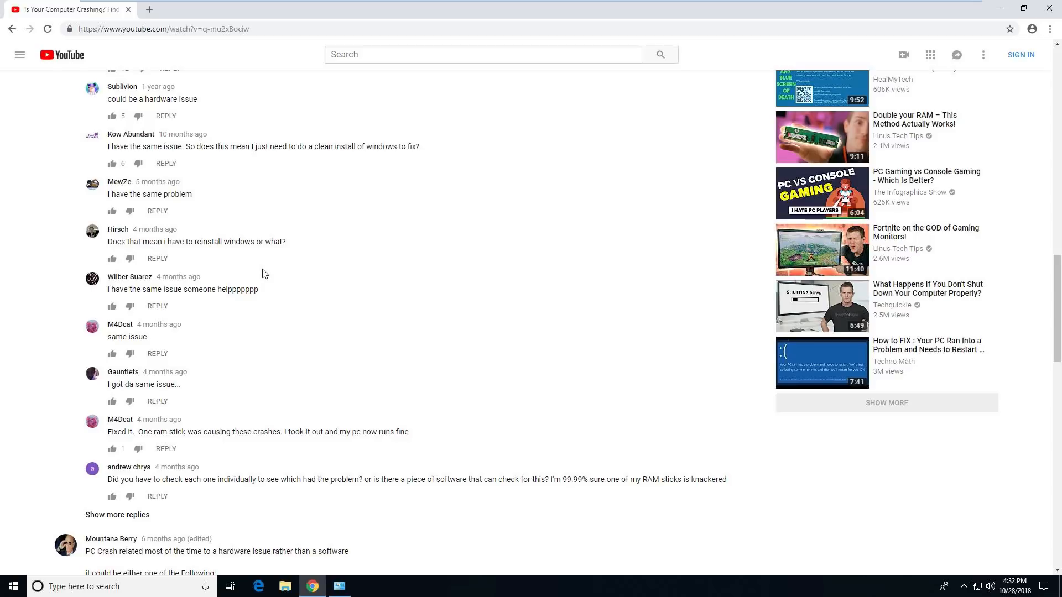
scroll("down", 3)
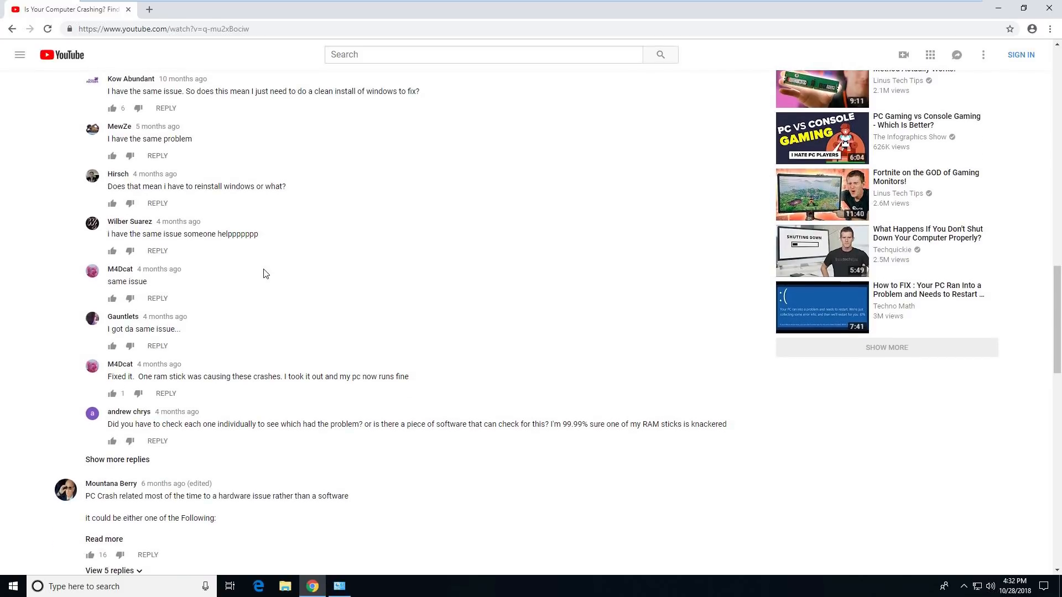
scroll("down", 3)
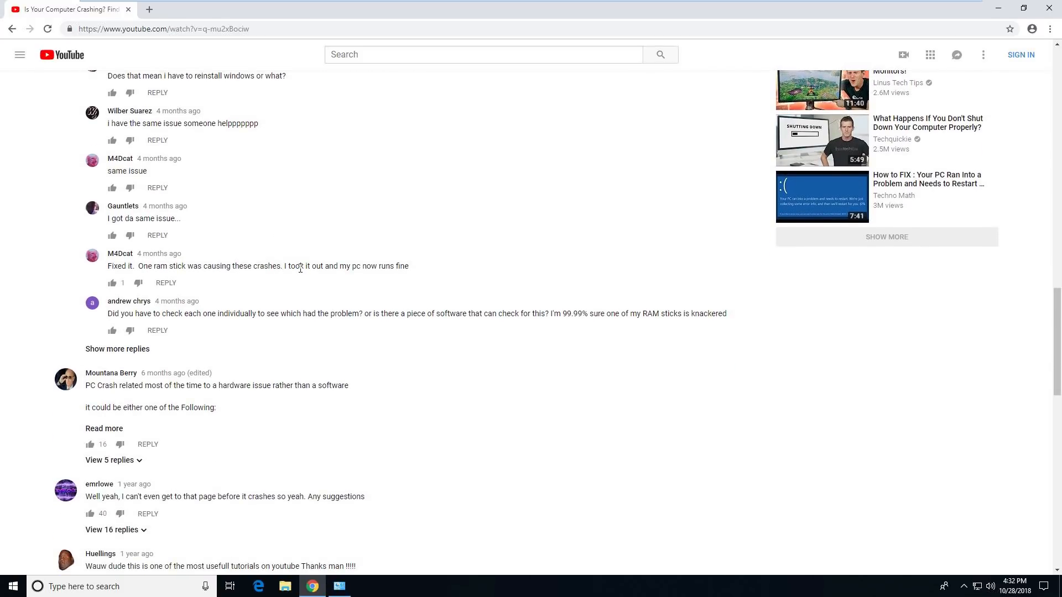
mouse_move(262, 242)
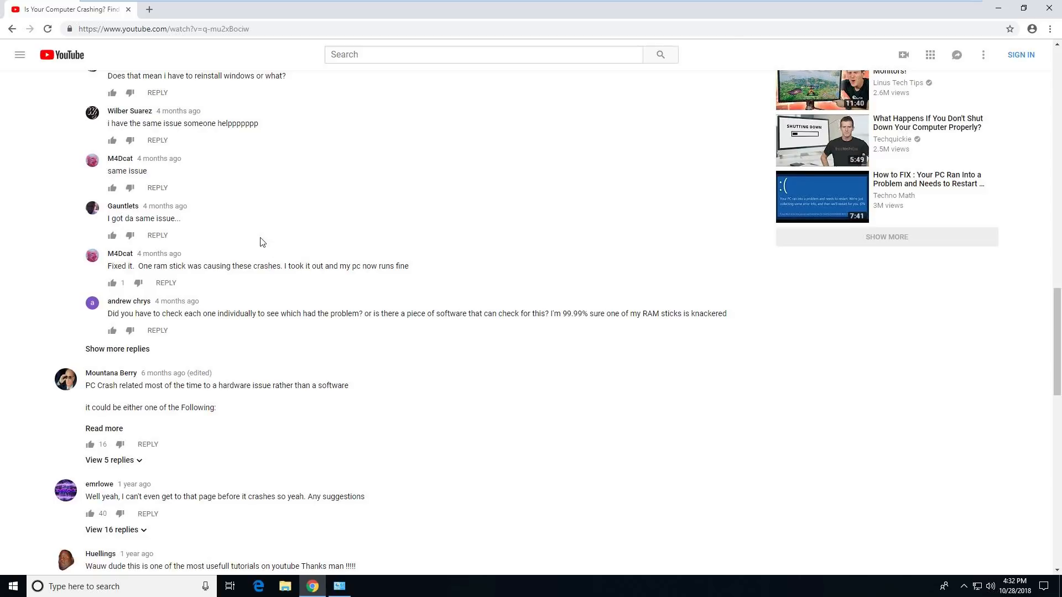
scroll("up", 3)
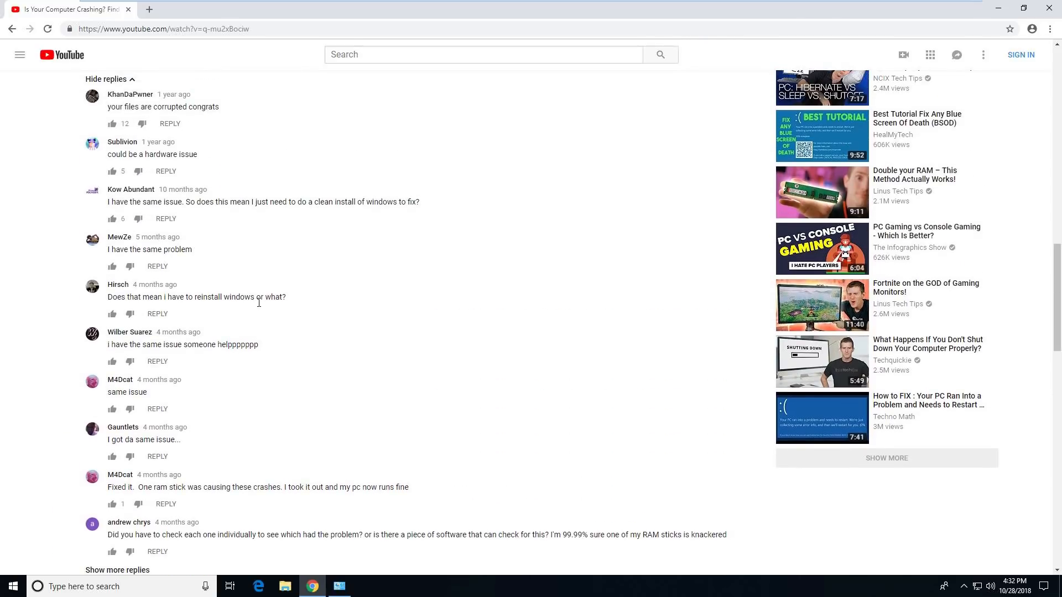
scroll("up", 3)
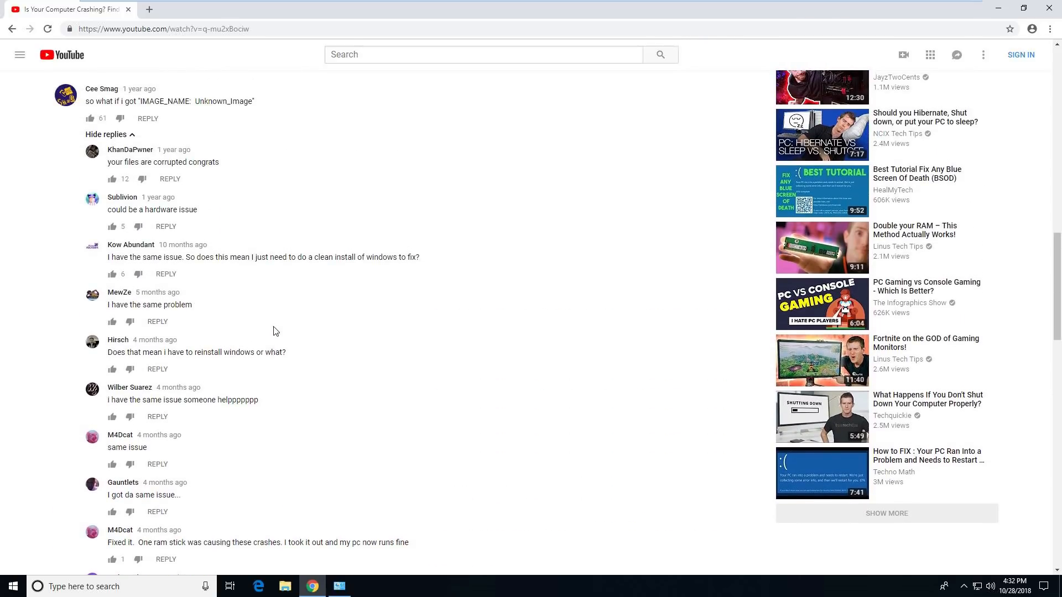
mouse_move(278, 340)
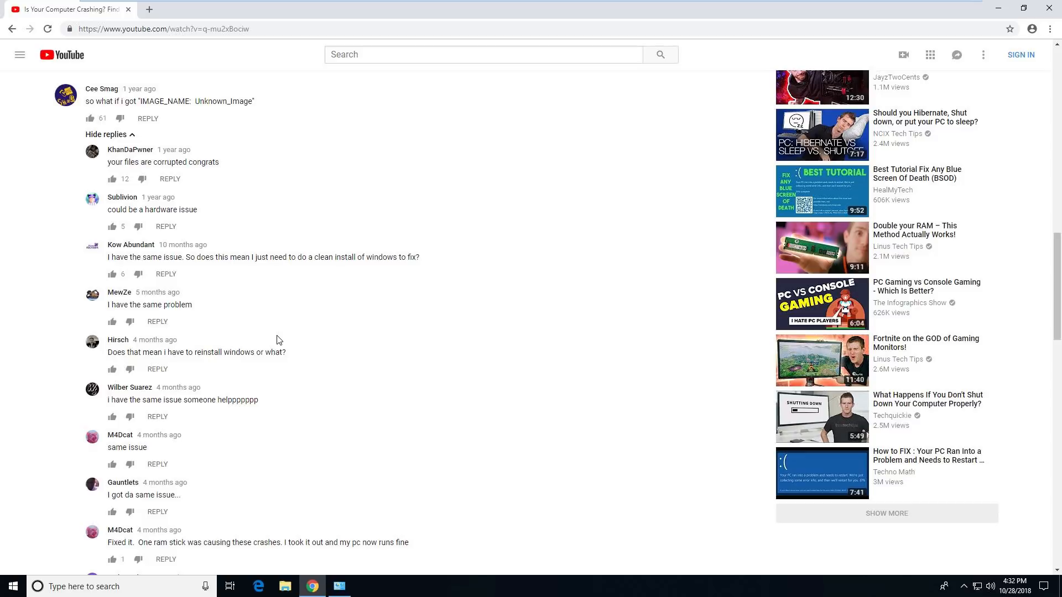
mouse_move(394, 95)
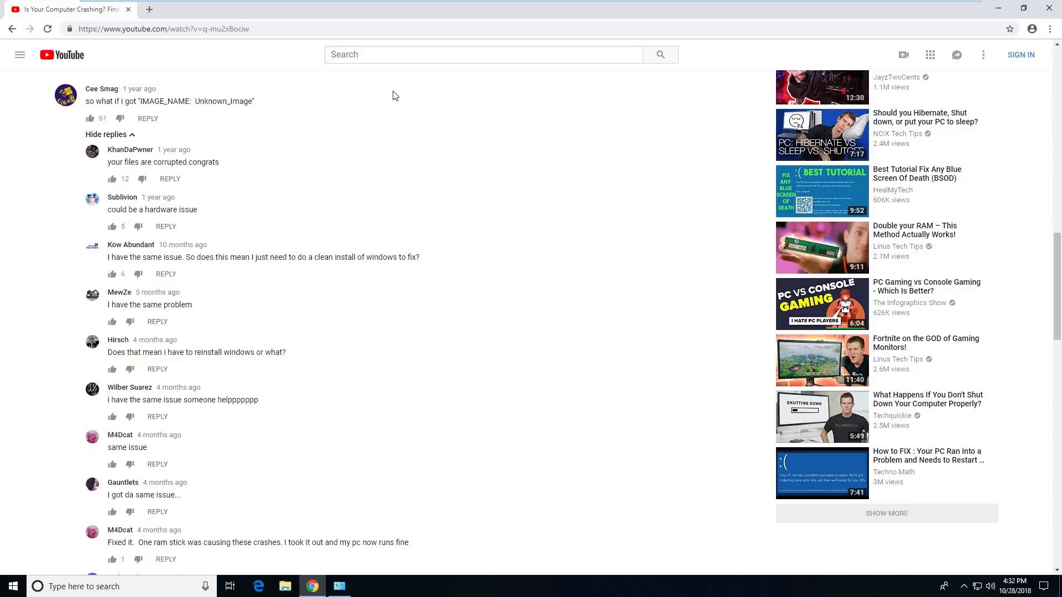
scroll("down", 3)
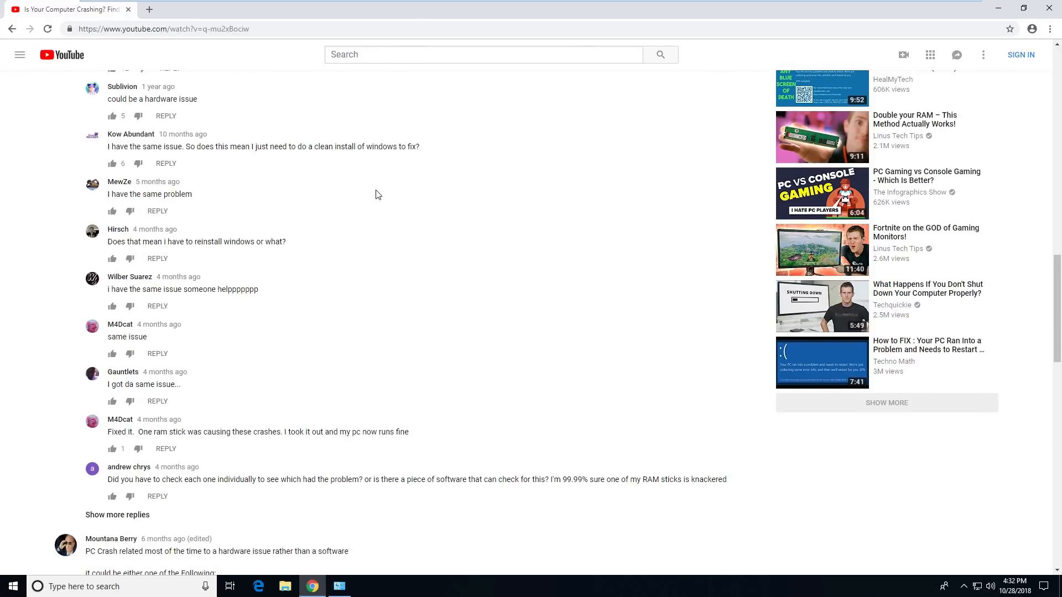
scroll("down", 3)
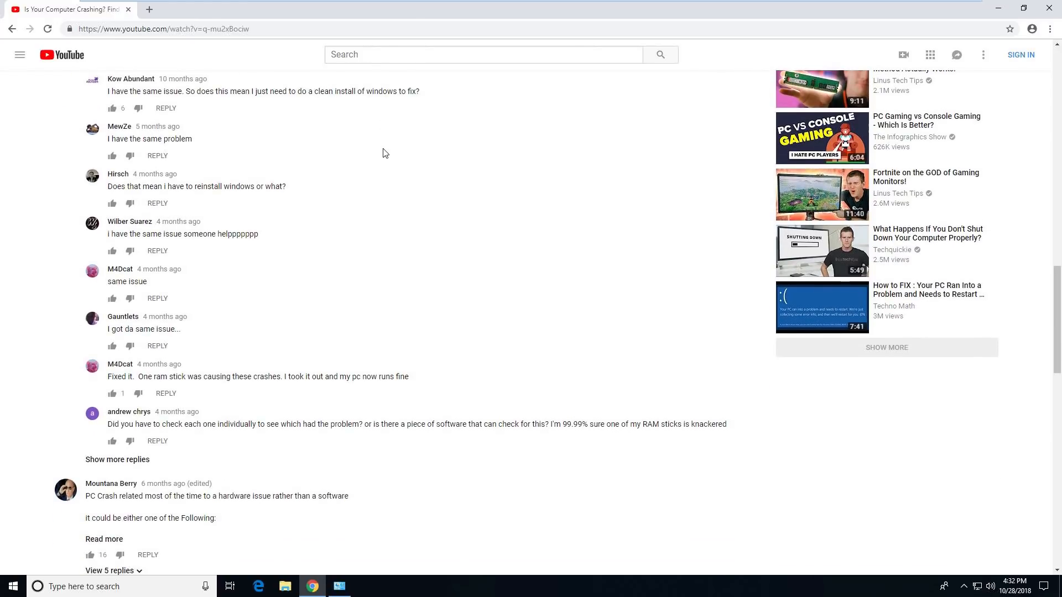
mouse_move(378, 157)
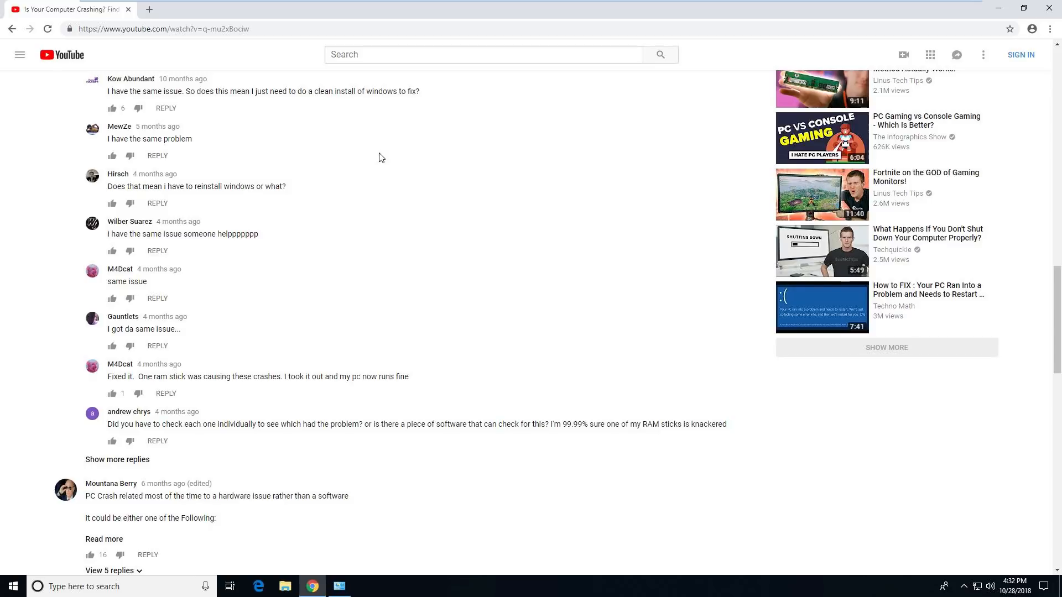
Read down the comments about PCs crashing during games and before reboot
scroll("down", 3)
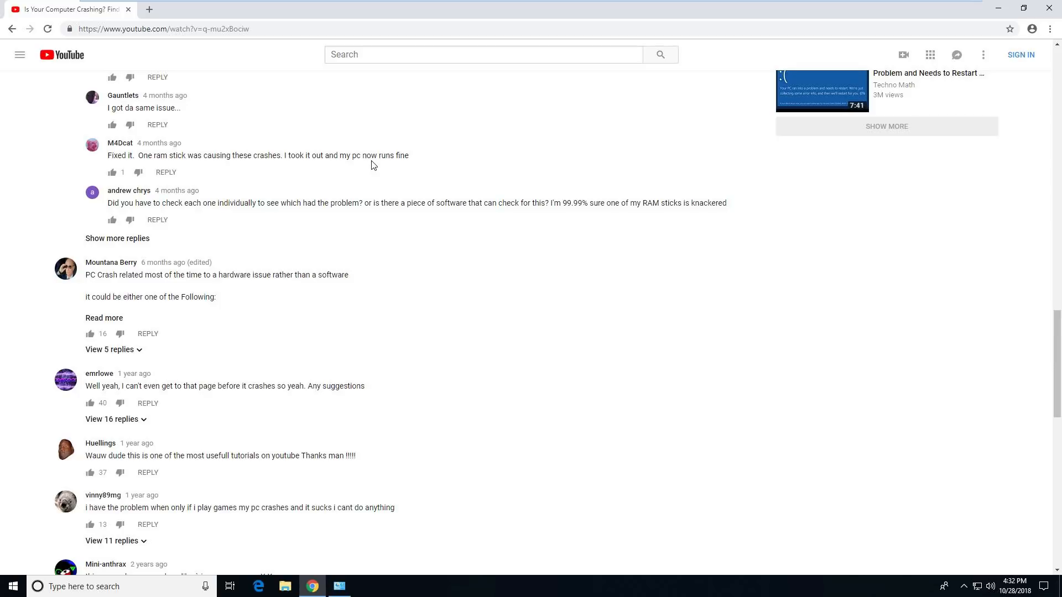
scroll("down", 3)
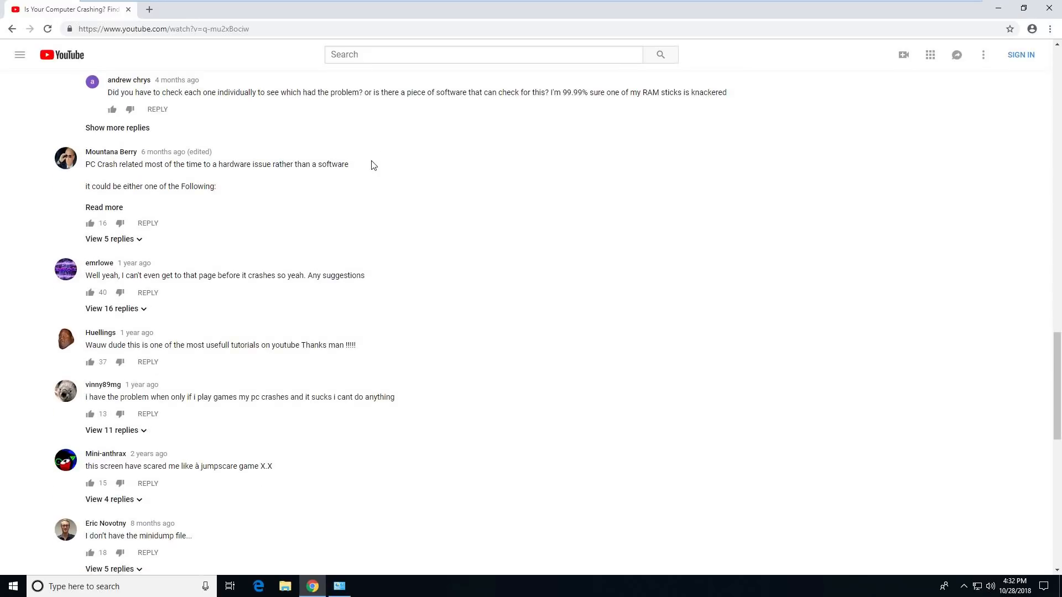
mouse_move(343, 175)
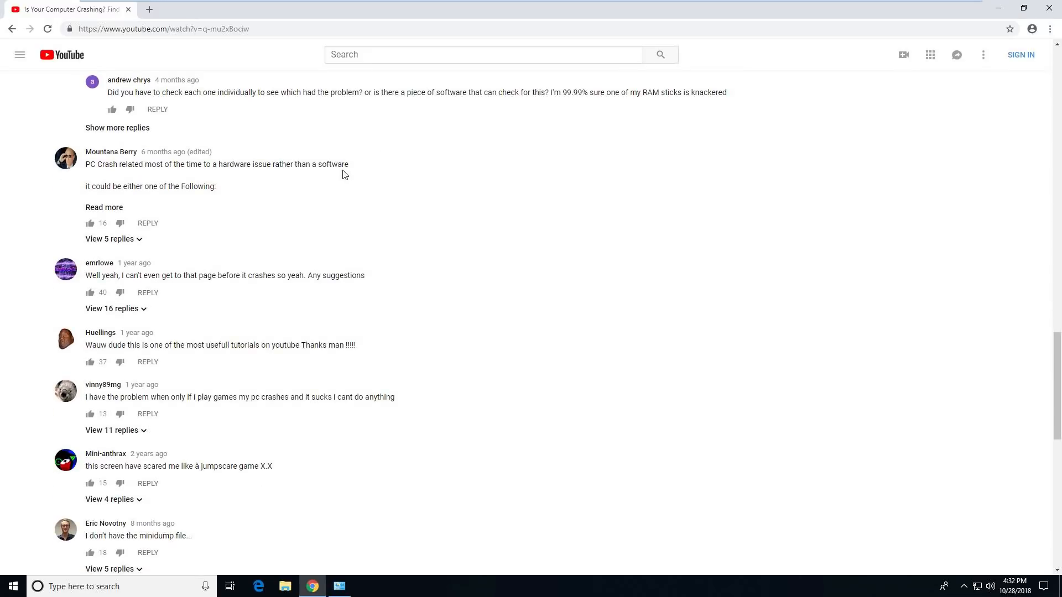
mouse_move(162, 363)
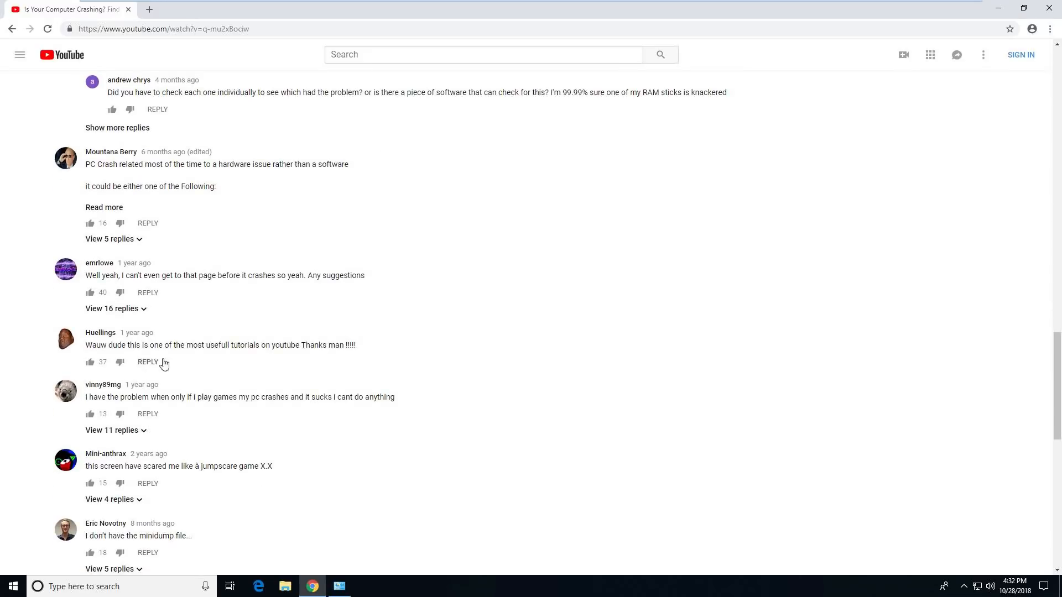
mouse_move(212, 367)
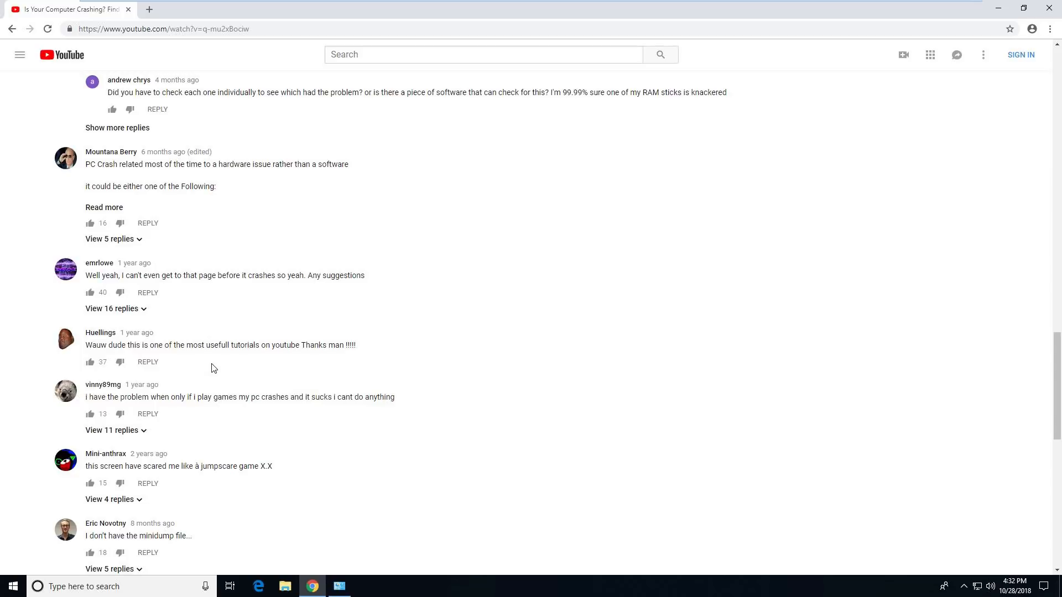
scroll("down", 3)
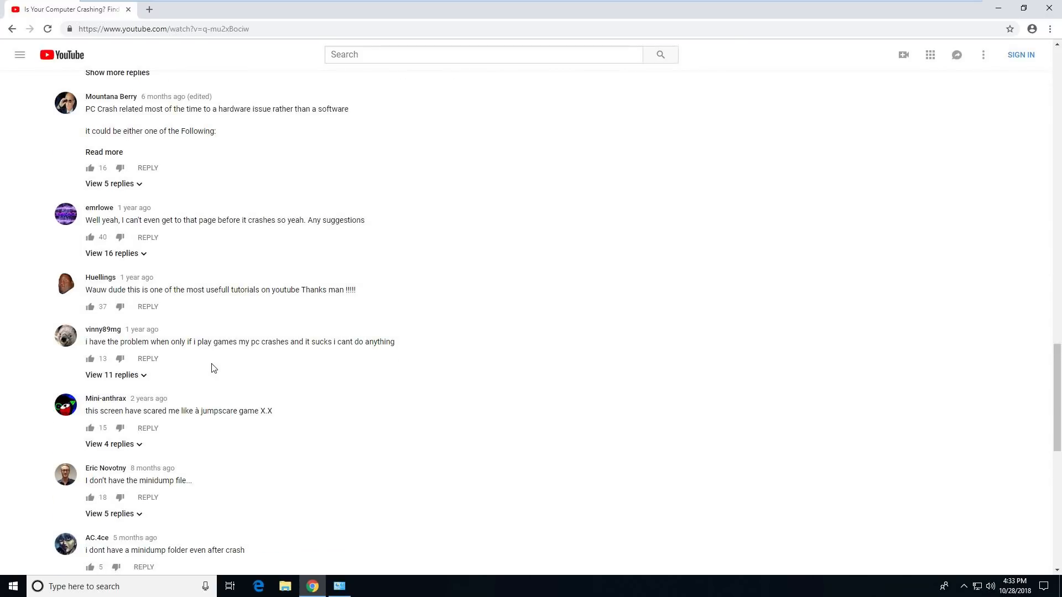
scroll("down", 3)
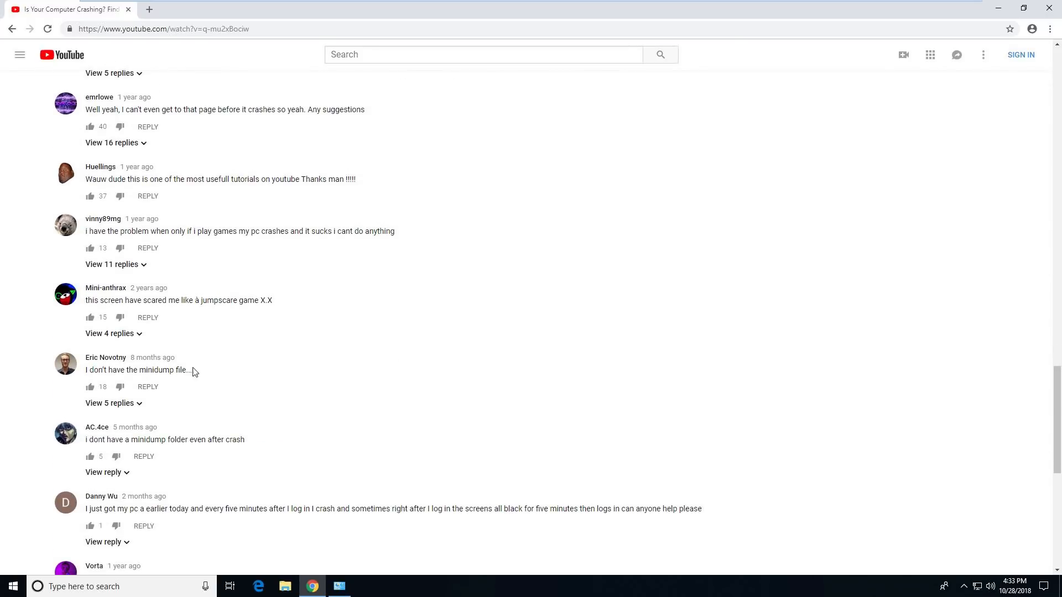
scroll("down", 3)
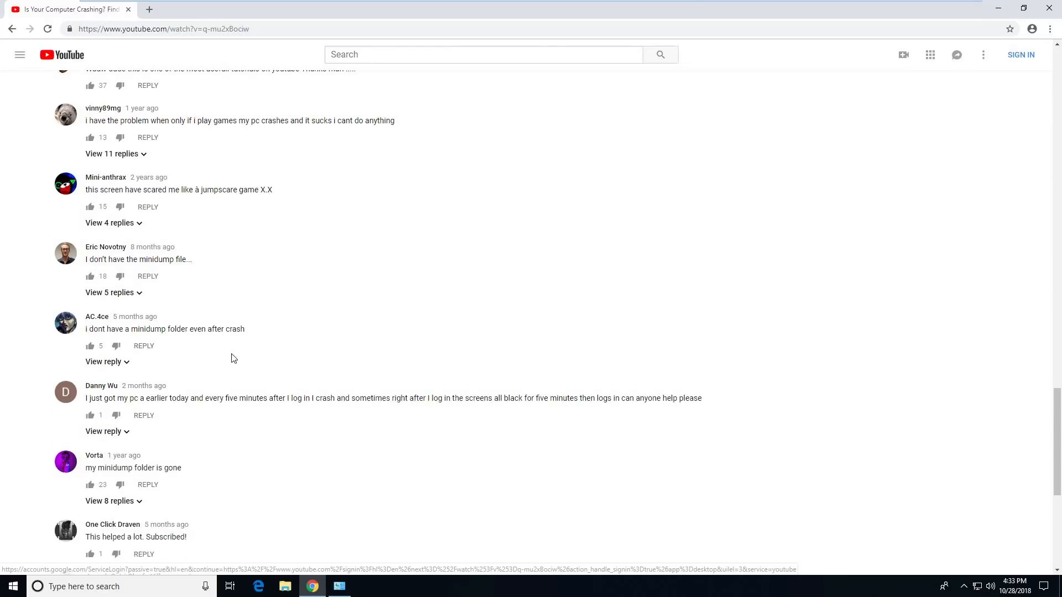
scroll("down", 3)
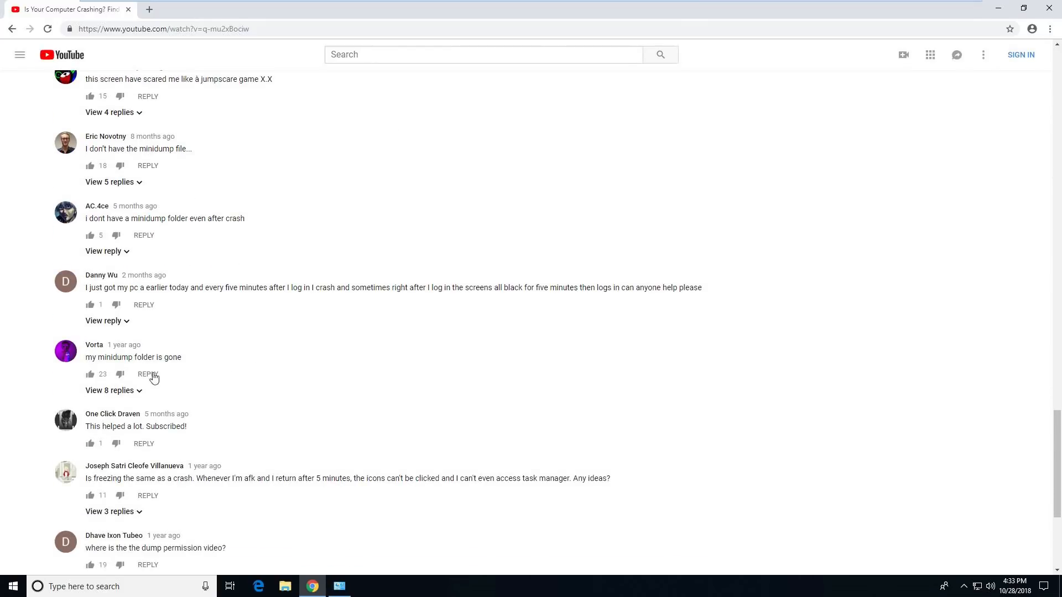
scroll("down", 3)
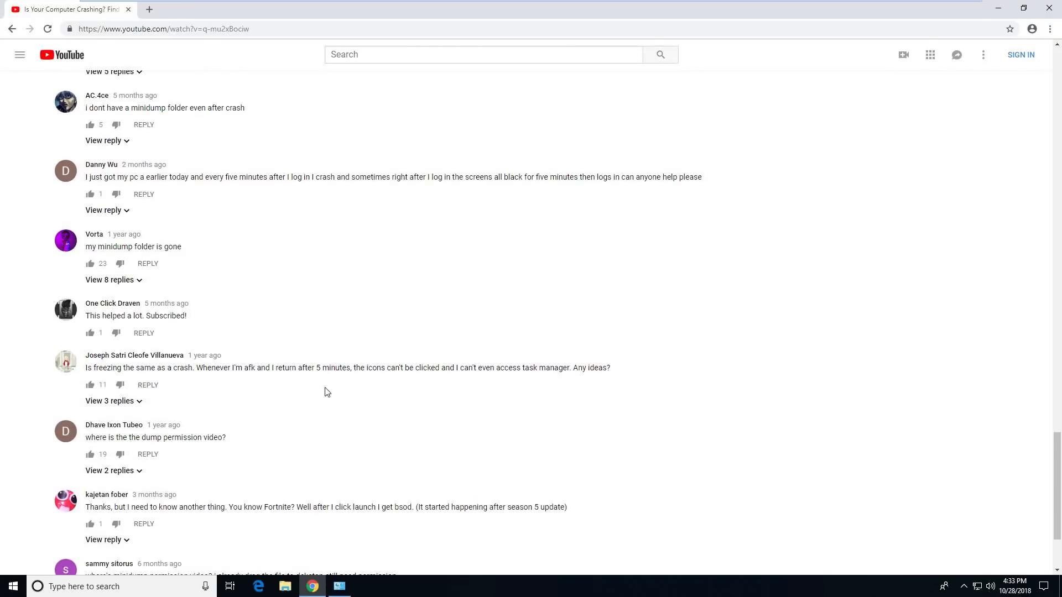
mouse_move(307, 301)
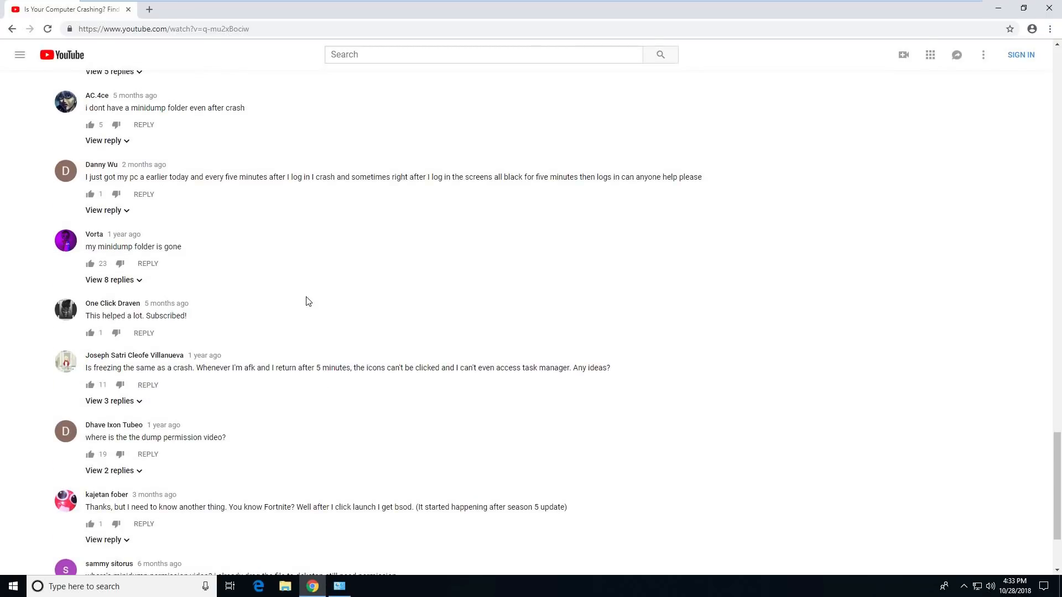
mouse_move(315, 269)
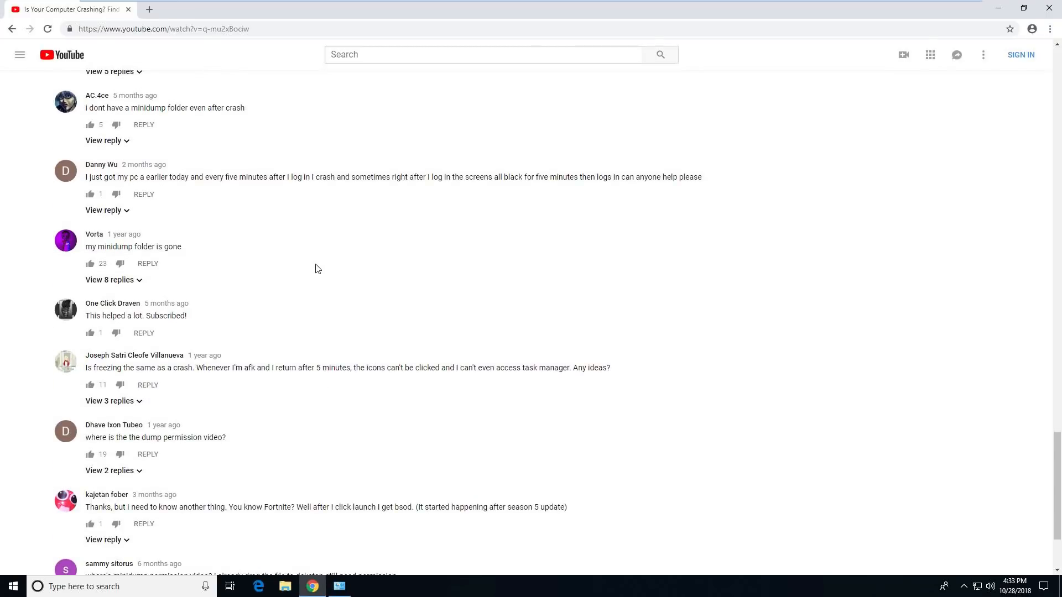
scroll("down", 3)
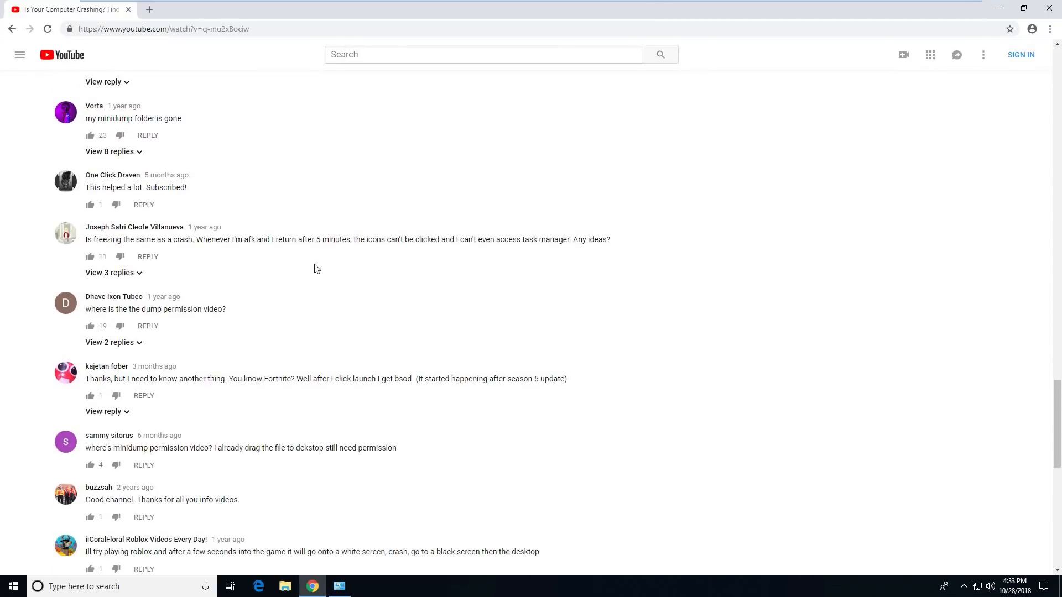
scroll("down", 3)
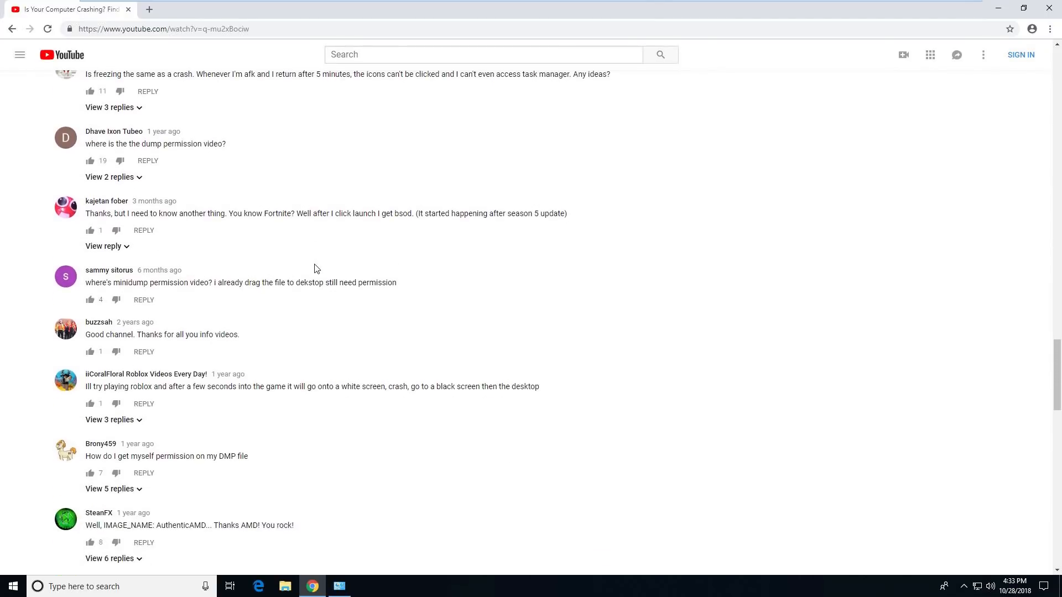
scroll("down", 3)
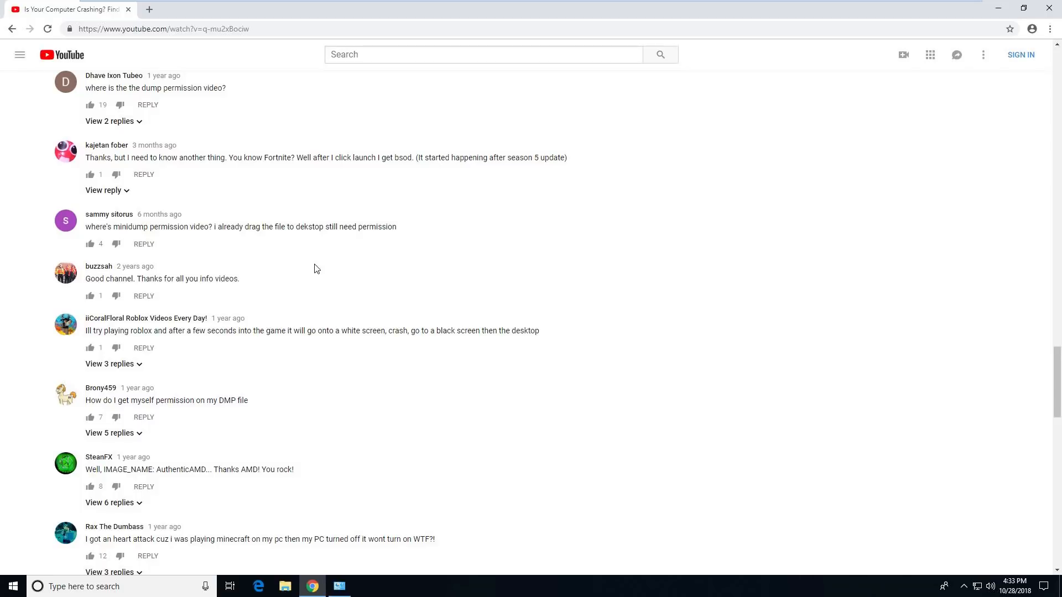
scroll("down", 3)
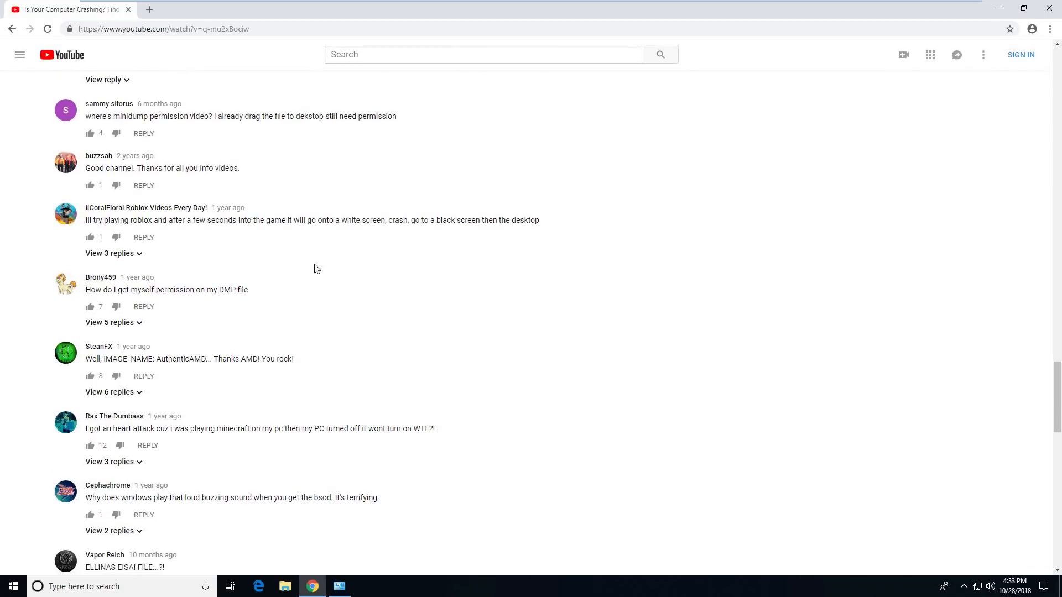
scroll("down", 3)
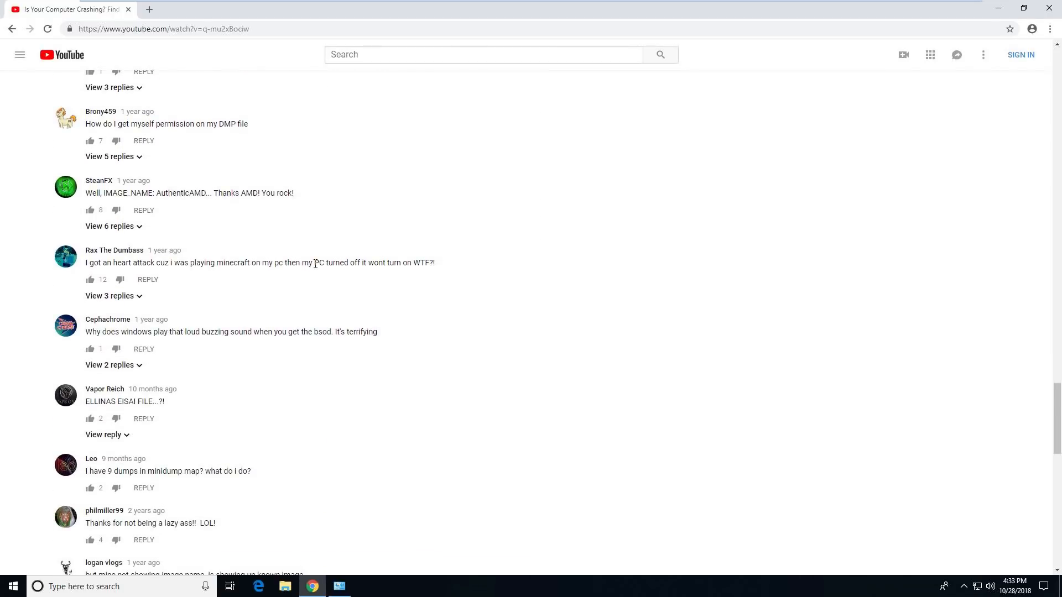
scroll("down", 3)
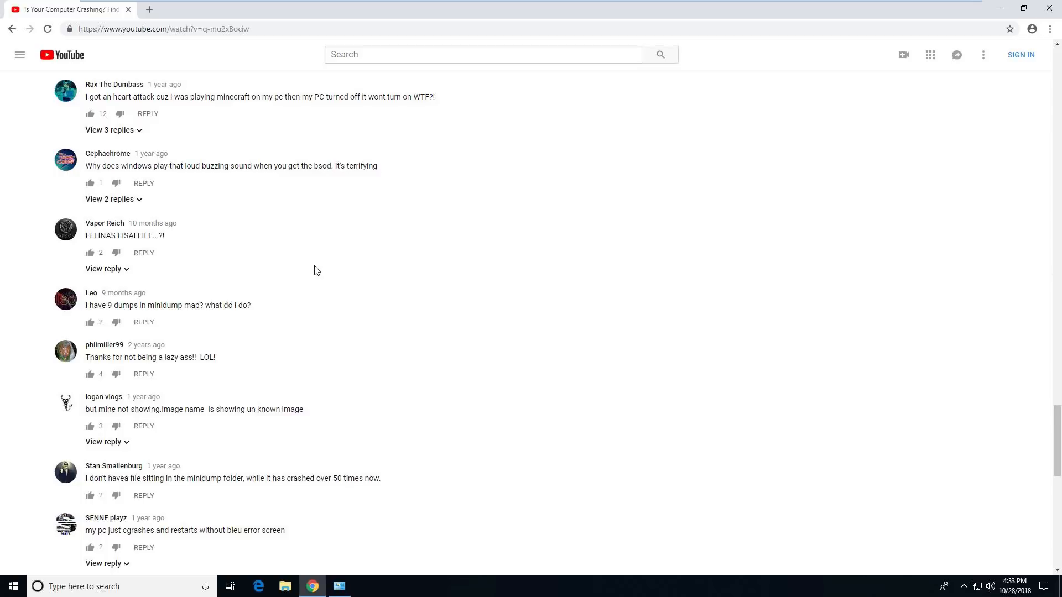
scroll("down", 3)
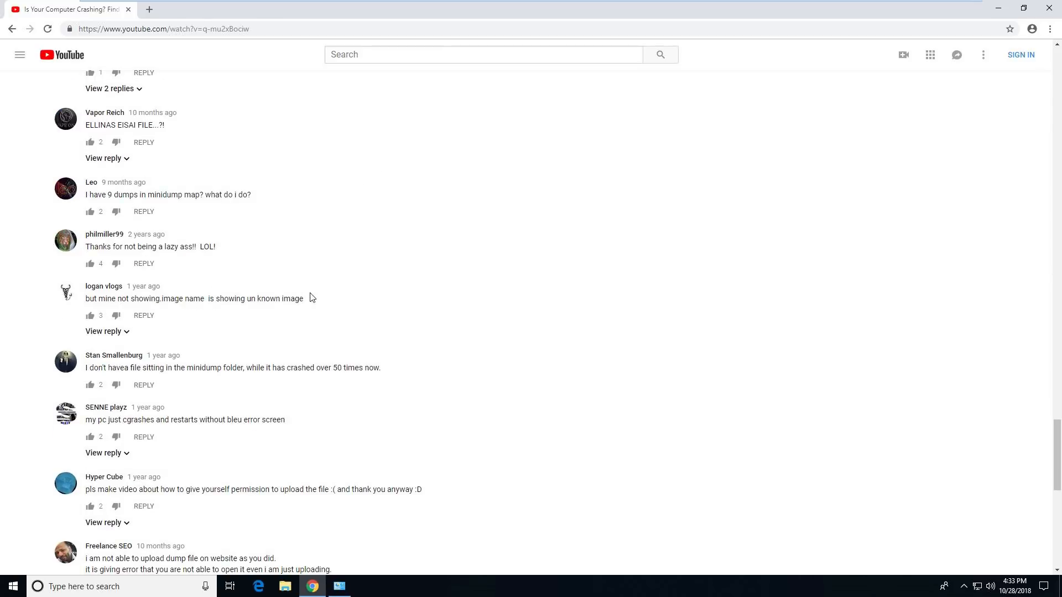
scroll("down", 3)
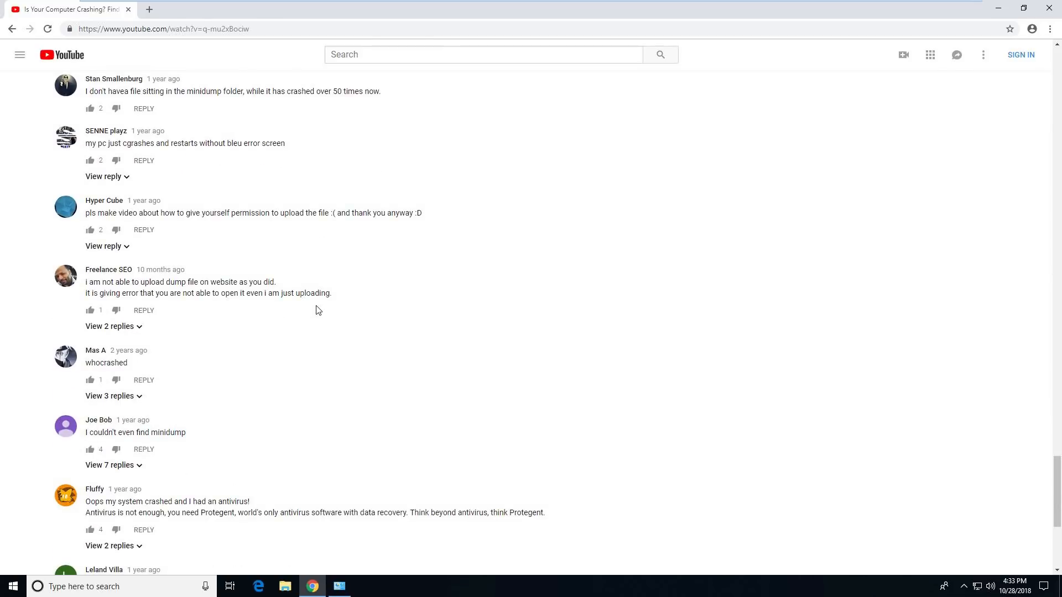
mouse_move(239, 200)
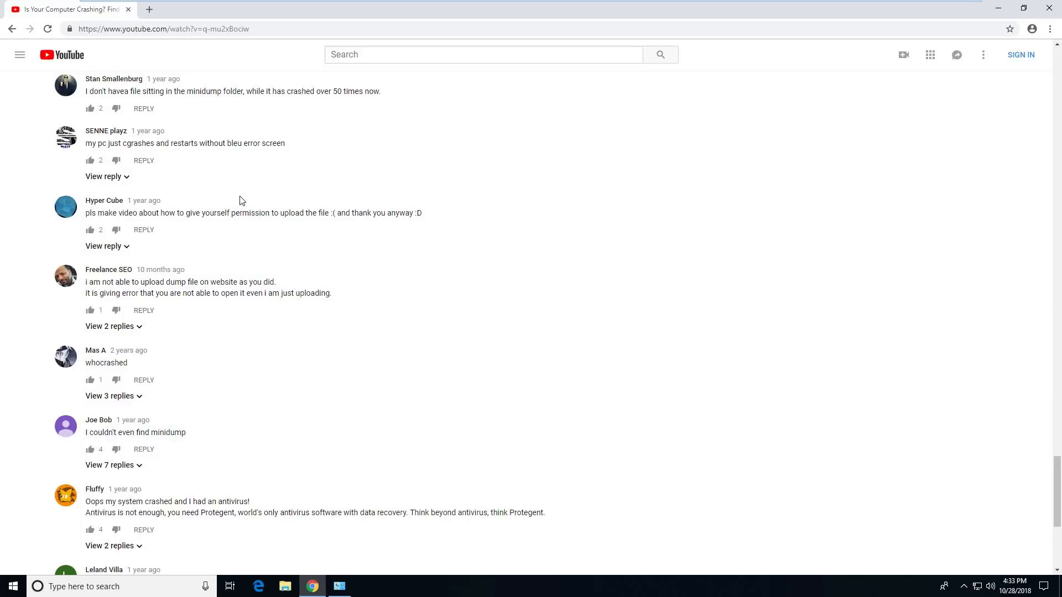
scroll("down", 3)
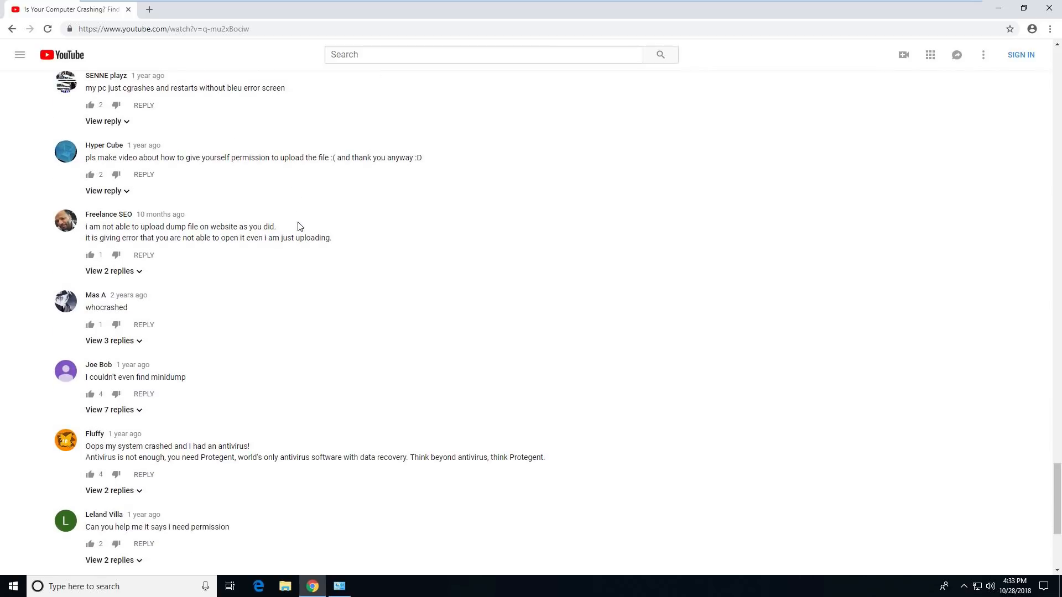
mouse_move(306, 260)
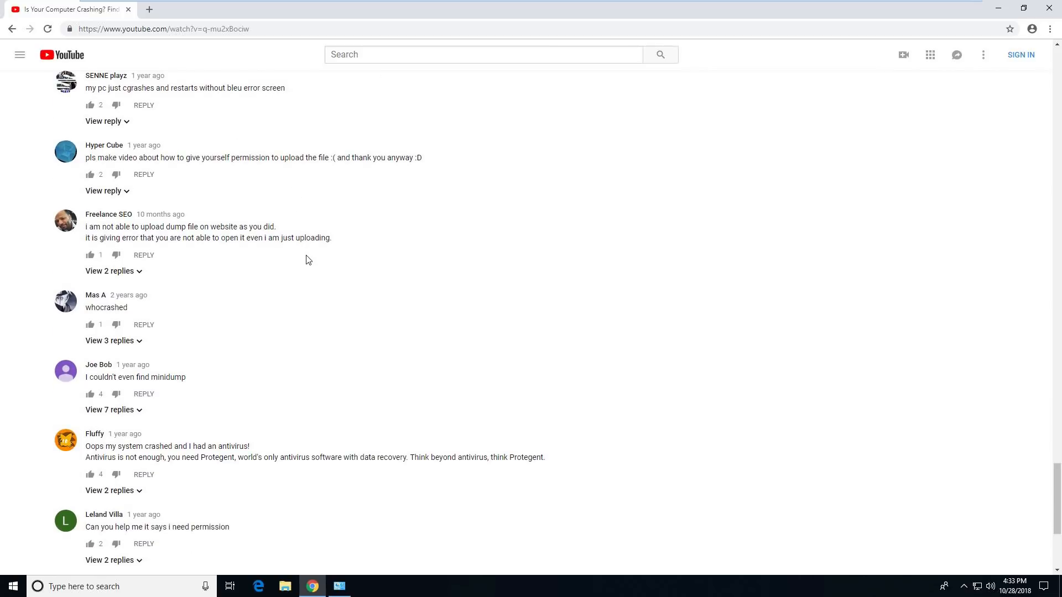
mouse_move(351, 259)
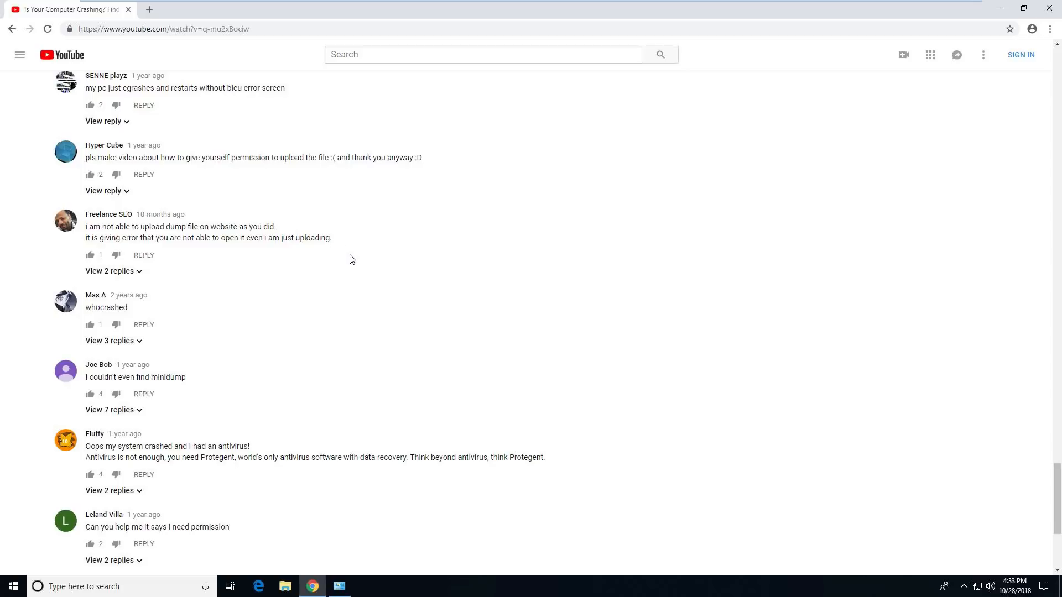
scroll("down", 3)
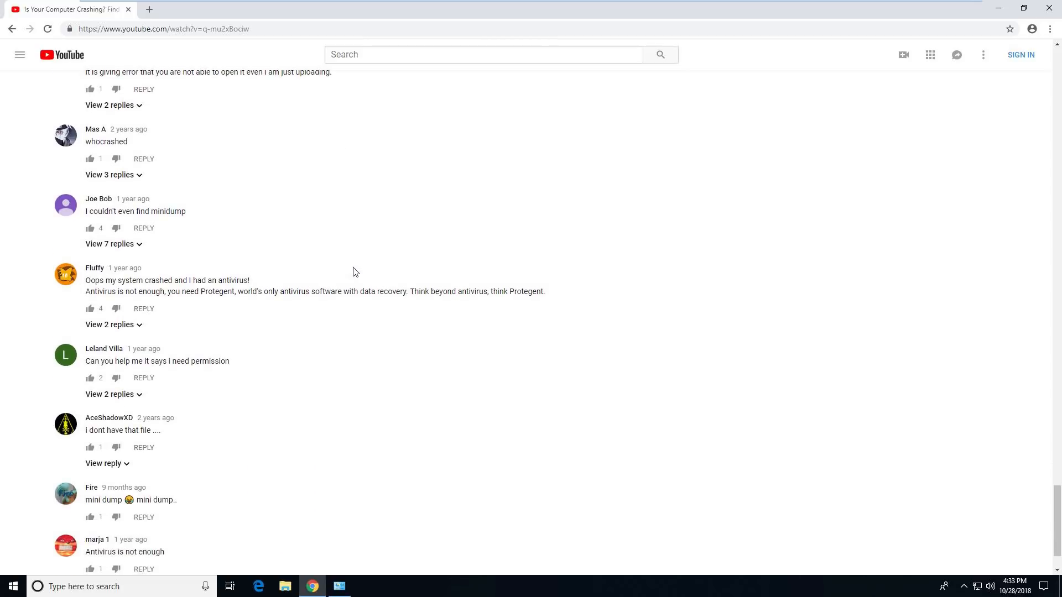
scroll("down", 3)
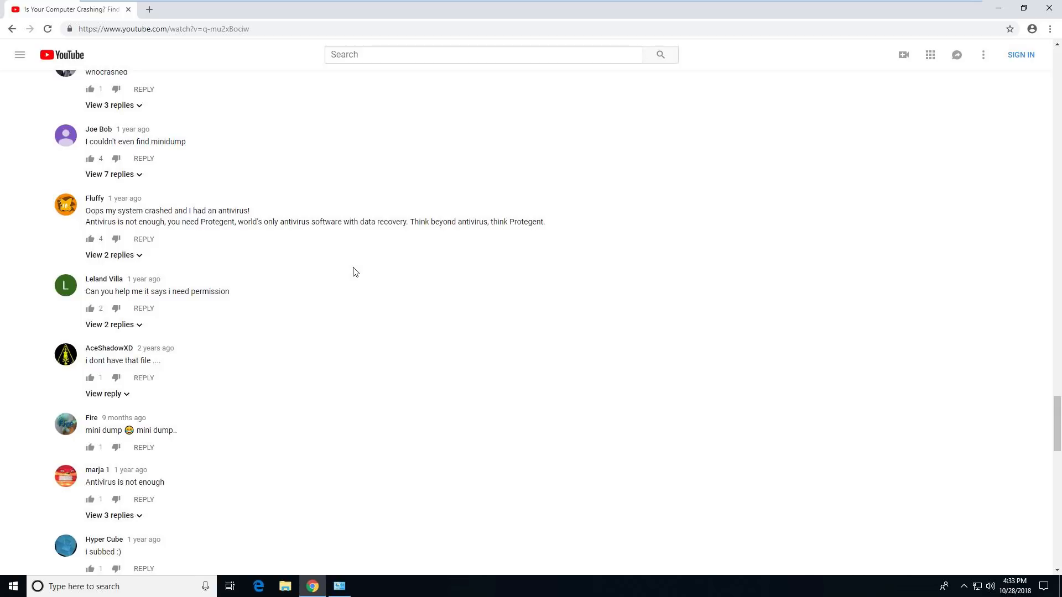
scroll("down", 3)
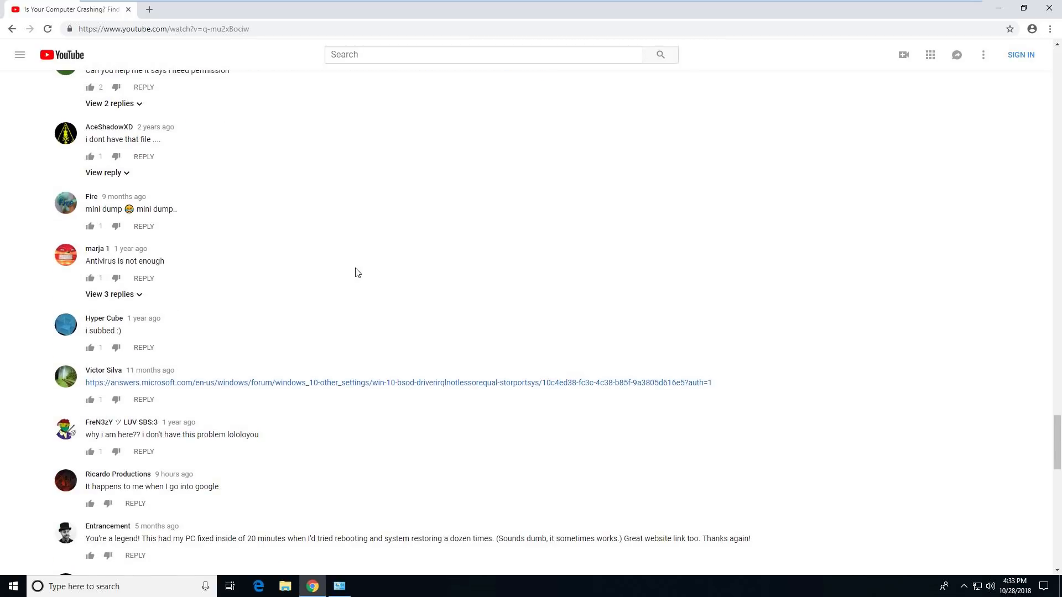
scroll("down", 3)
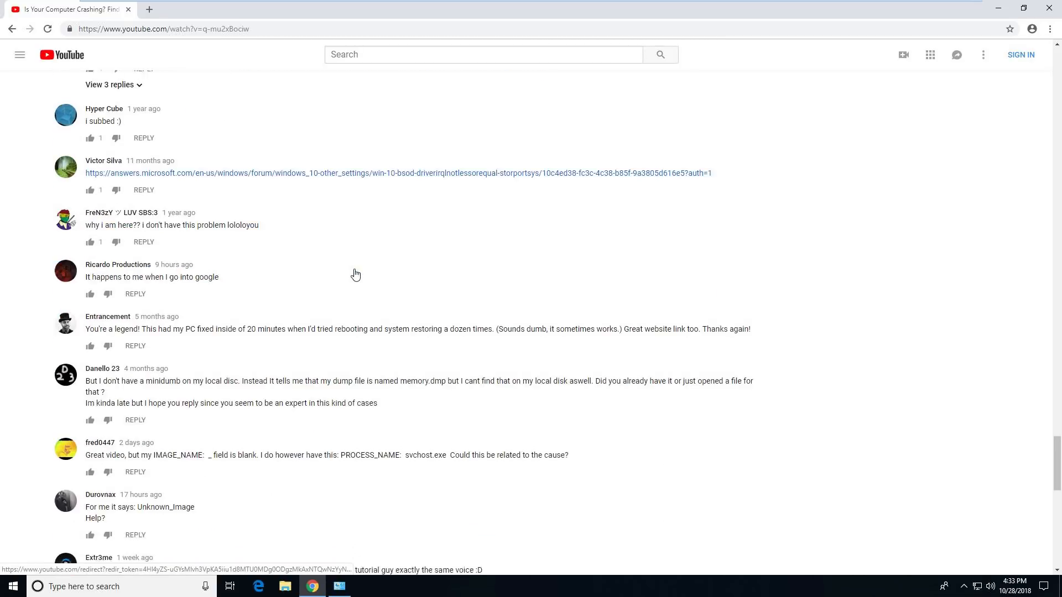
scroll("down", 3)
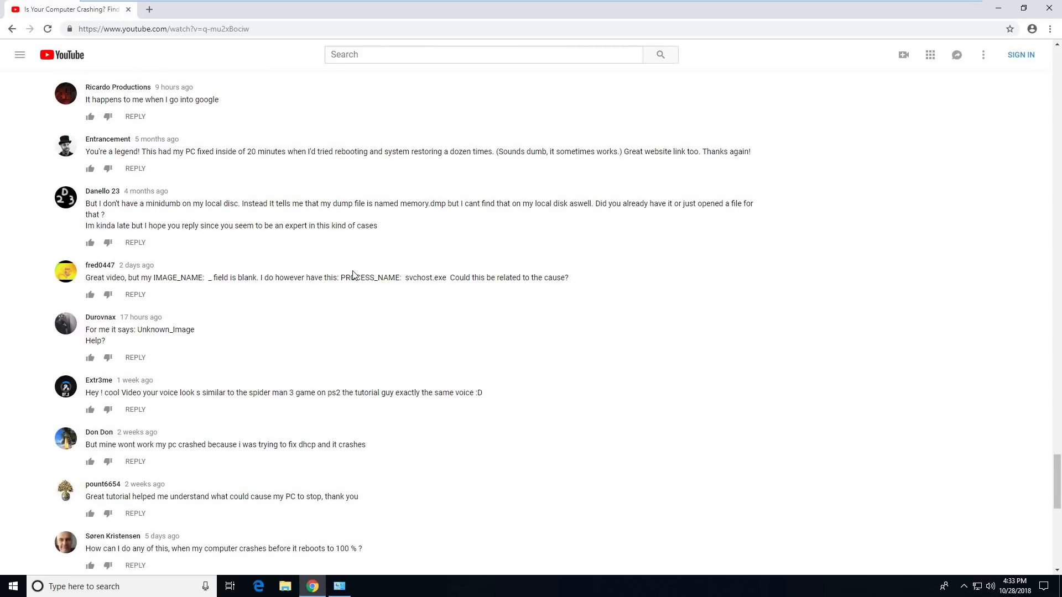
mouse_move(219, 331)
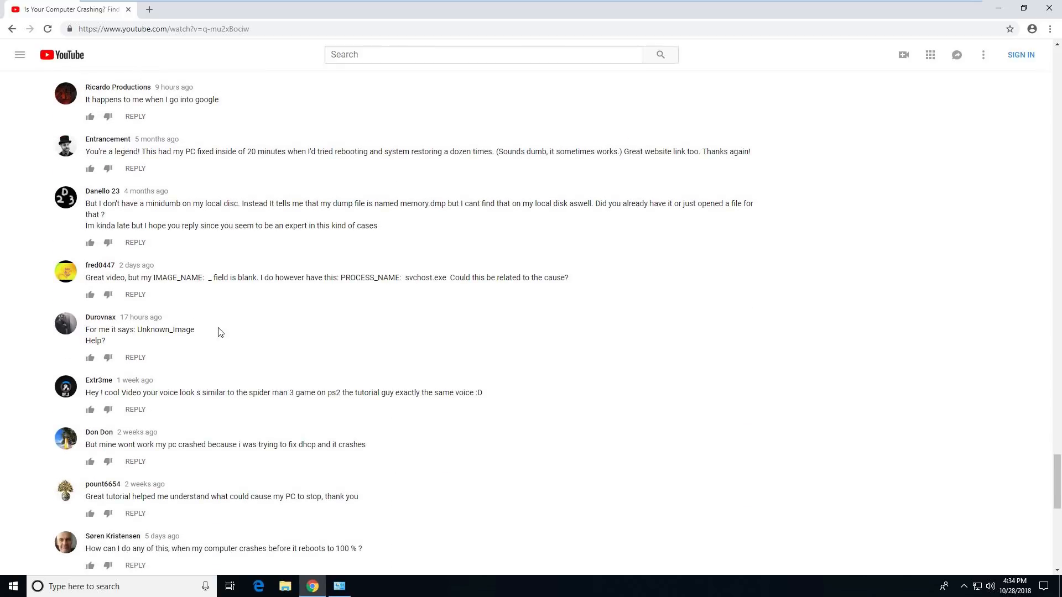
mouse_move(119, 286)
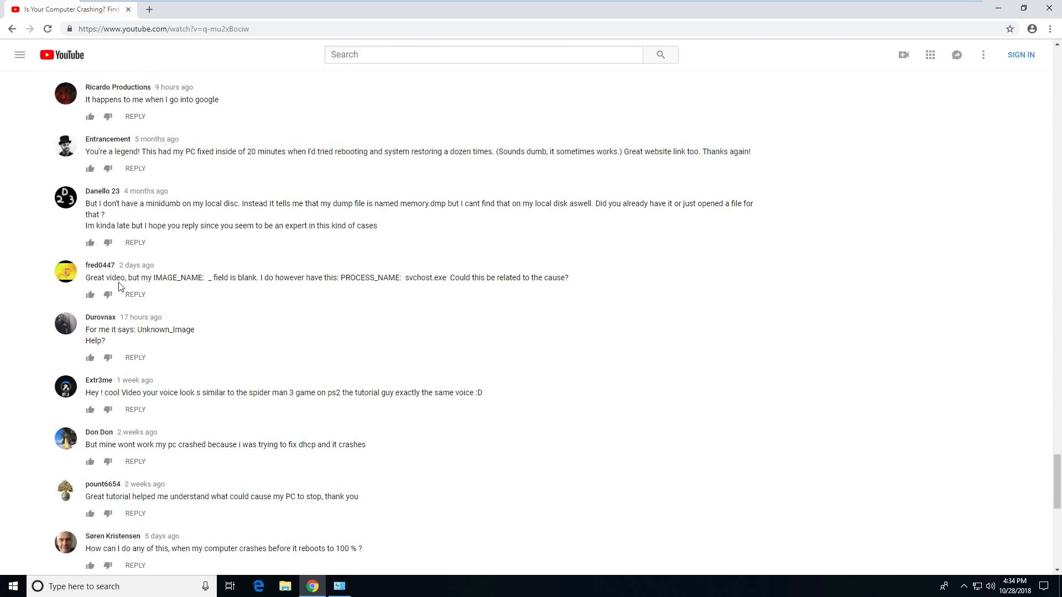
mouse_move(275, 291)
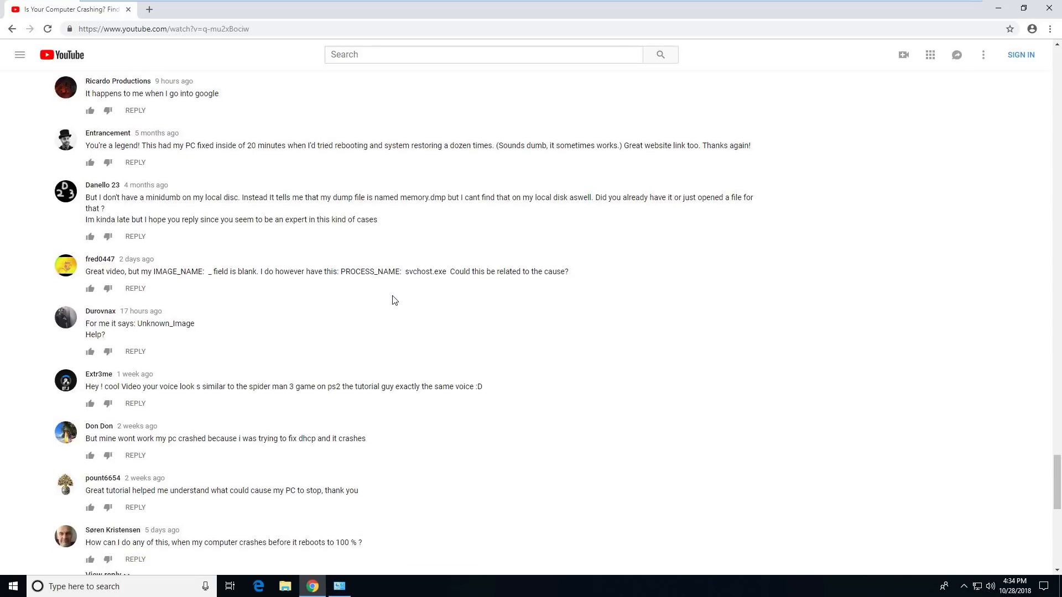
scroll("down", 3)
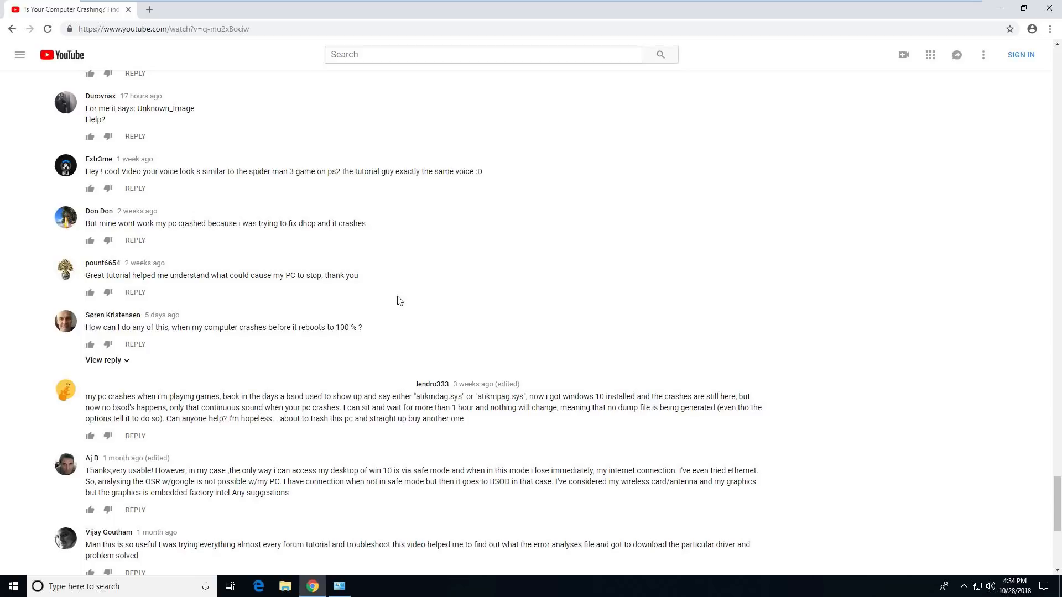
mouse_move(406, 324)
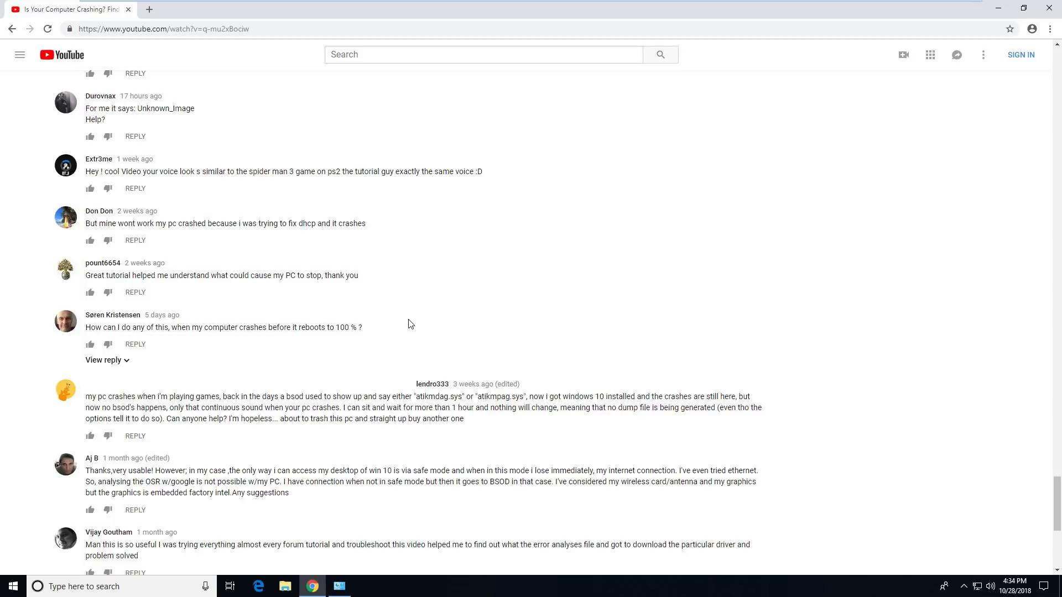
mouse_move(246, 390)
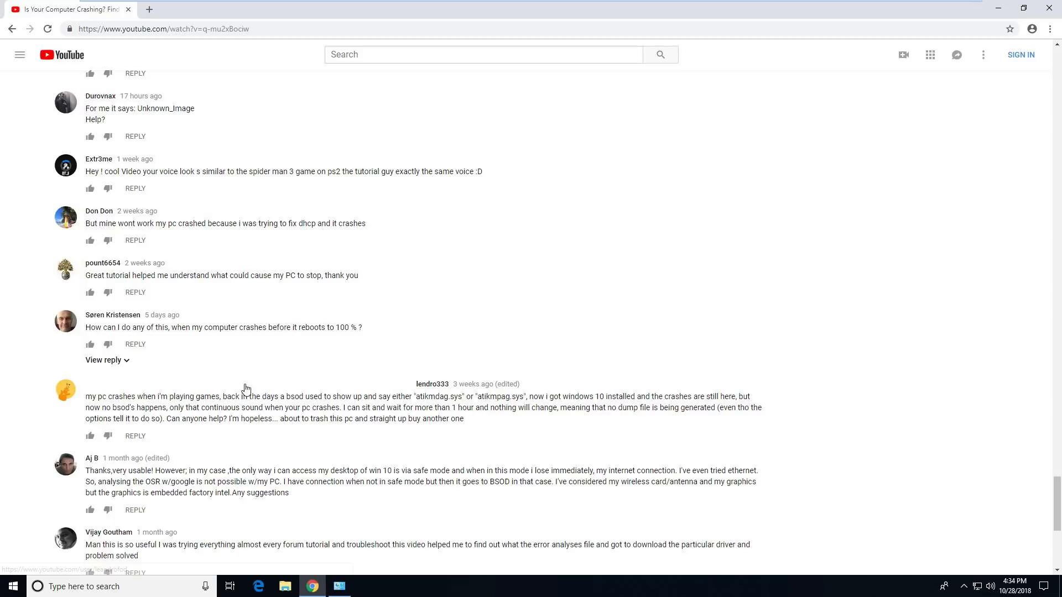
mouse_move(365, 400)
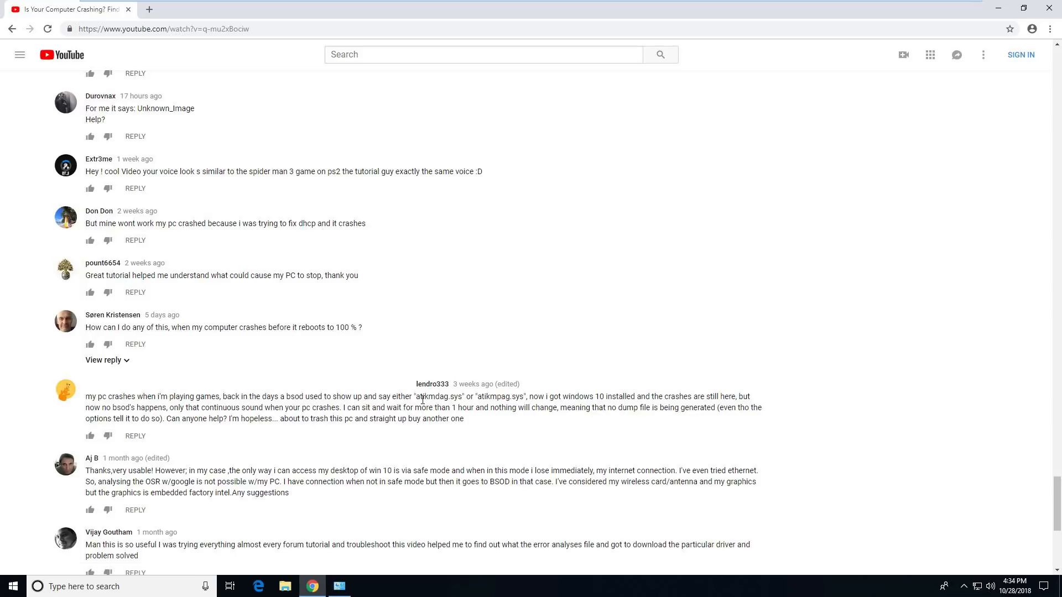
mouse_move(484, 420)
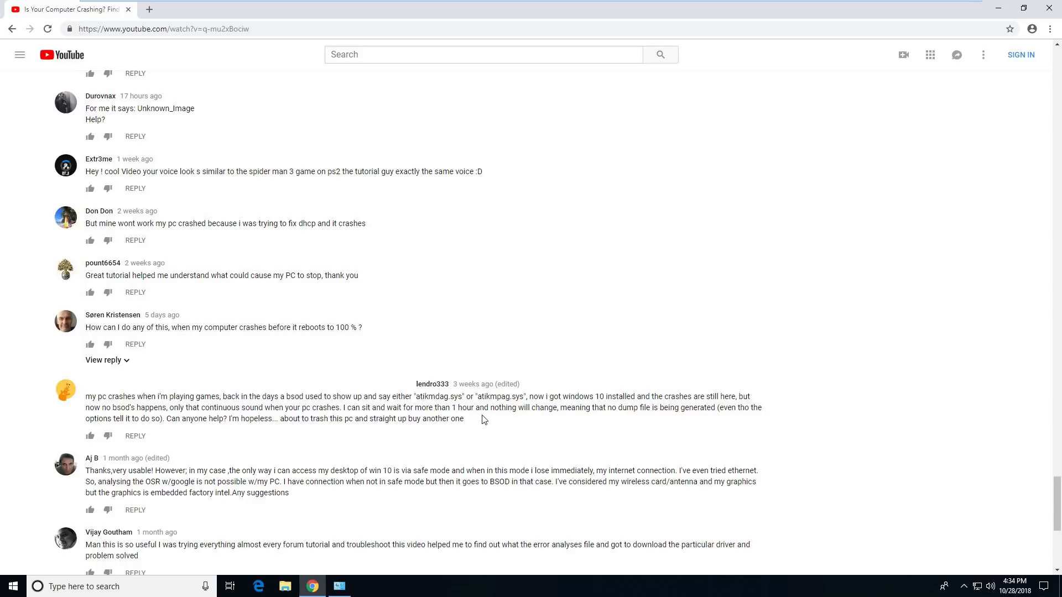
mouse_move(430, 377)
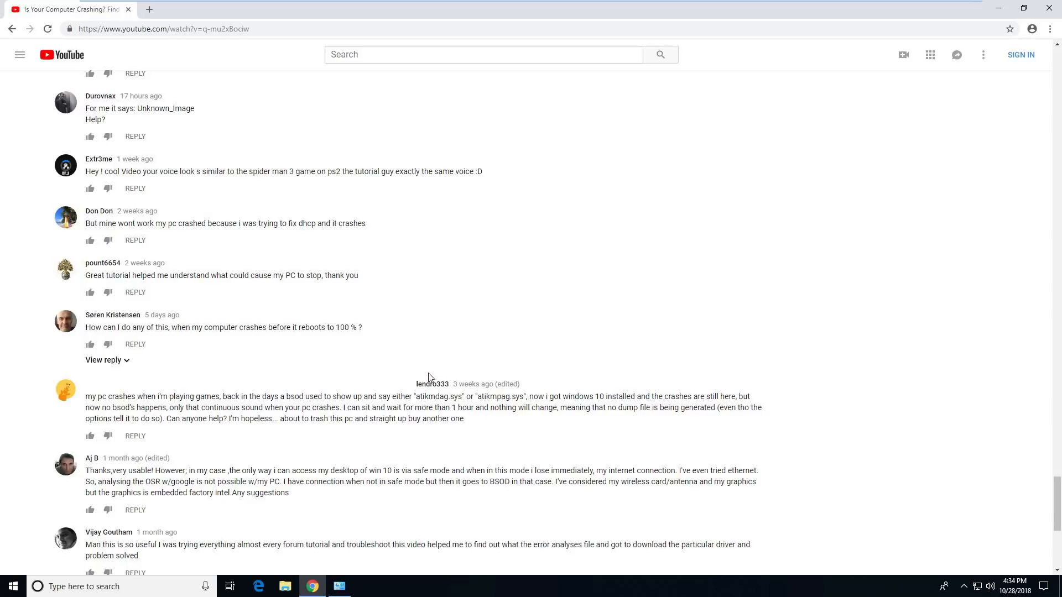
mouse_move(105, 427)
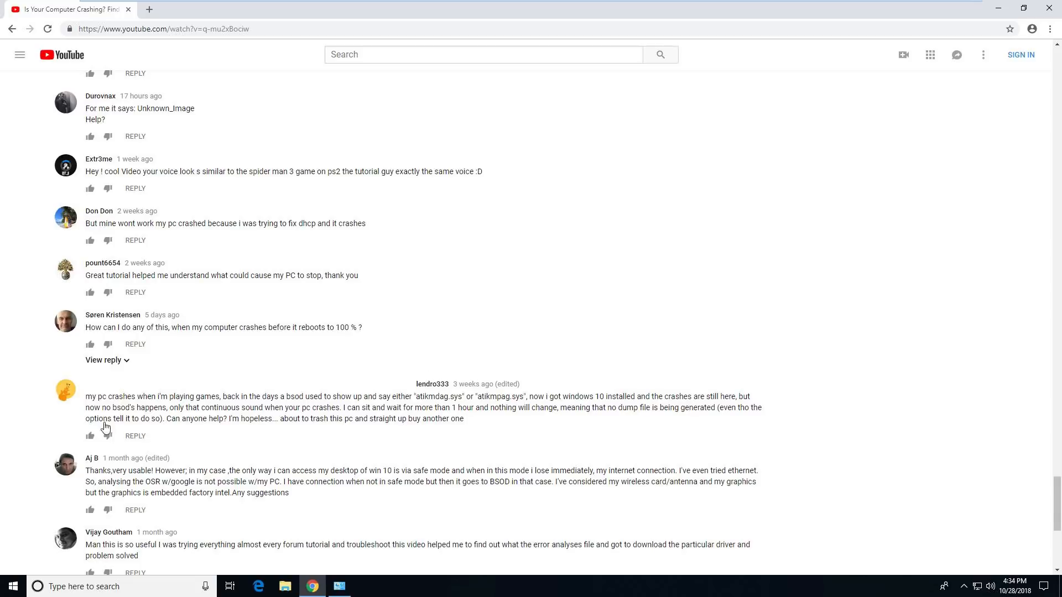
mouse_move(137, 445)
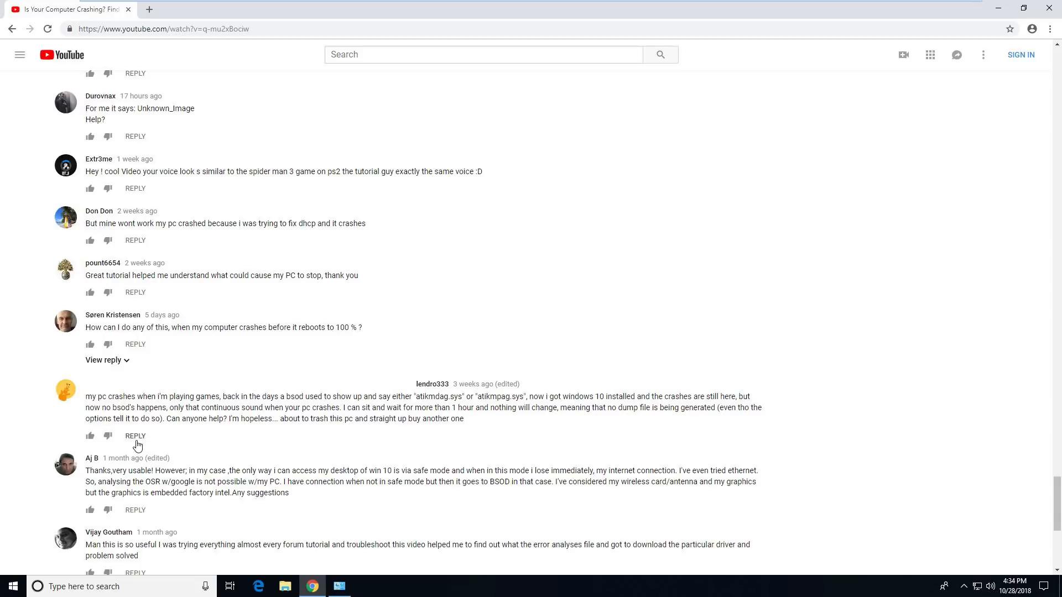
left_click(1021, 56)
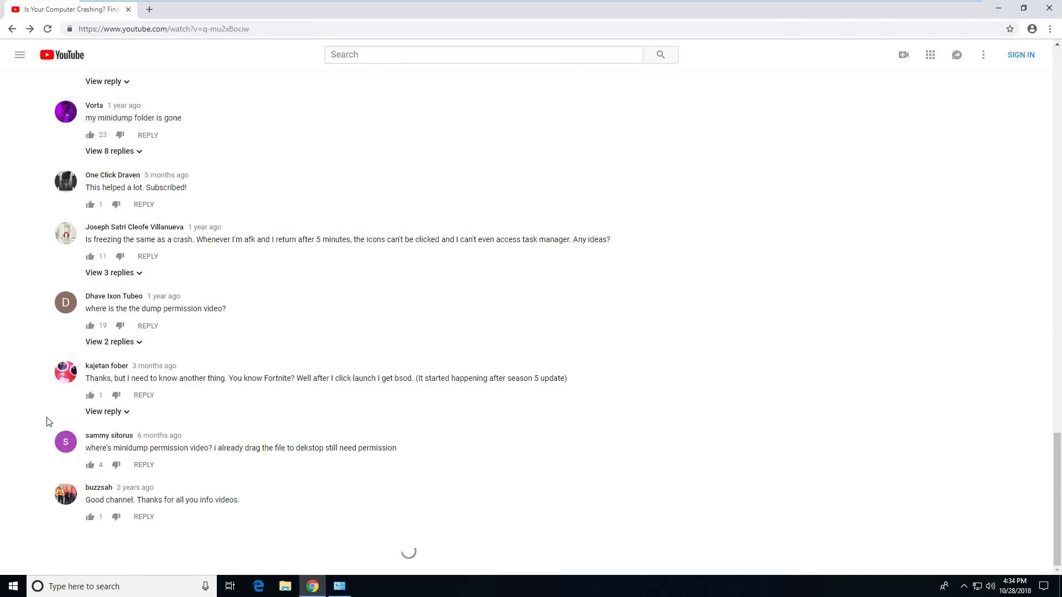
scroll("down", 3)
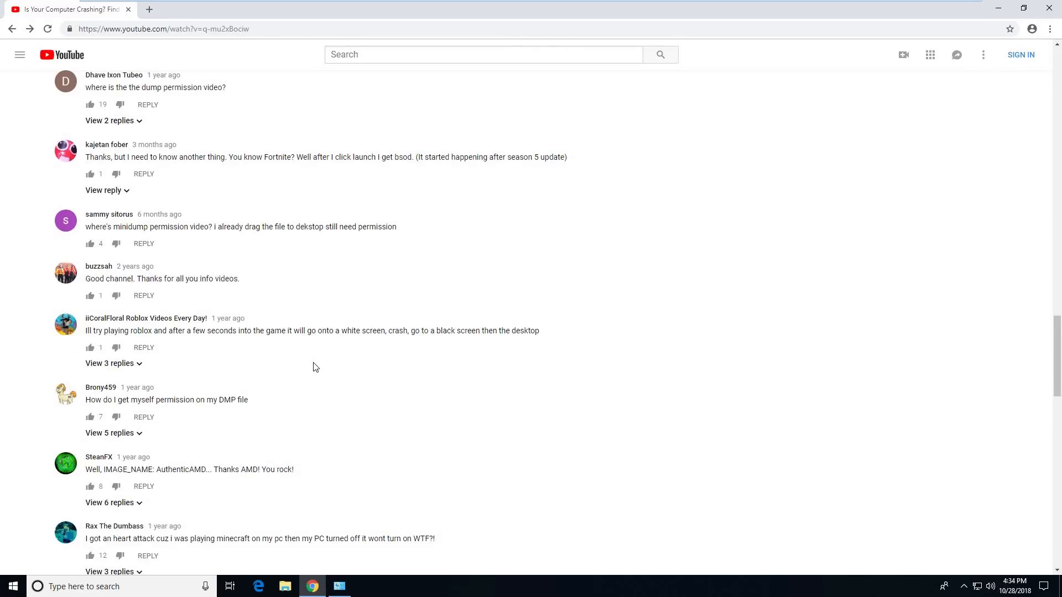
scroll("down", 3)
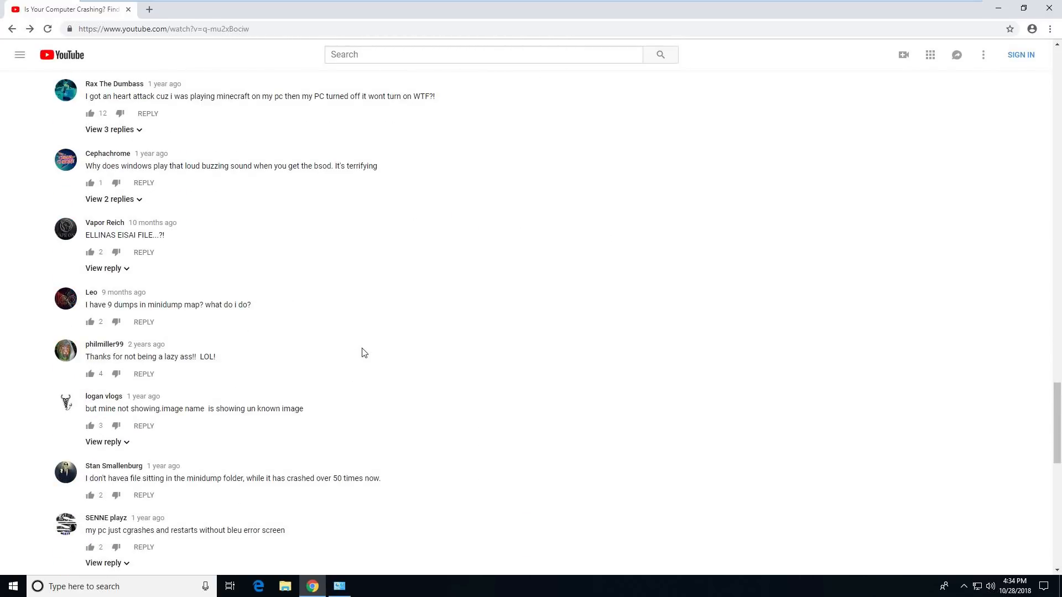
scroll("down", 3)
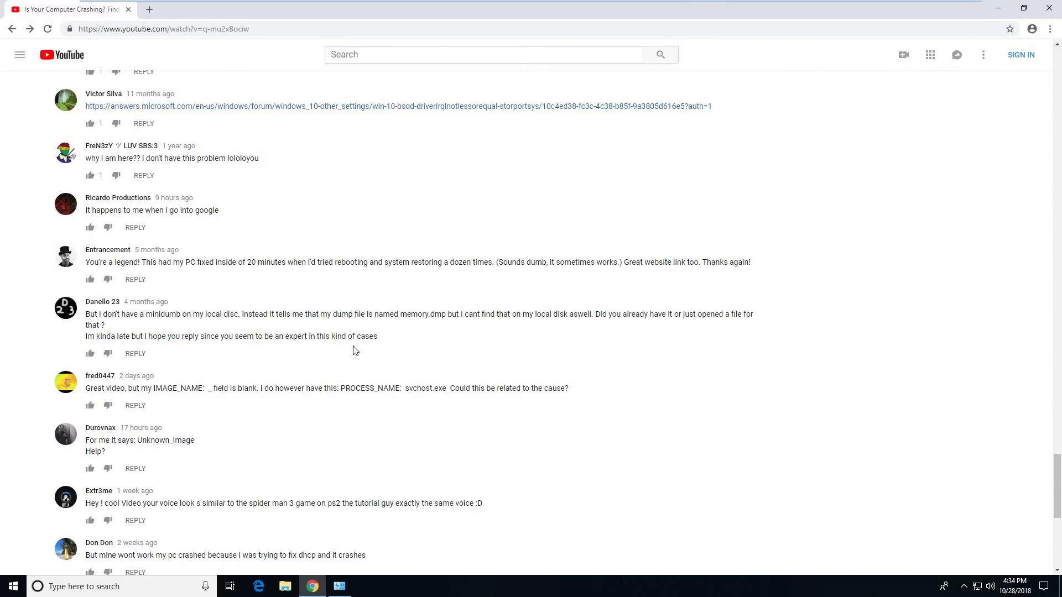
scroll("down", 3)
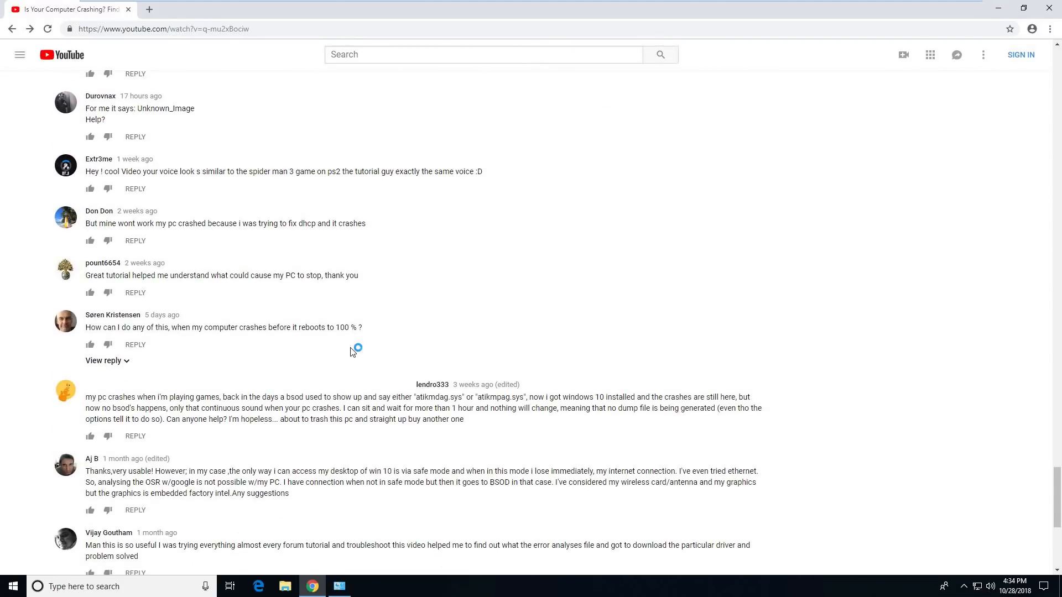
scroll("down", 3)
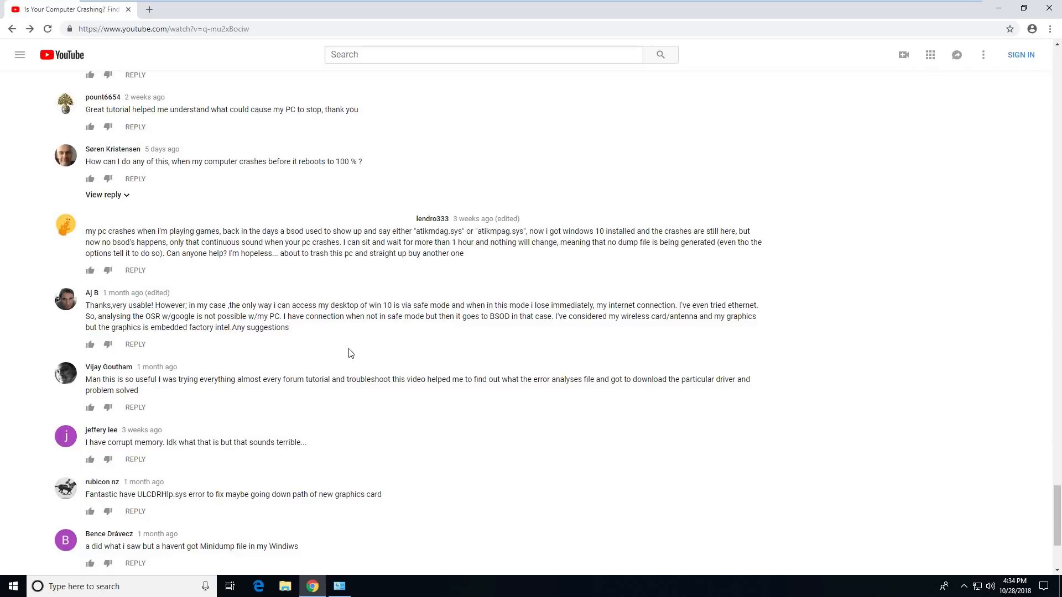
scroll("down", 3)
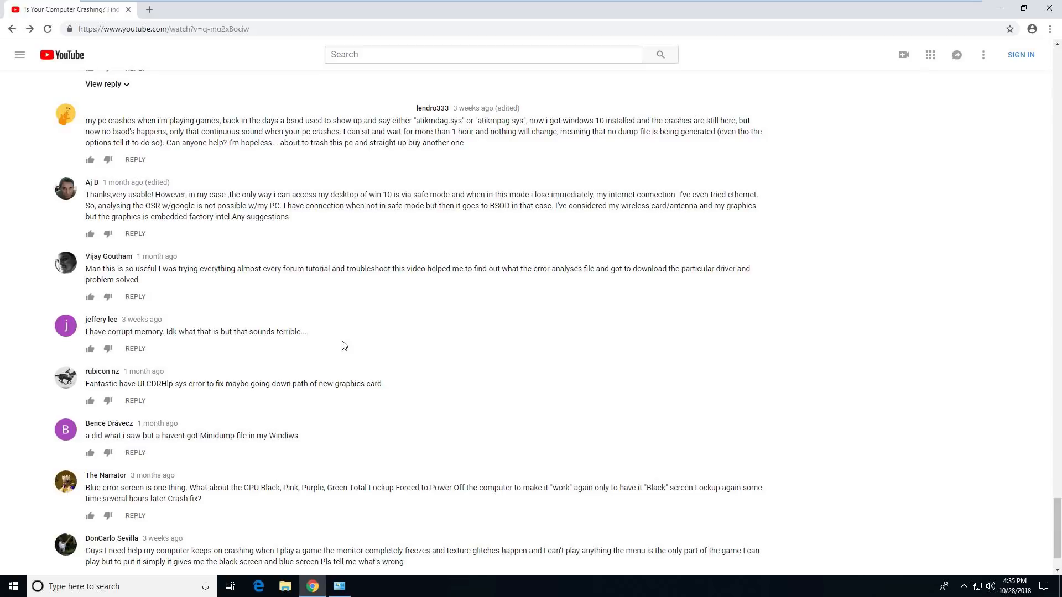
scroll("down", 3)
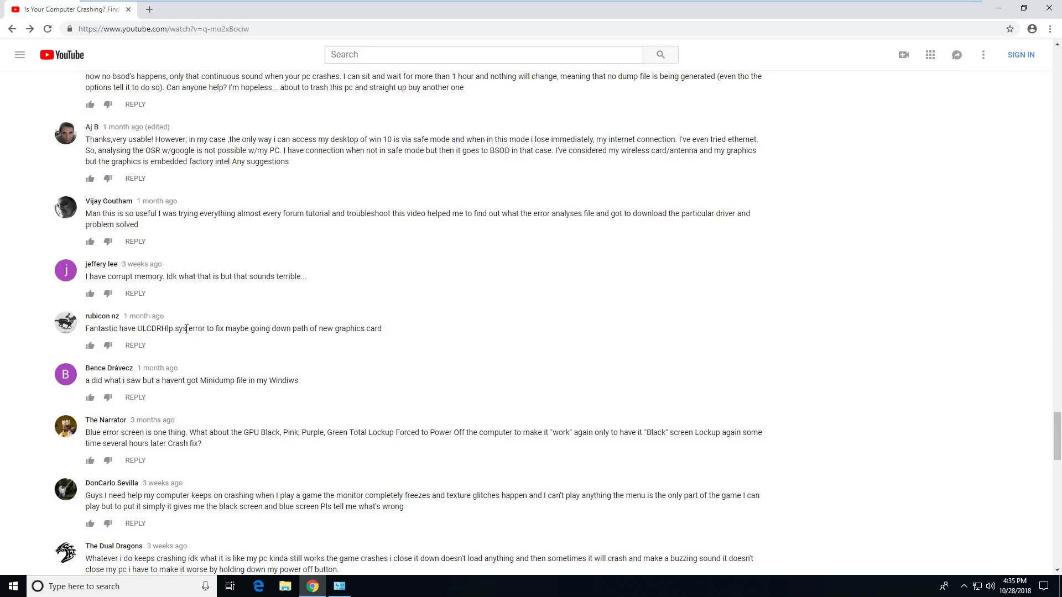
Highlight the ULCDRHlp.sys file name in a comment and read further down
double_click(161, 329)
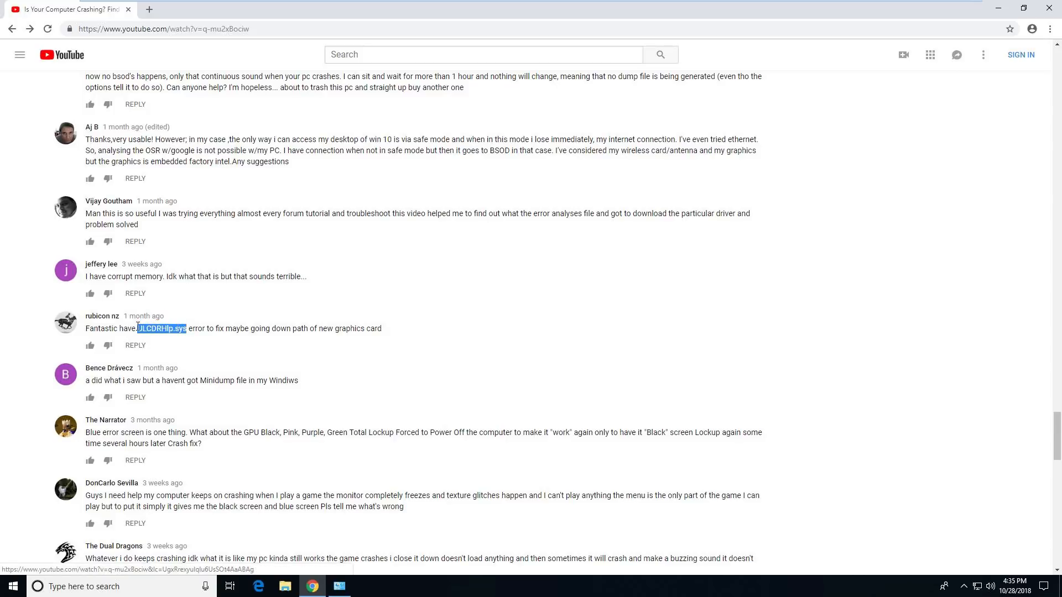
scroll("down", 3)
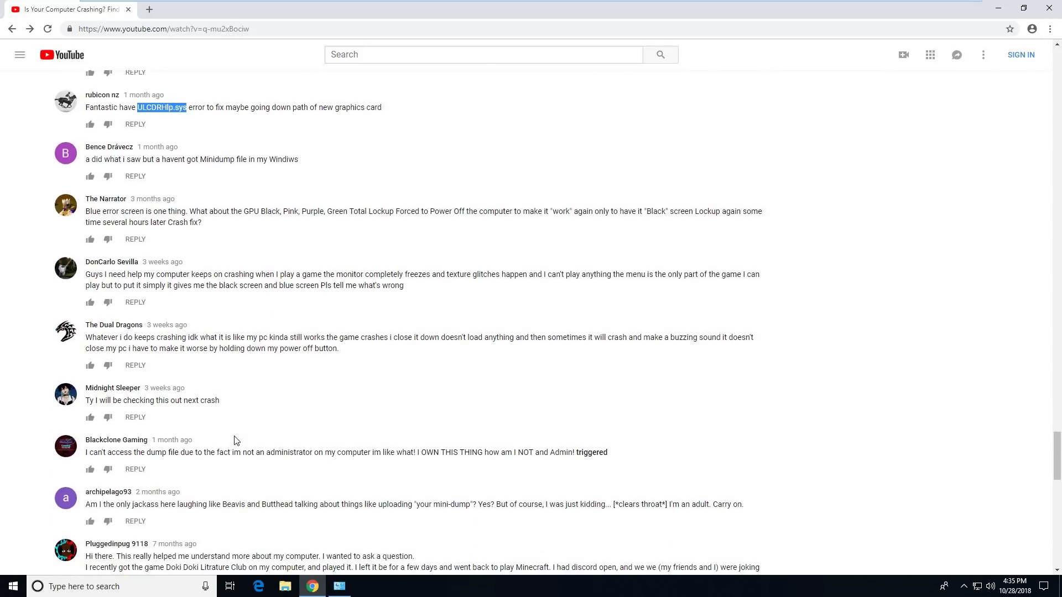
scroll("down", 3)
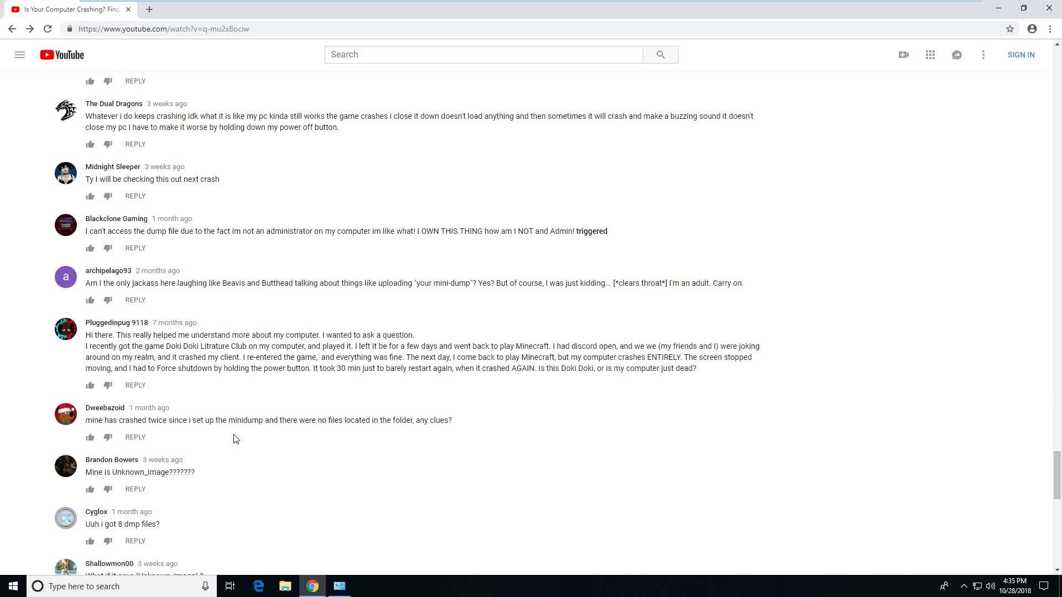
scroll("down", 3)
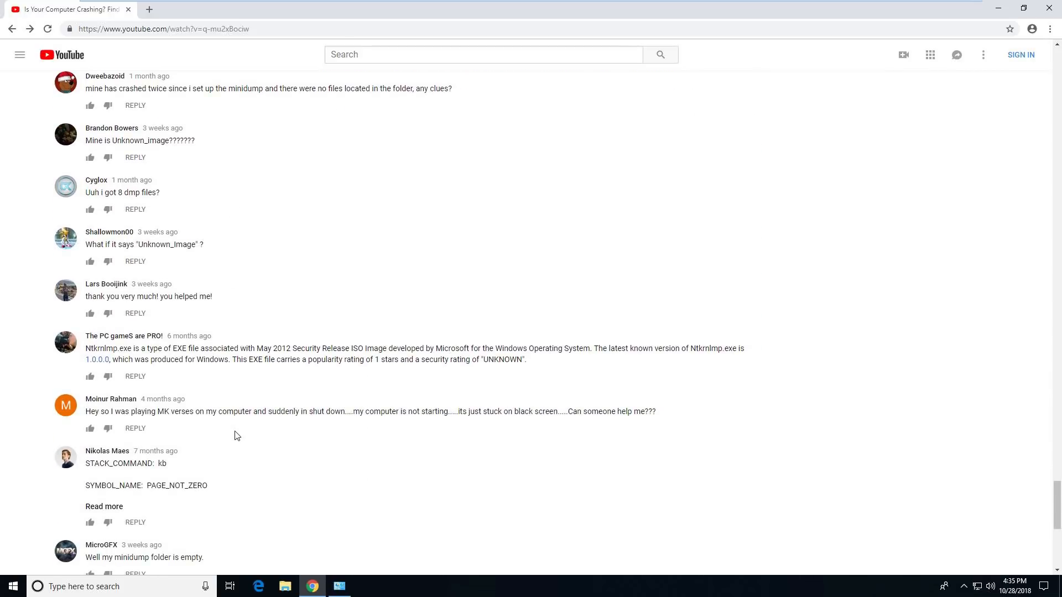
scroll("down", 3)
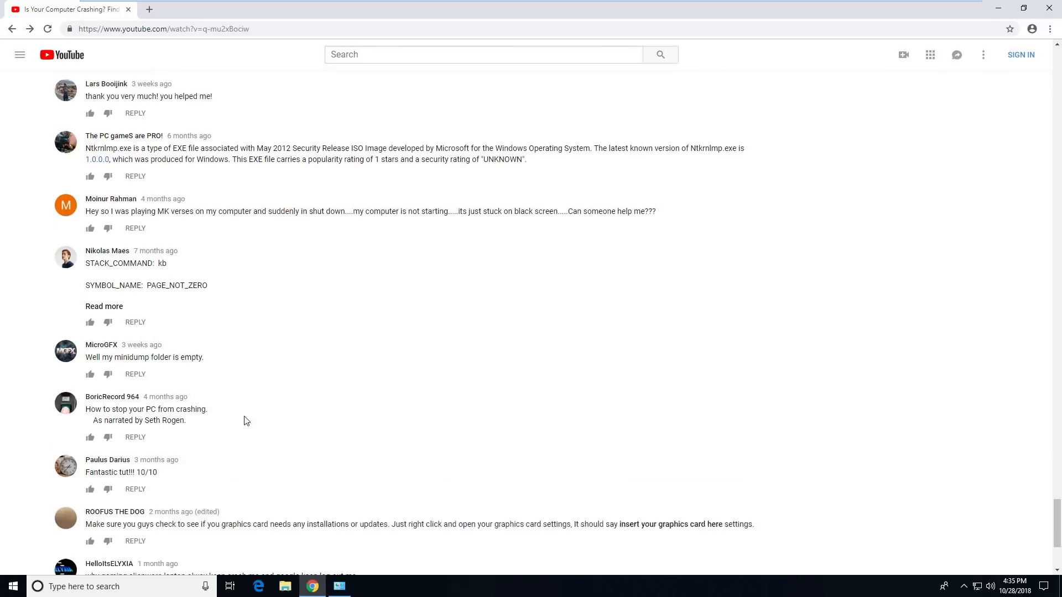
scroll("down", 3)
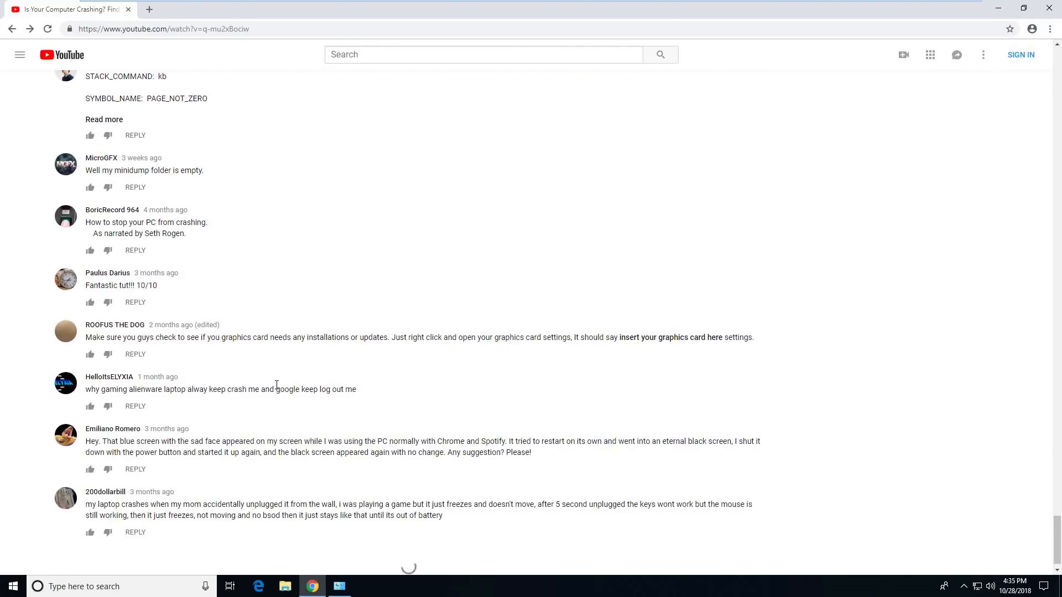
scroll("down", 3)
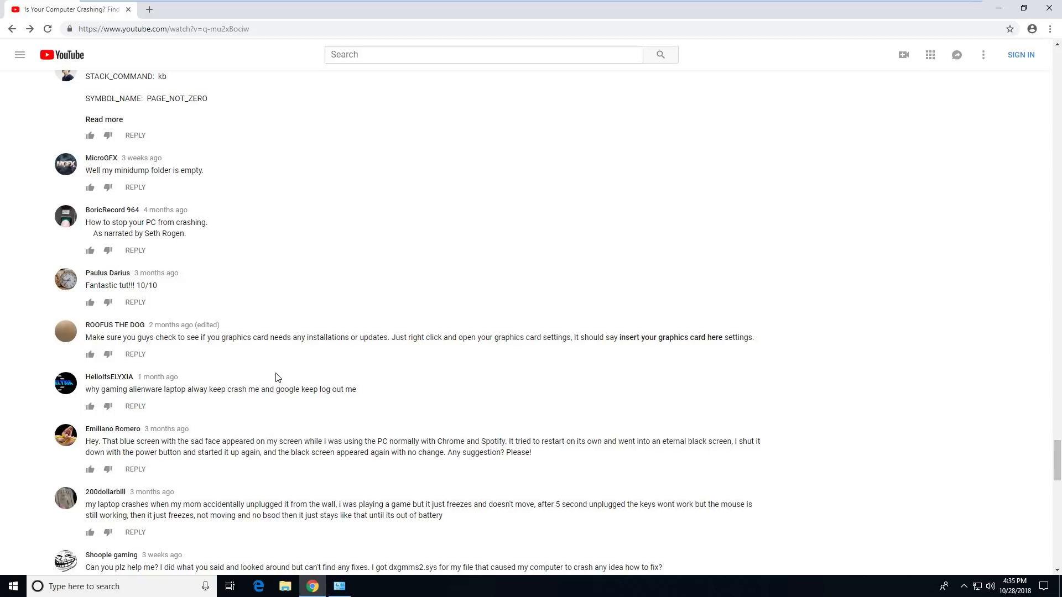
scroll("down", 3)
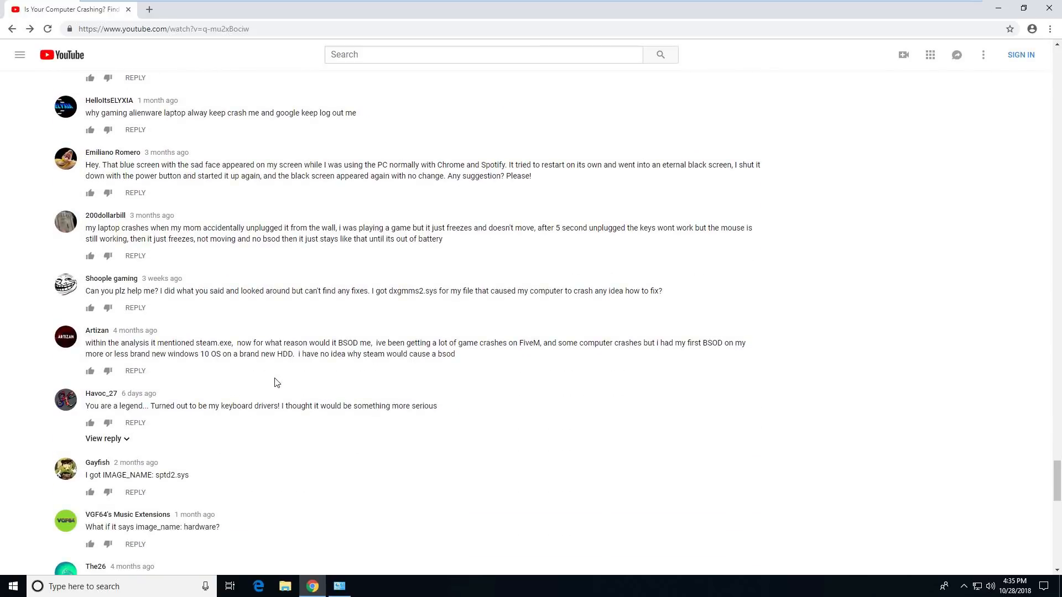
mouse_move(104, 479)
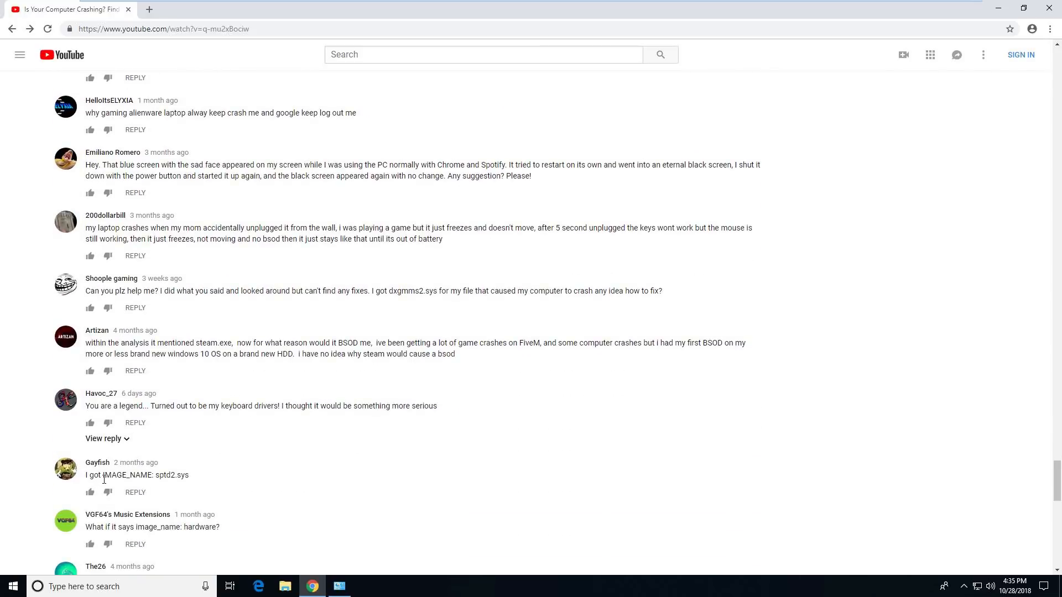
mouse_move(159, 472)
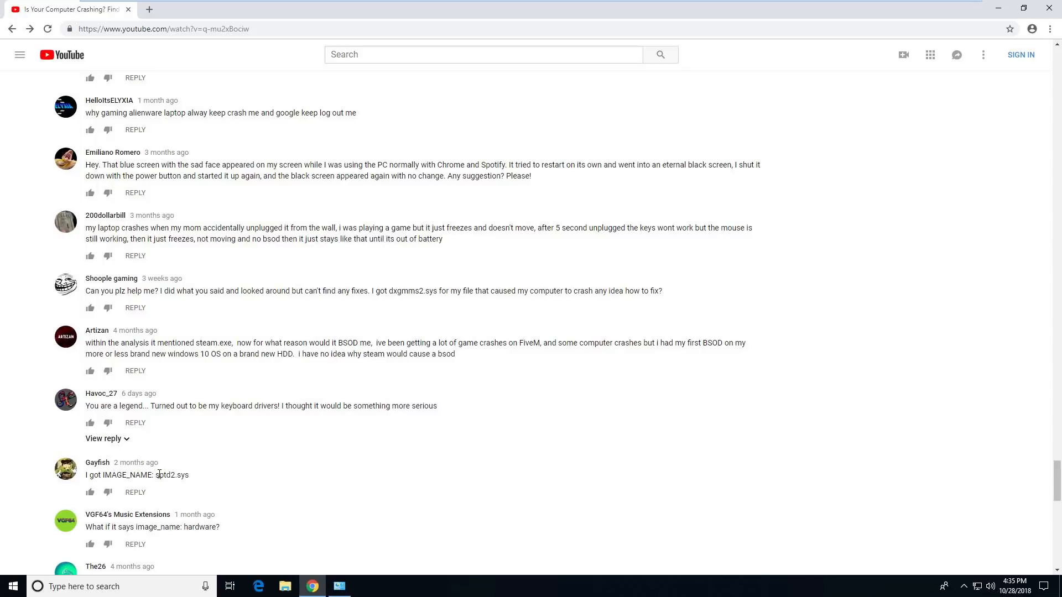
Highlight sptd2.sys in a comment, then read on to the dump permissions and BEDaisy.sys comments
double_click(171, 474)
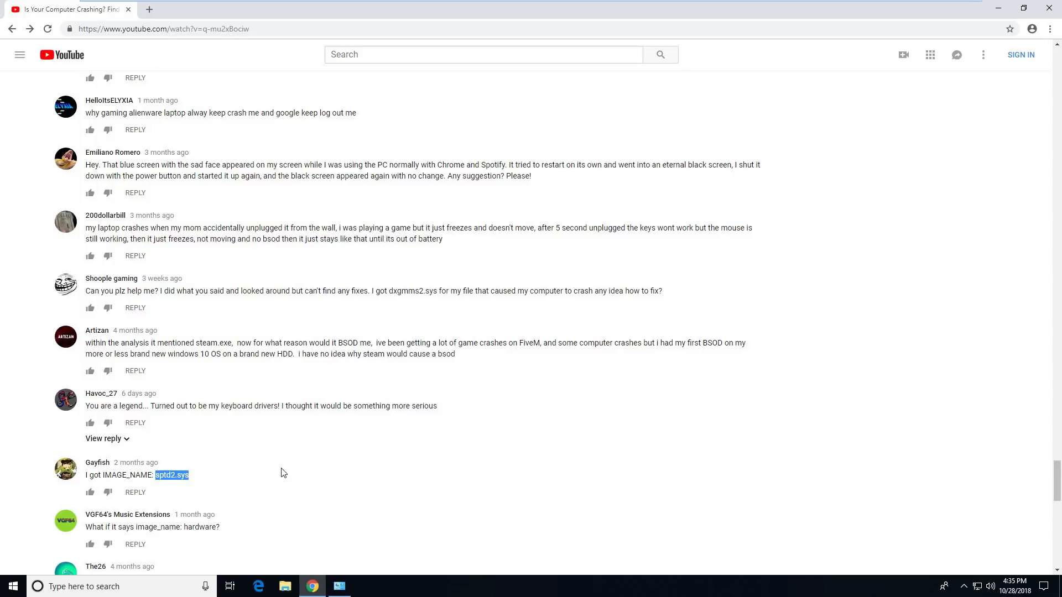
scroll("down", 3)
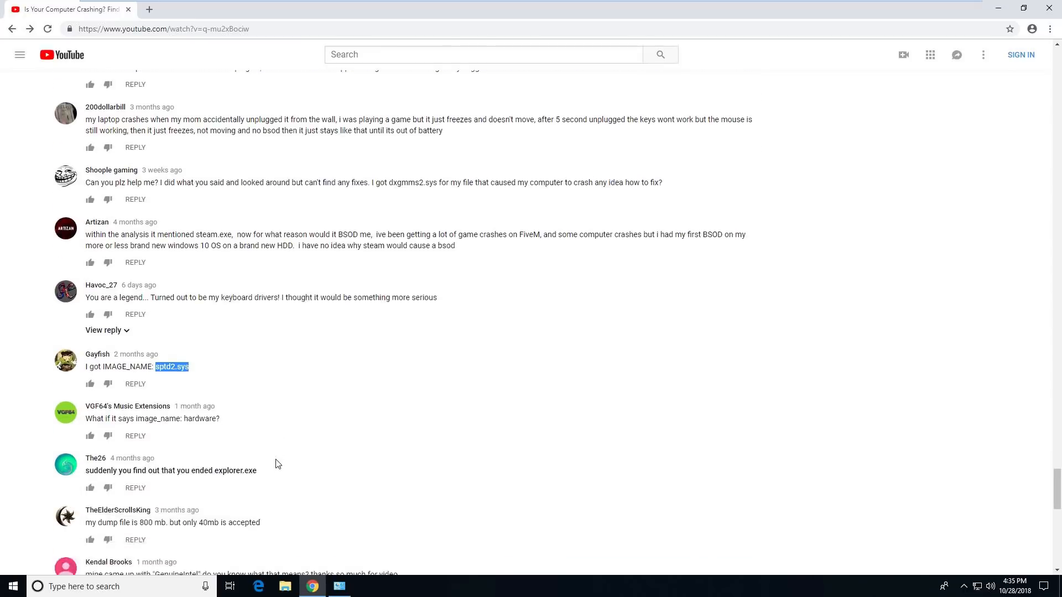
scroll("down", 3)
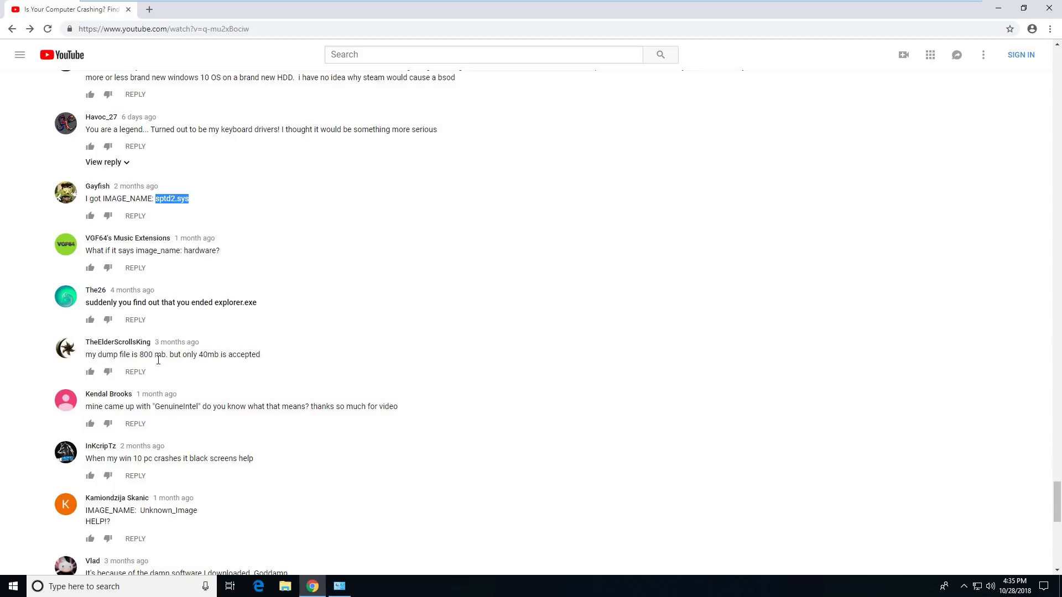
mouse_move(321, 373)
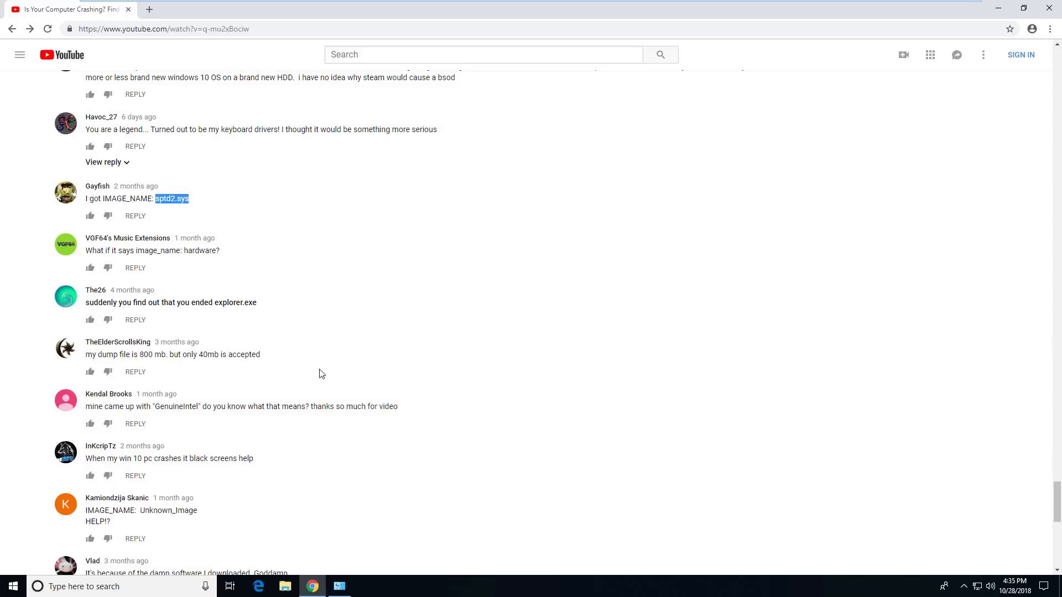
mouse_move(350, 393)
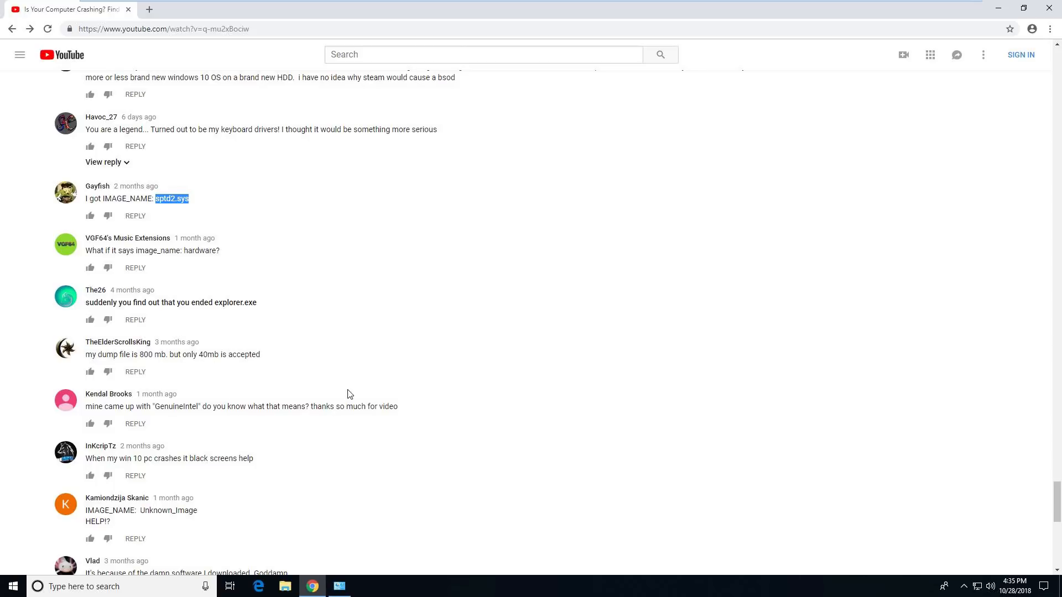
scroll("down", 3)
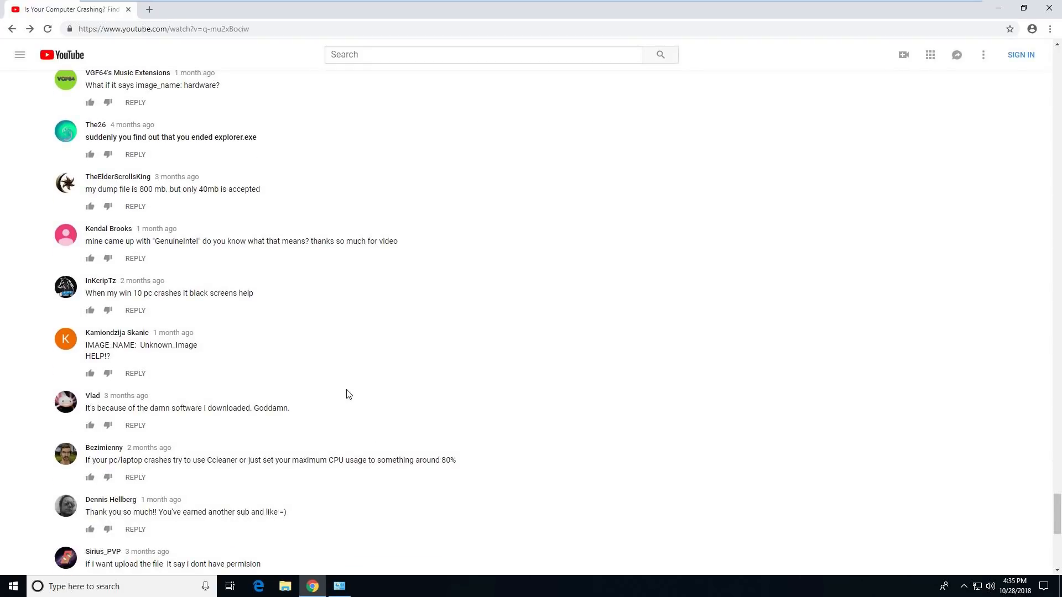
scroll("down", 3)
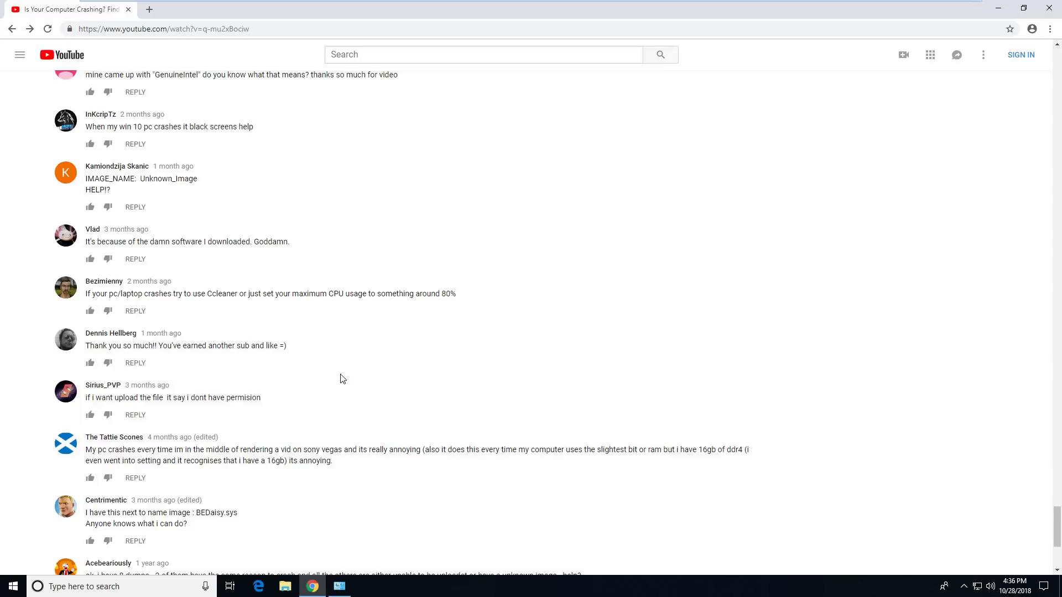
scroll("down", 3)
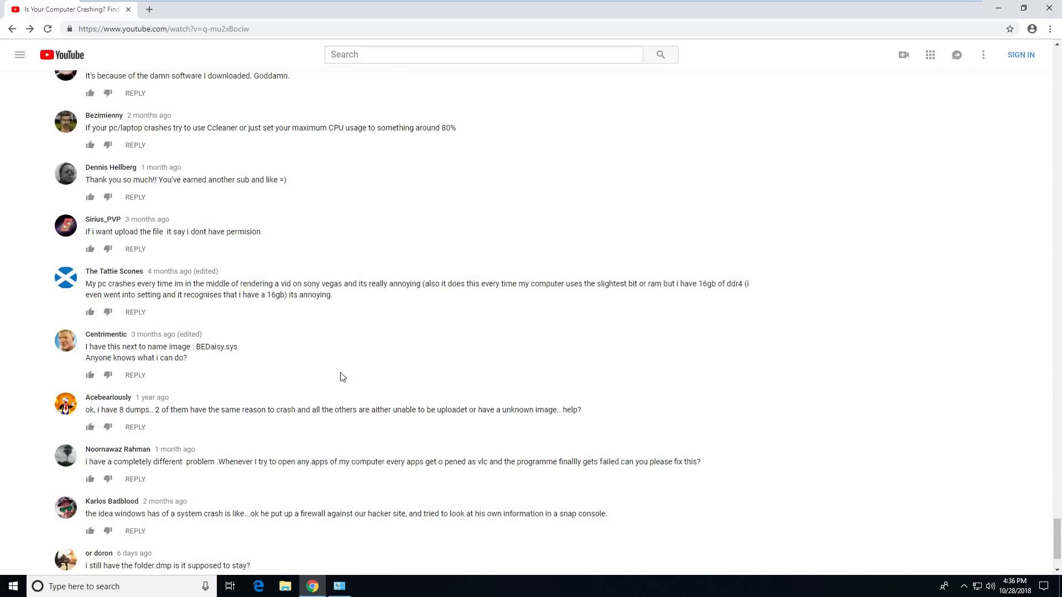
mouse_move(206, 351)
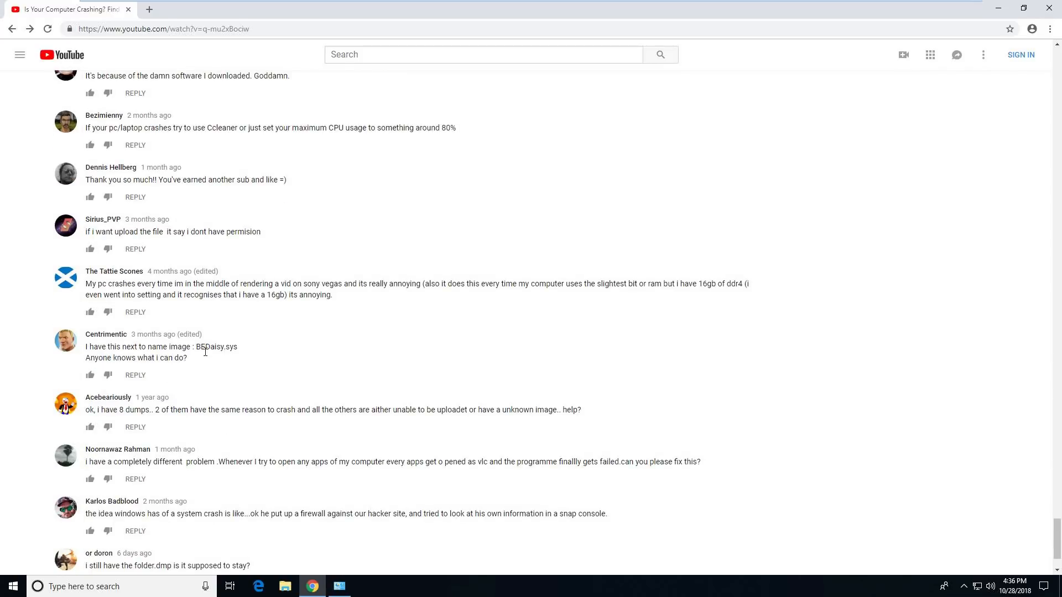
Highlight BEDaisy.sys in a comment, then read down to the NTFS.sys, Blue Snowball and multiple-minidump comments
double_click(217, 346)
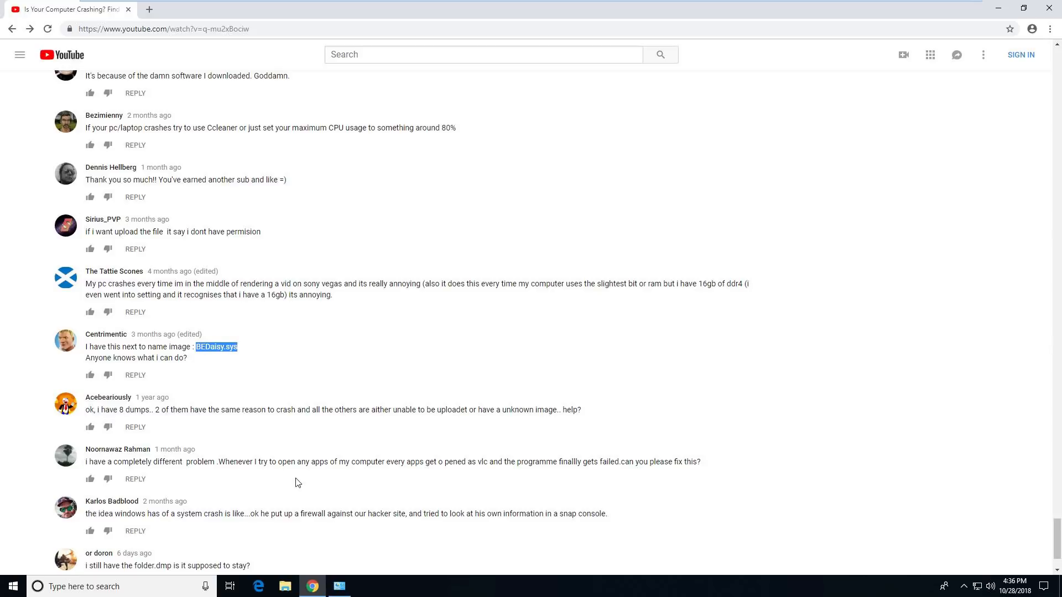
mouse_move(399, 340)
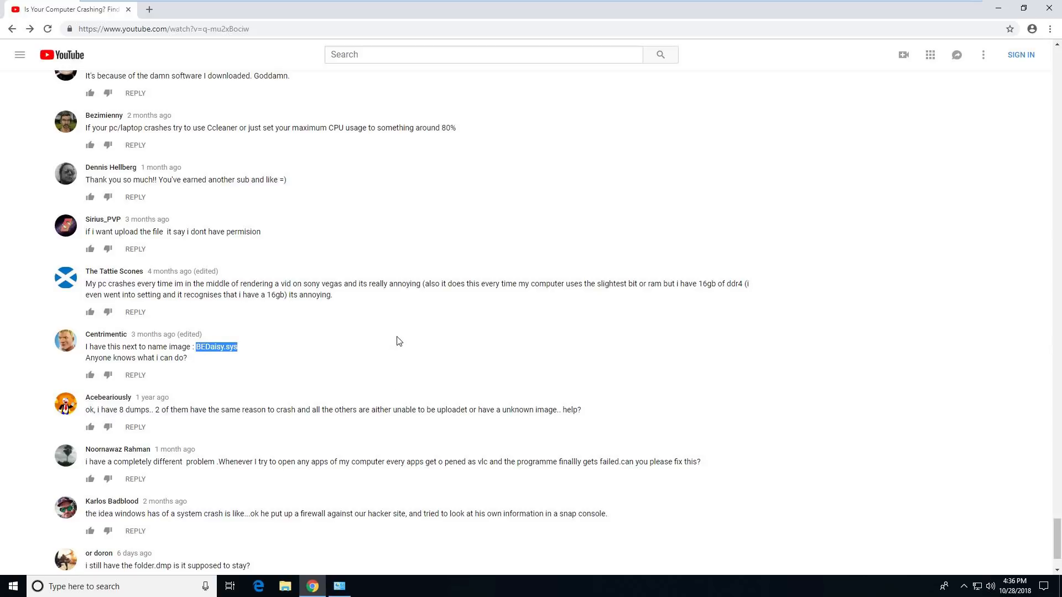
mouse_move(388, 336)
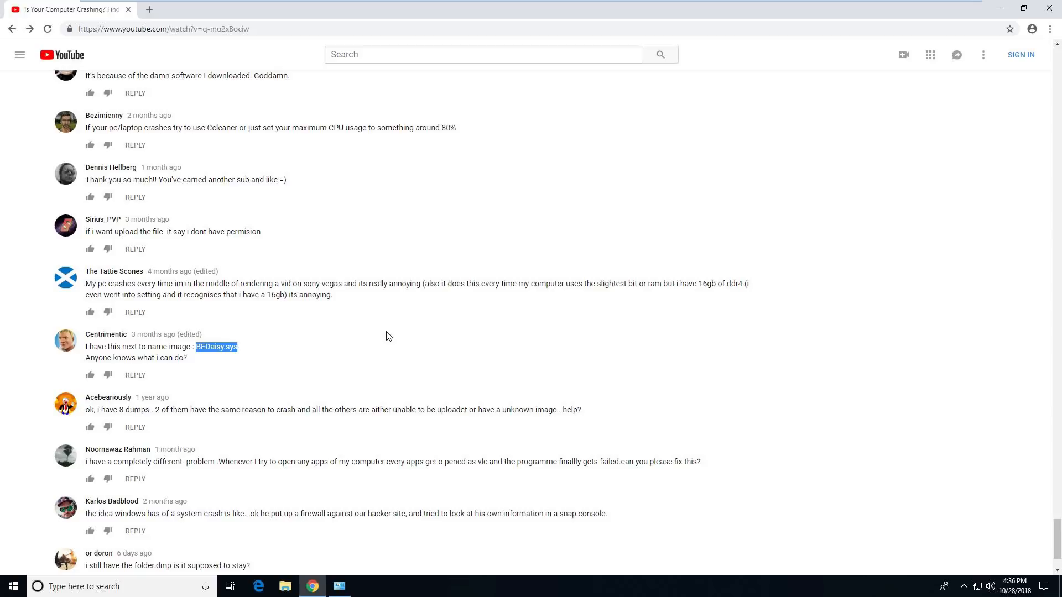
scroll("down", 3)
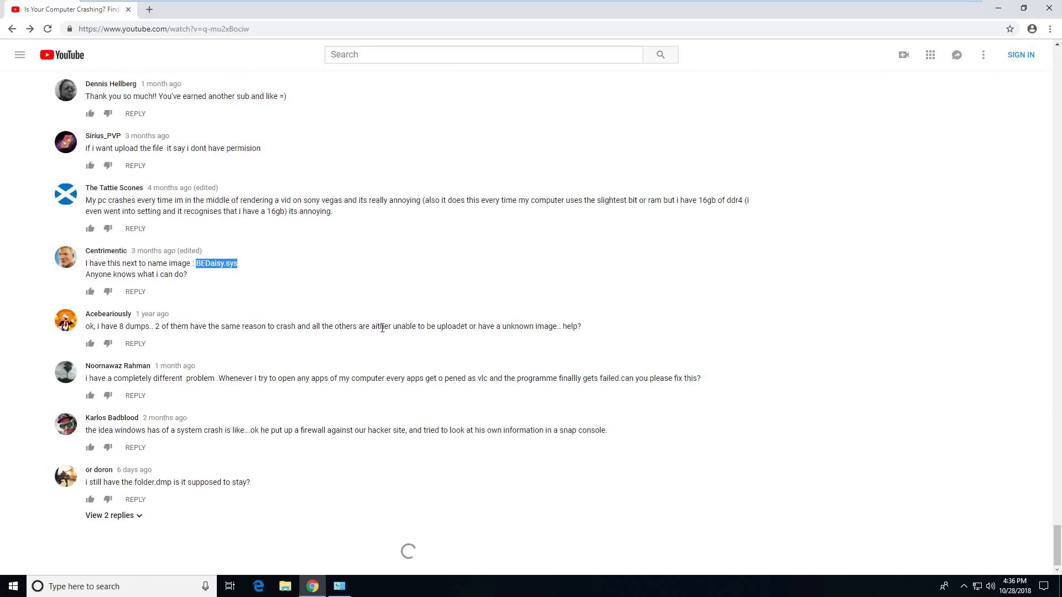
scroll("down", 3)
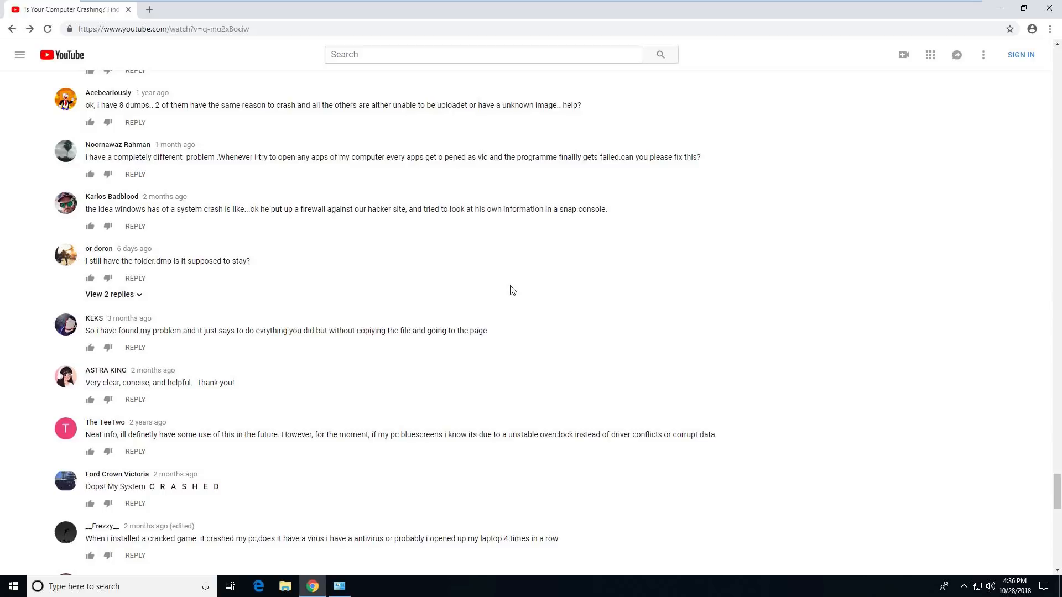
scroll("down", 3)
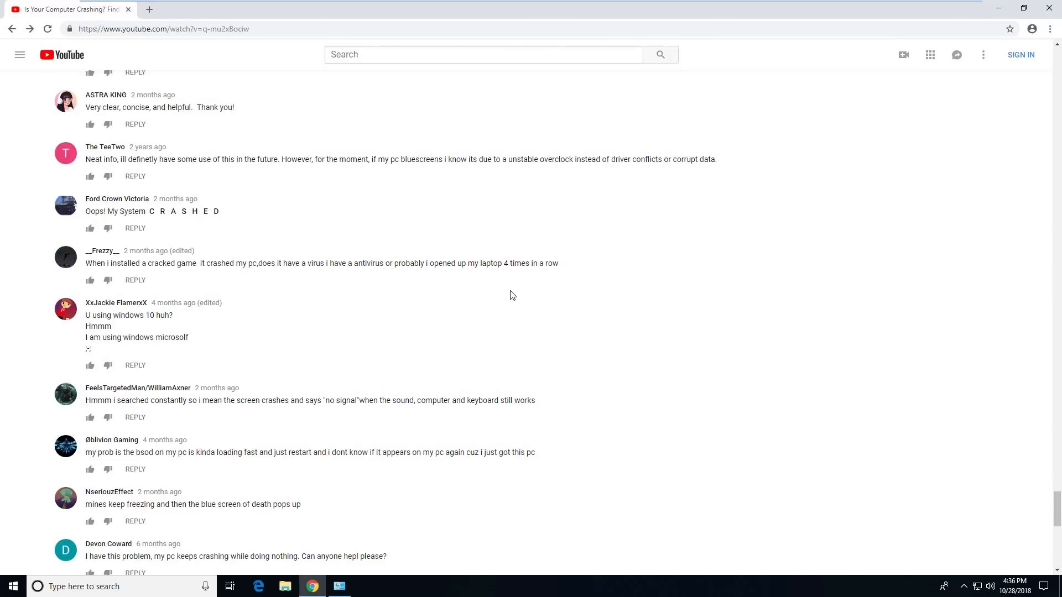
scroll("down", 3)
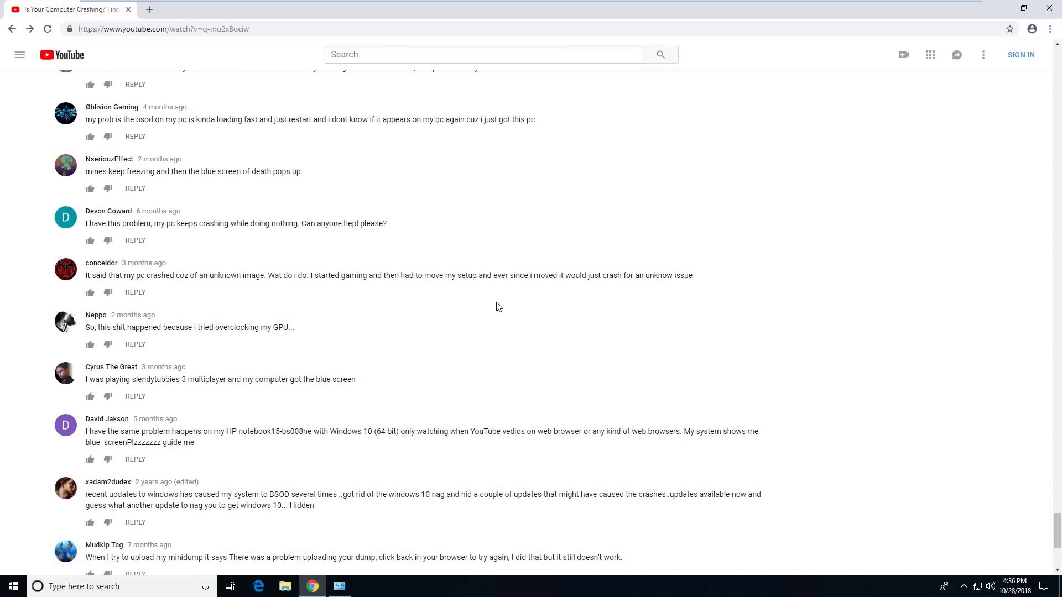
scroll("down", 3)
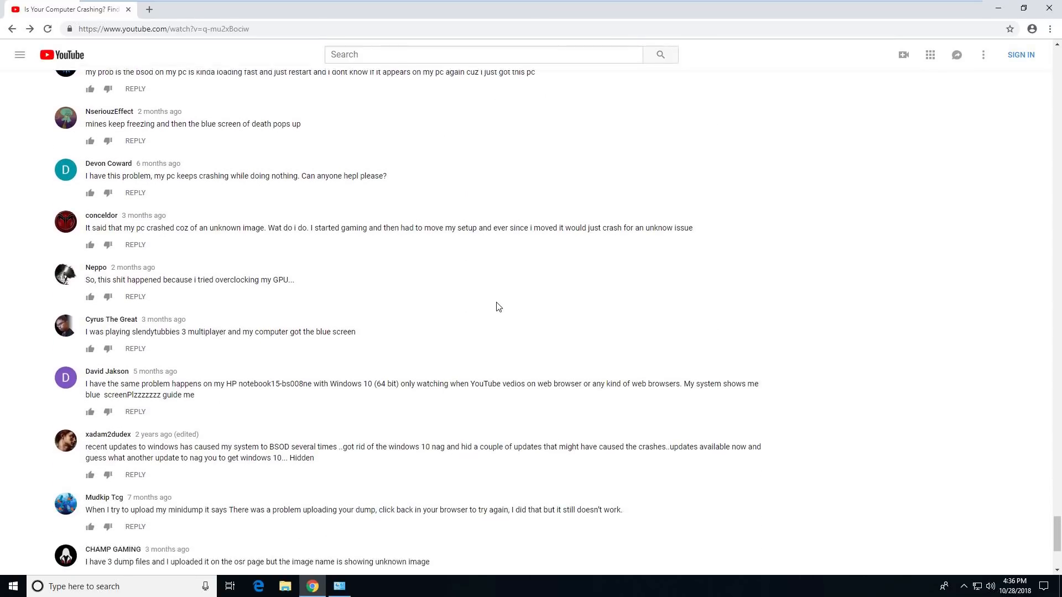
scroll("down", 3)
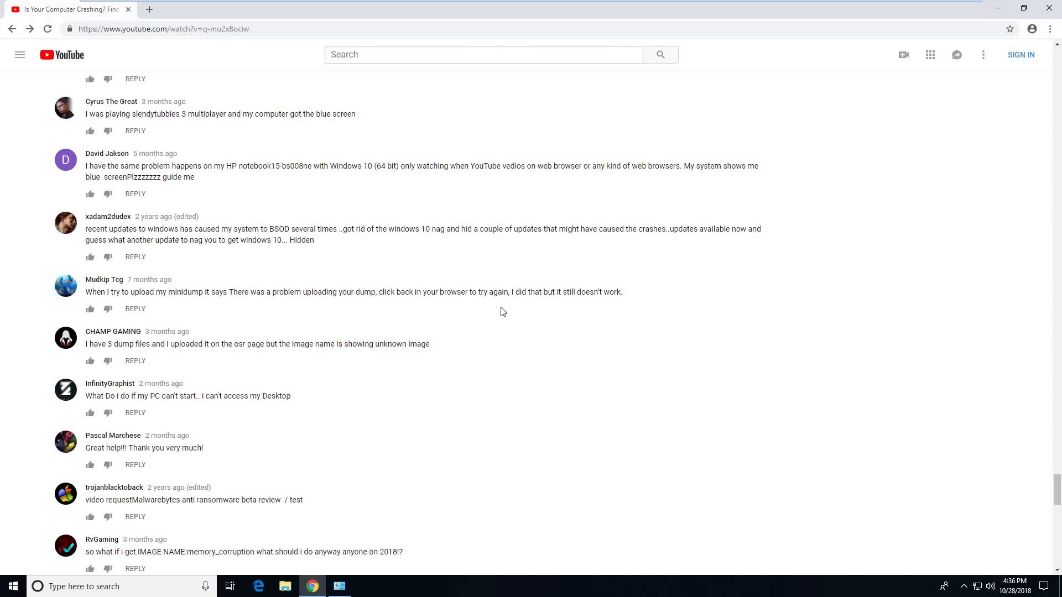
scroll("down", 3)
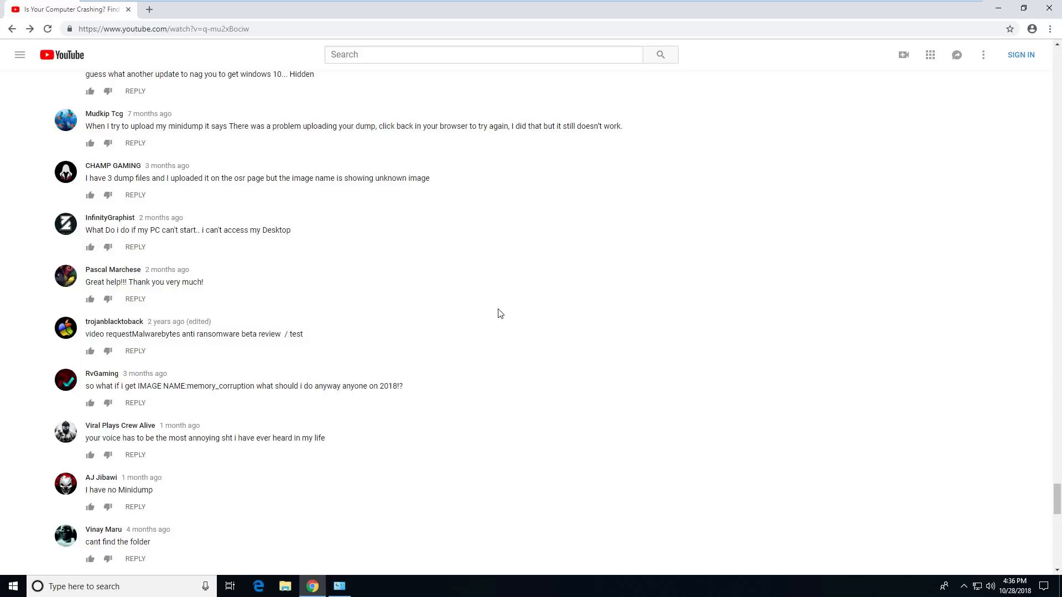
scroll("down", 3)
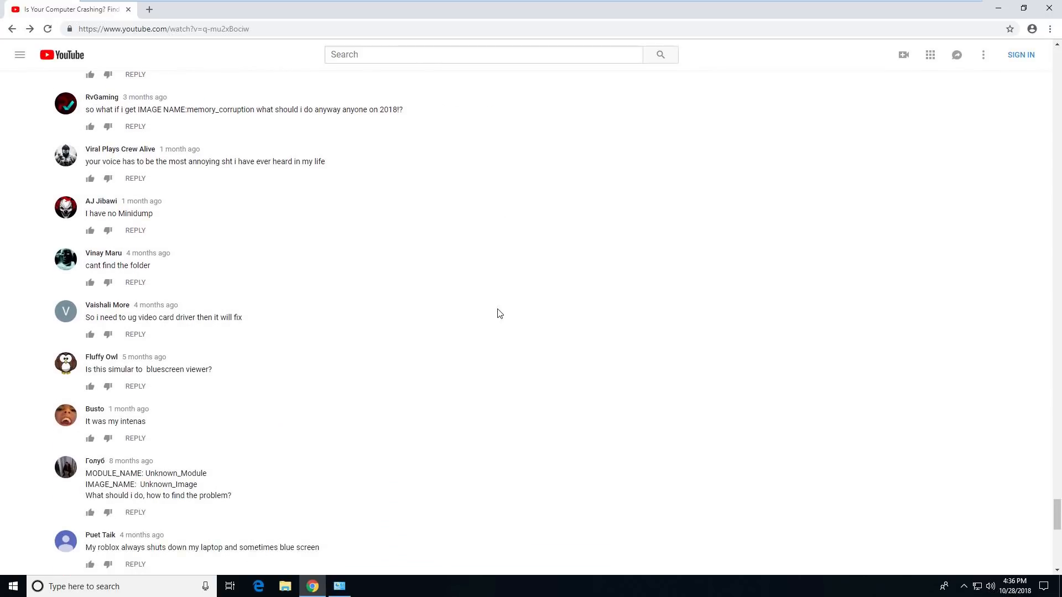
scroll("down", 3)
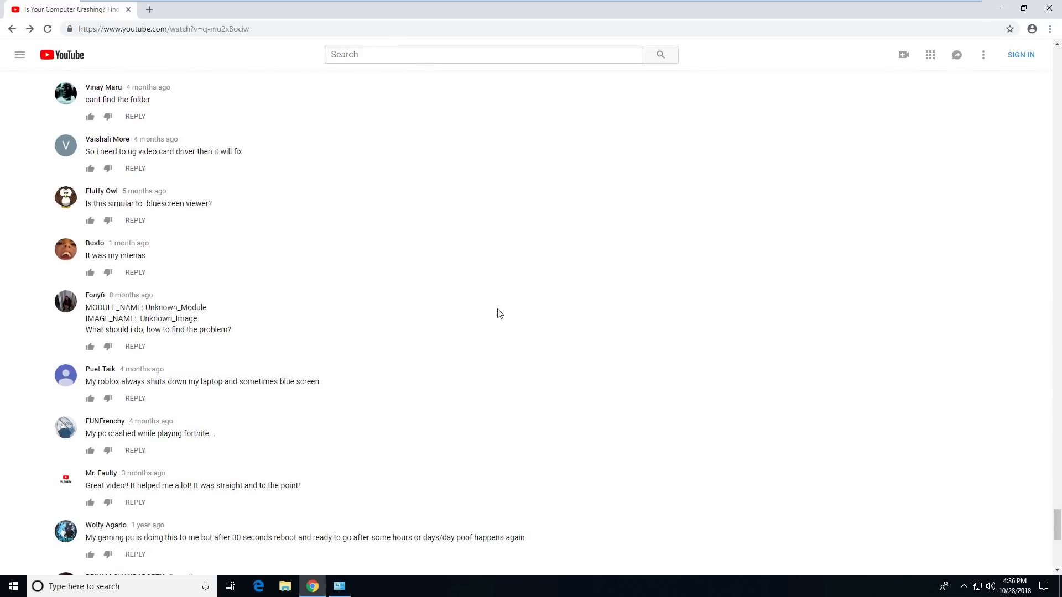
scroll("down", 3)
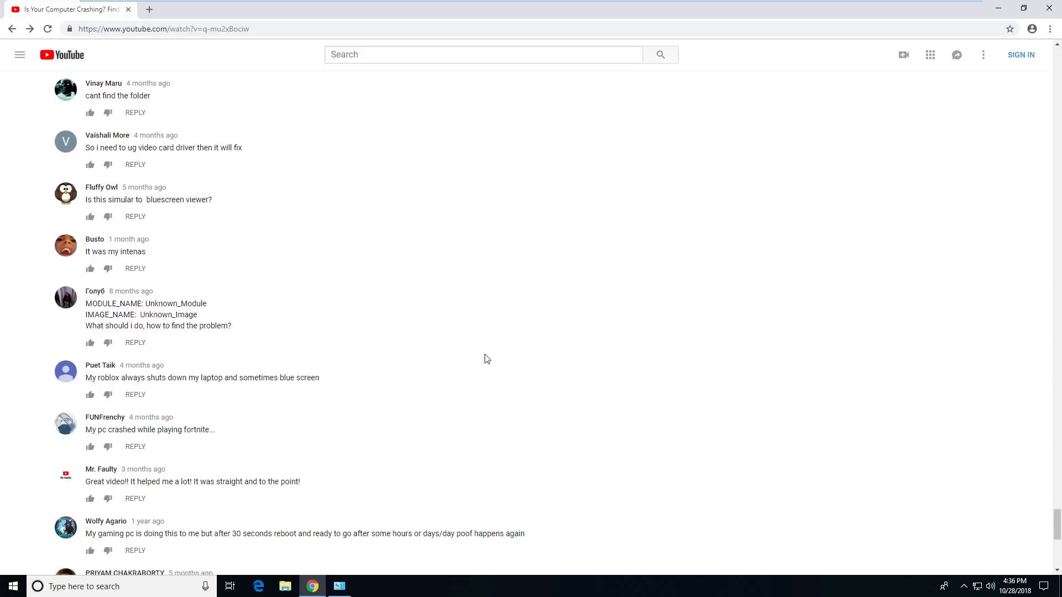
scroll("down", 3)
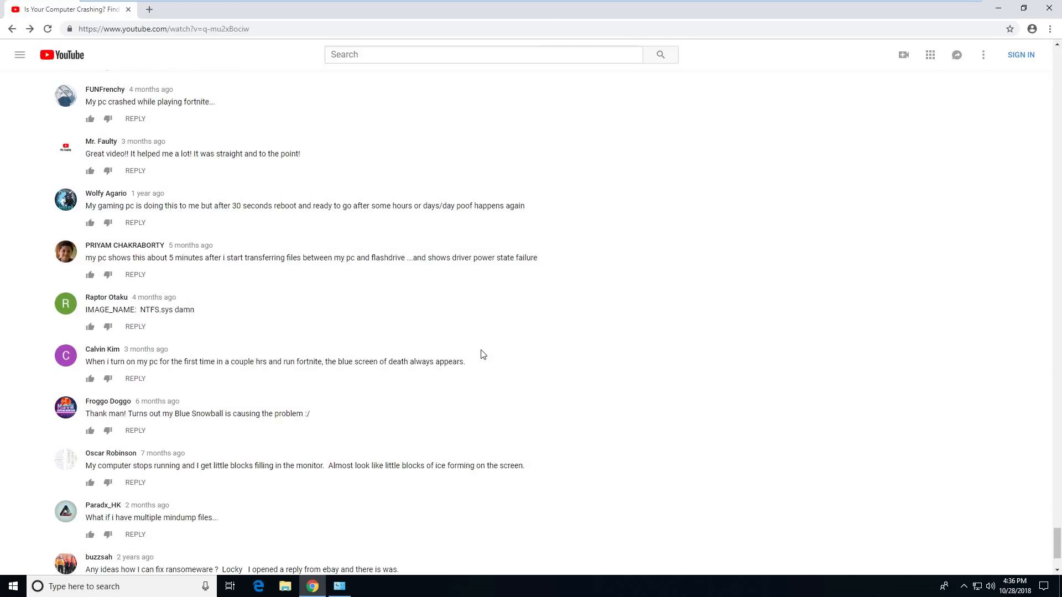
mouse_move(167, 324)
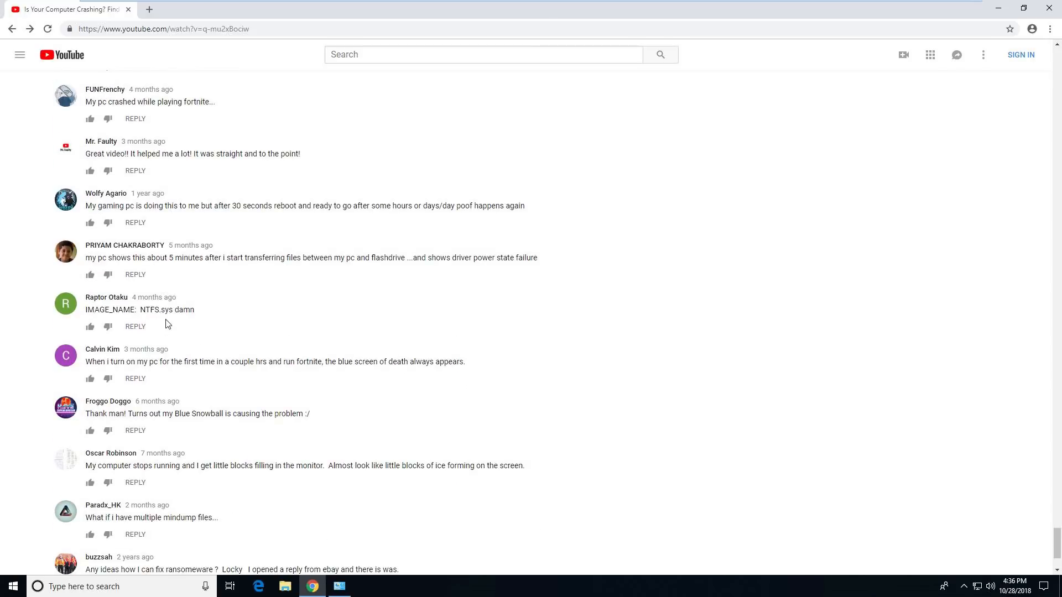
Highlight NTFS.sys in a comment and read further down the crash comments
double_click(158, 310)
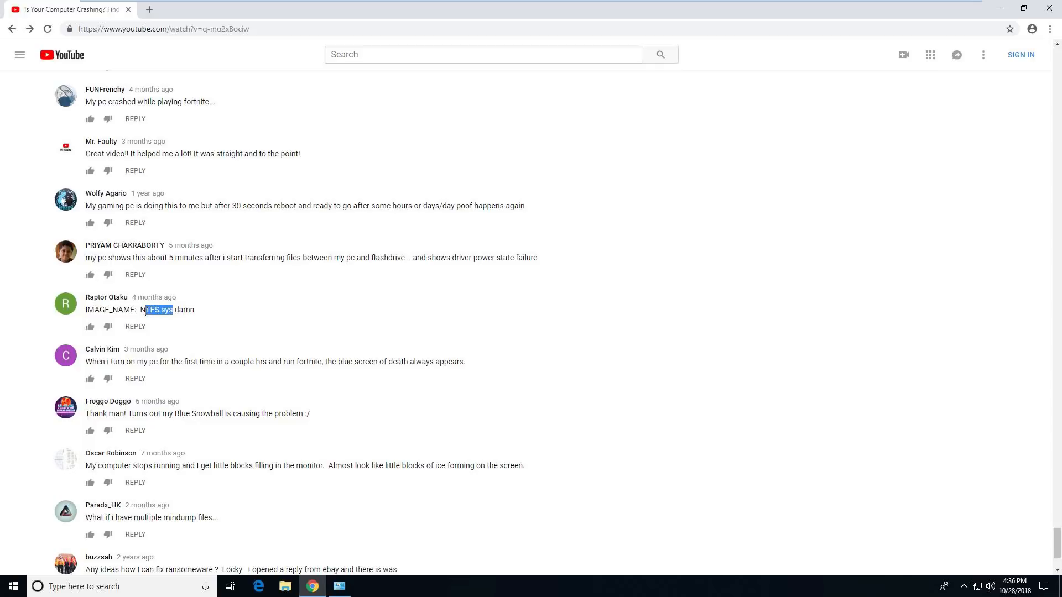
scroll("up", 3)
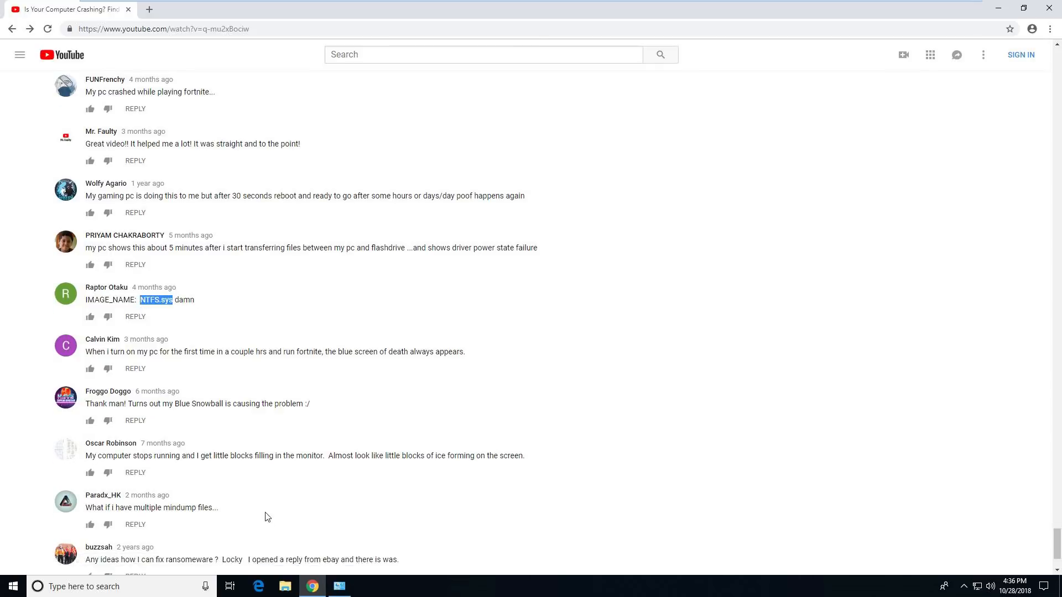
scroll("down", 3)
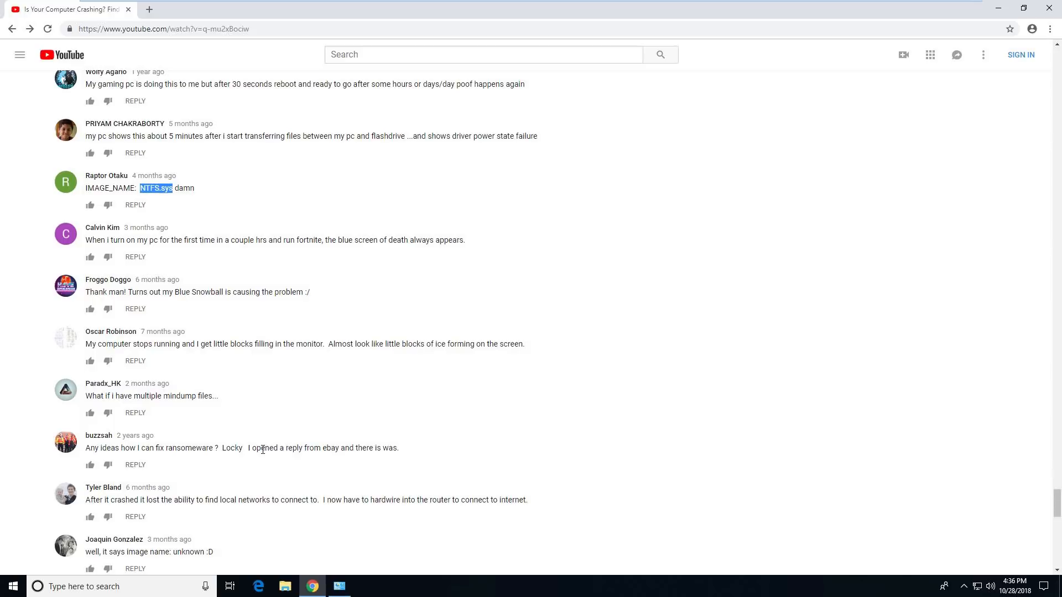
scroll("down", 3)
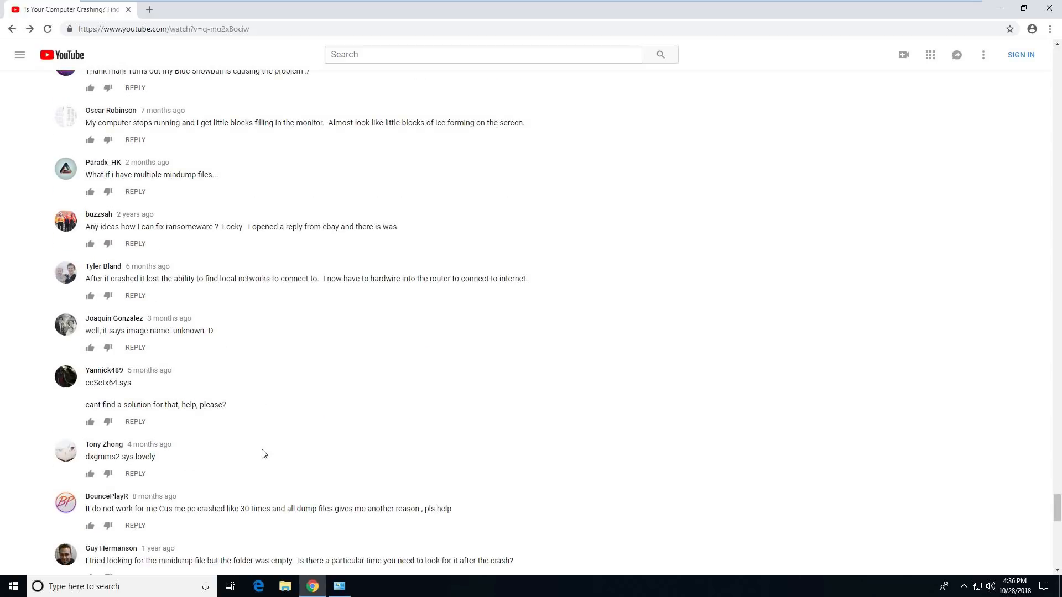
scroll("down", 3)
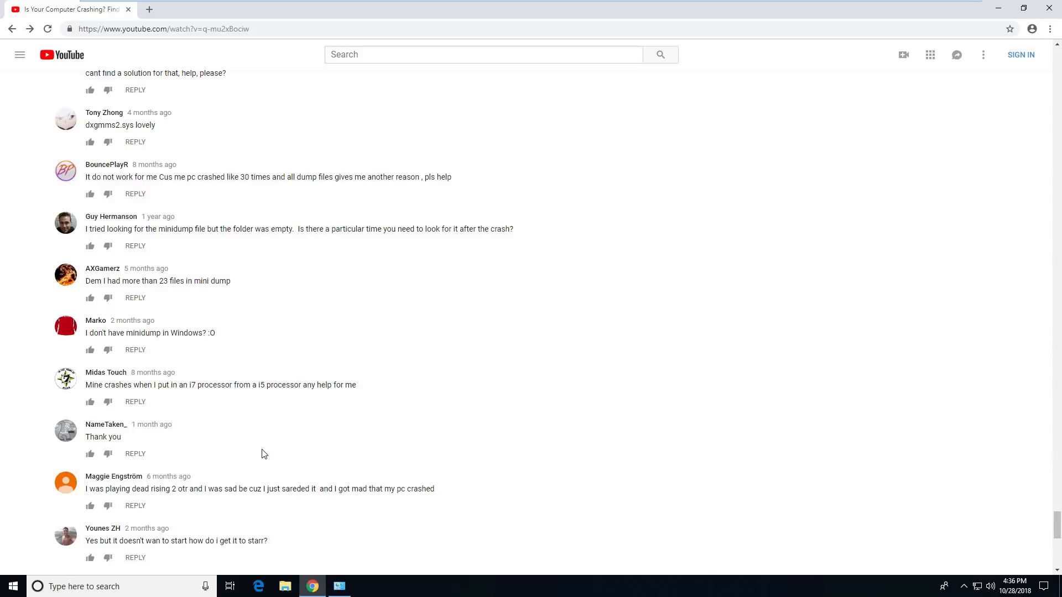
mouse_move(277, 359)
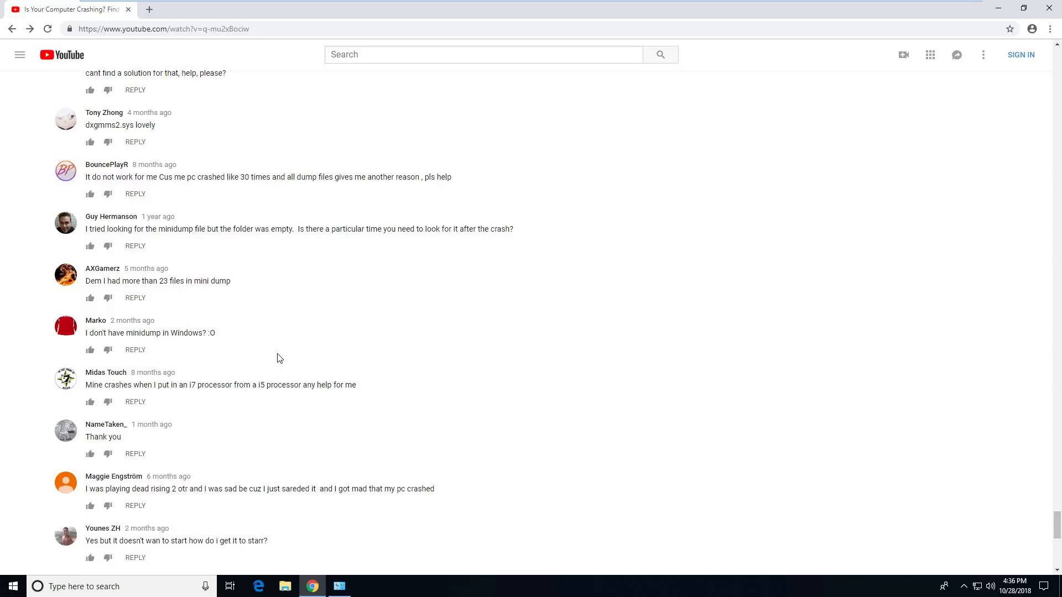
scroll("down", 3)
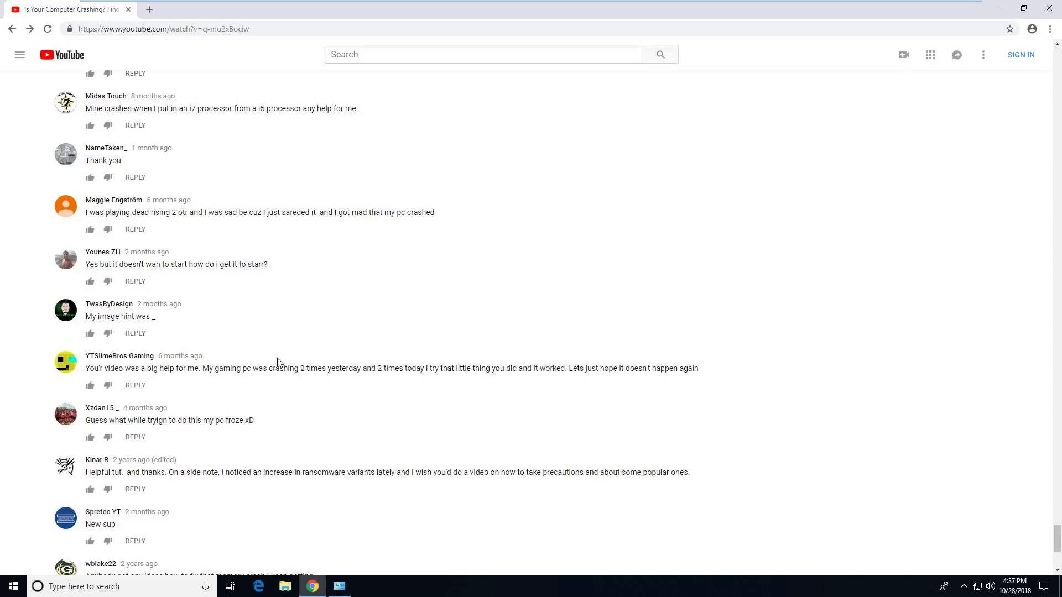
scroll("down", 3)
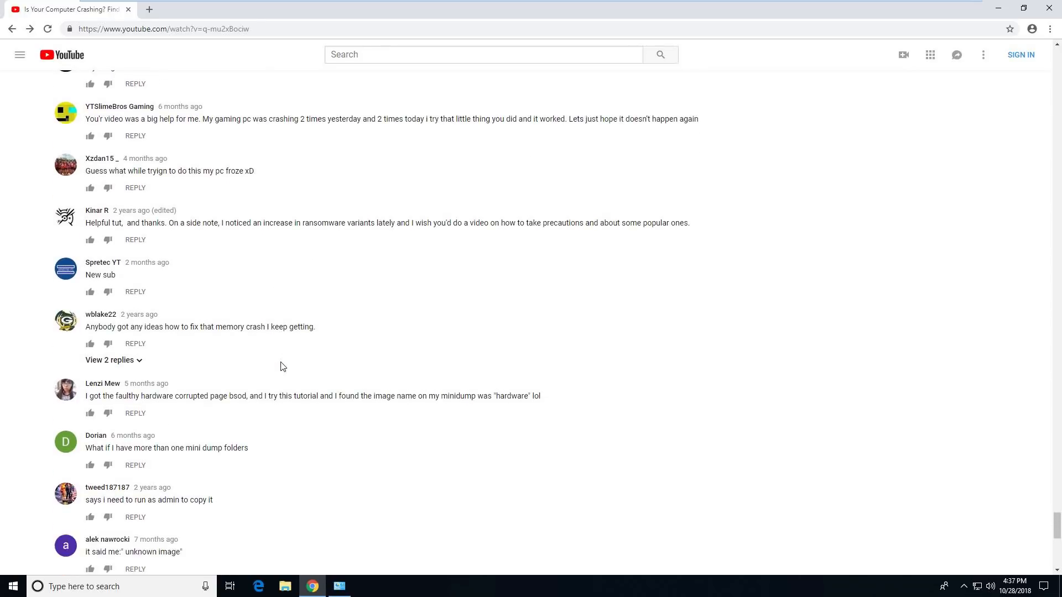
scroll("down", 3)
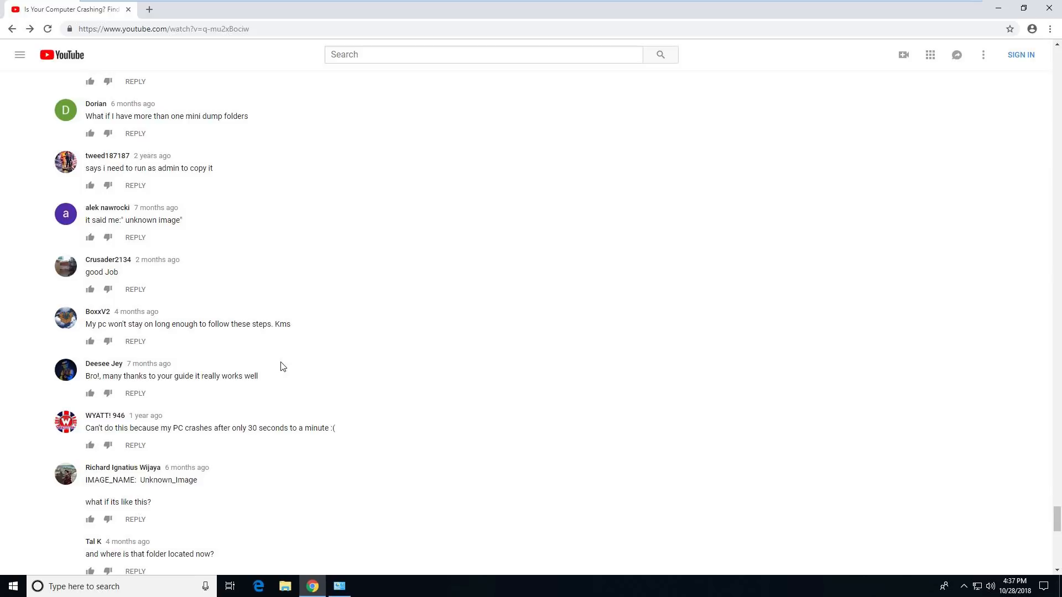
scroll("down", 3)
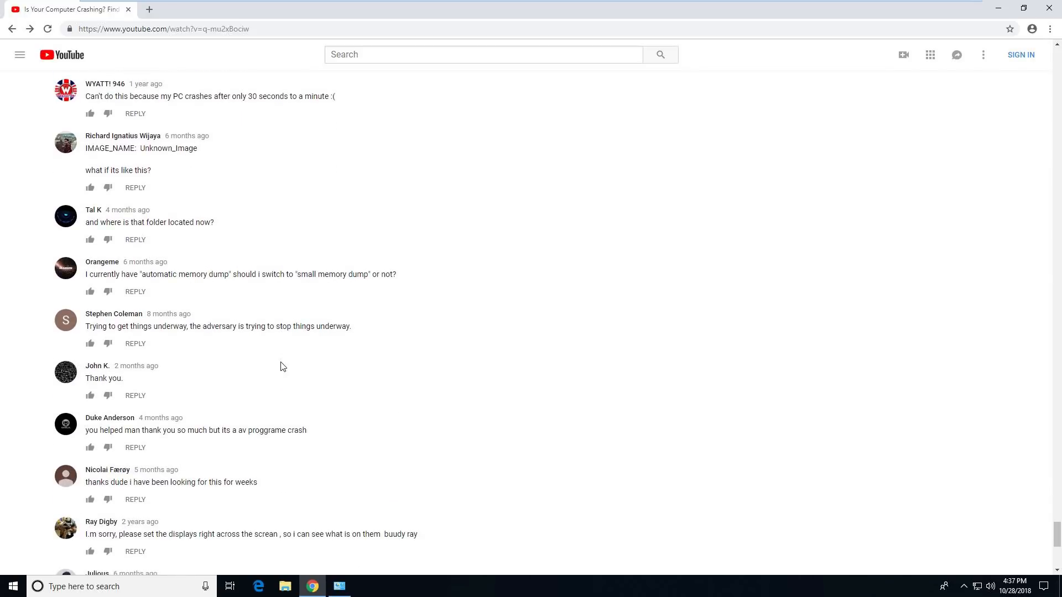
scroll("down", 3)
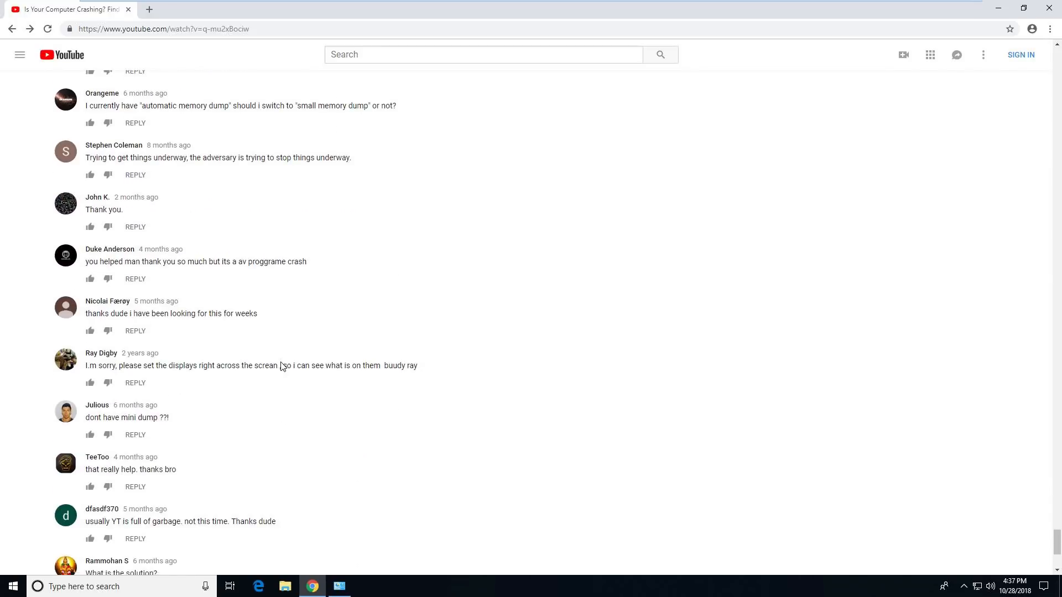
scroll("down", 3)
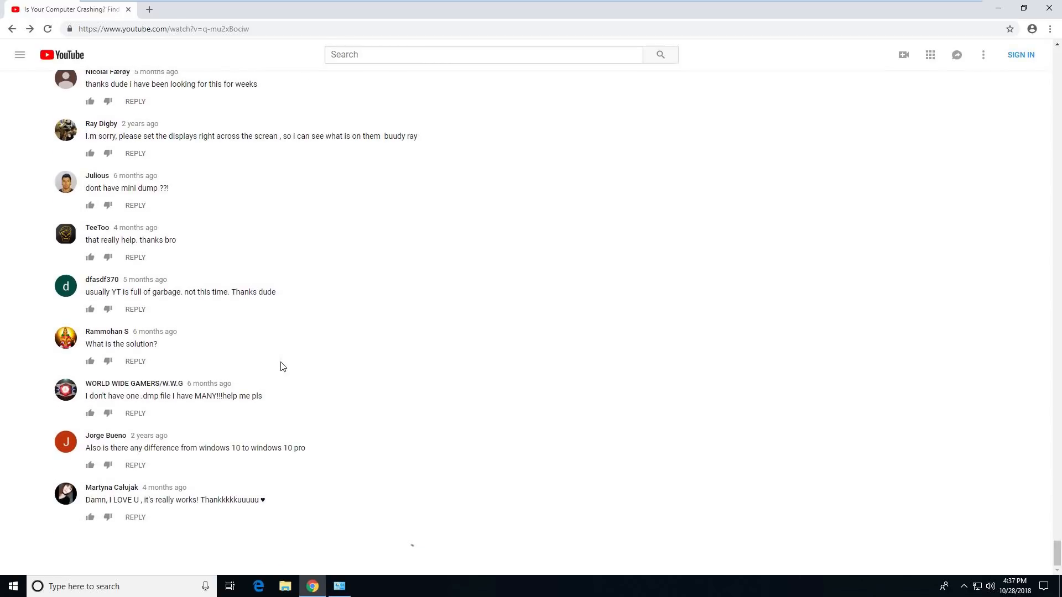
scroll("down", 3)
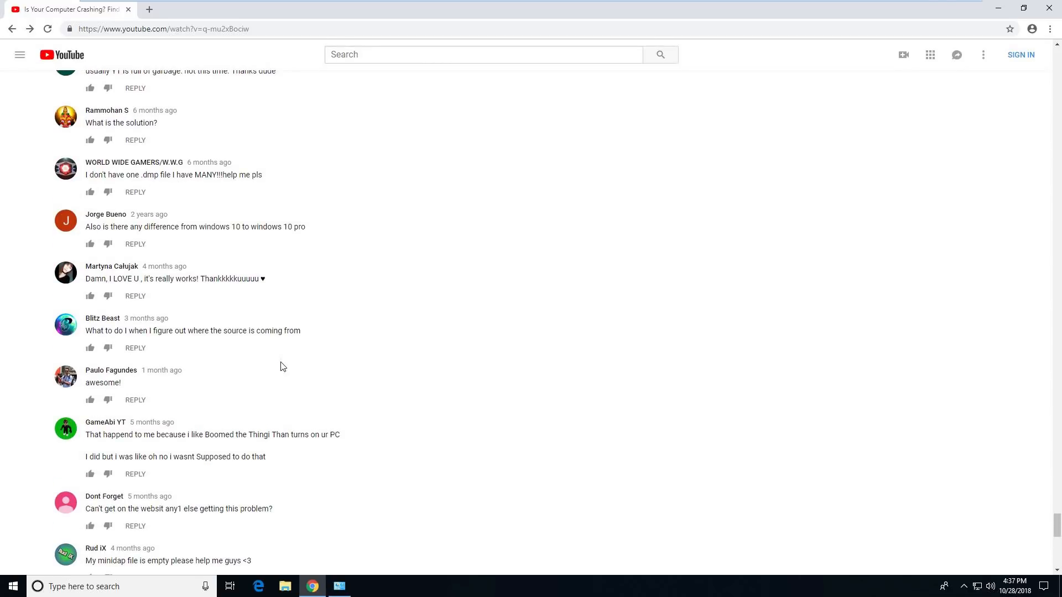
scroll("down", 3)
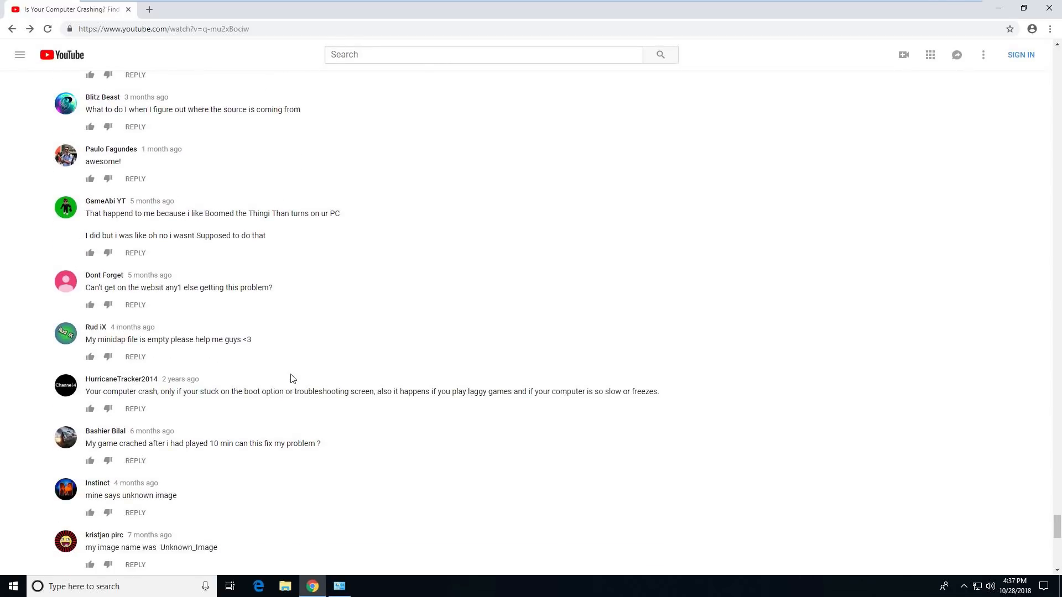
scroll("down", 3)
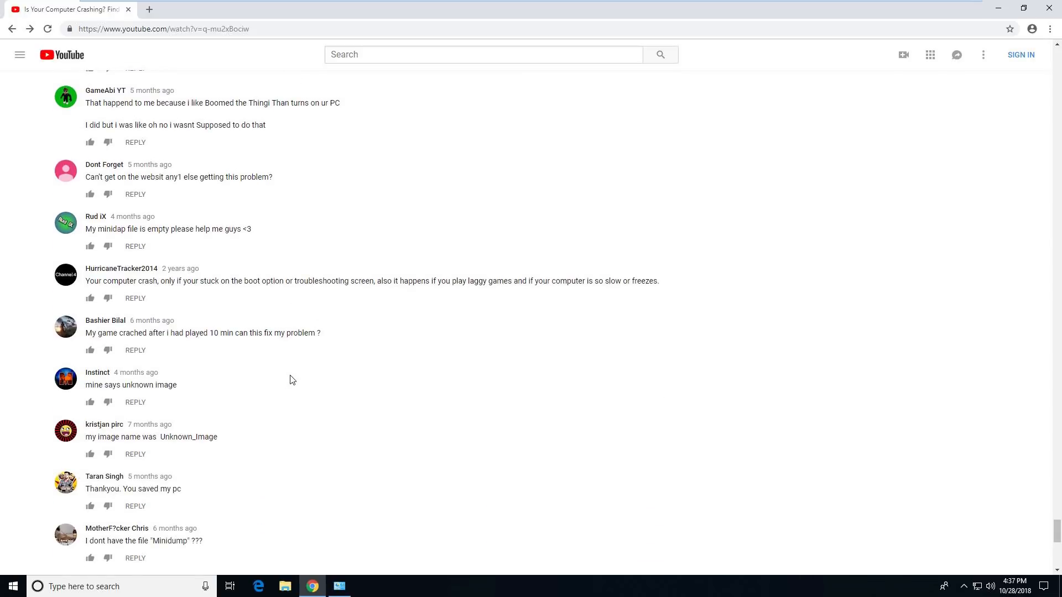
scroll("down", 3)
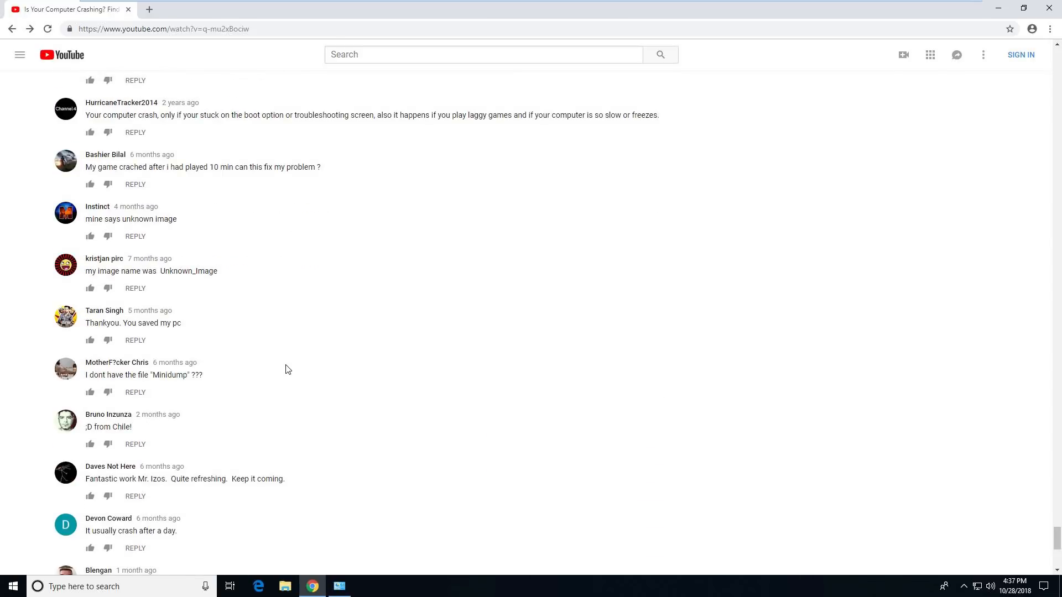
Continue down past the wireless adapter and Windows 7 questions to the expensive-computer comment
scroll("down", 3)
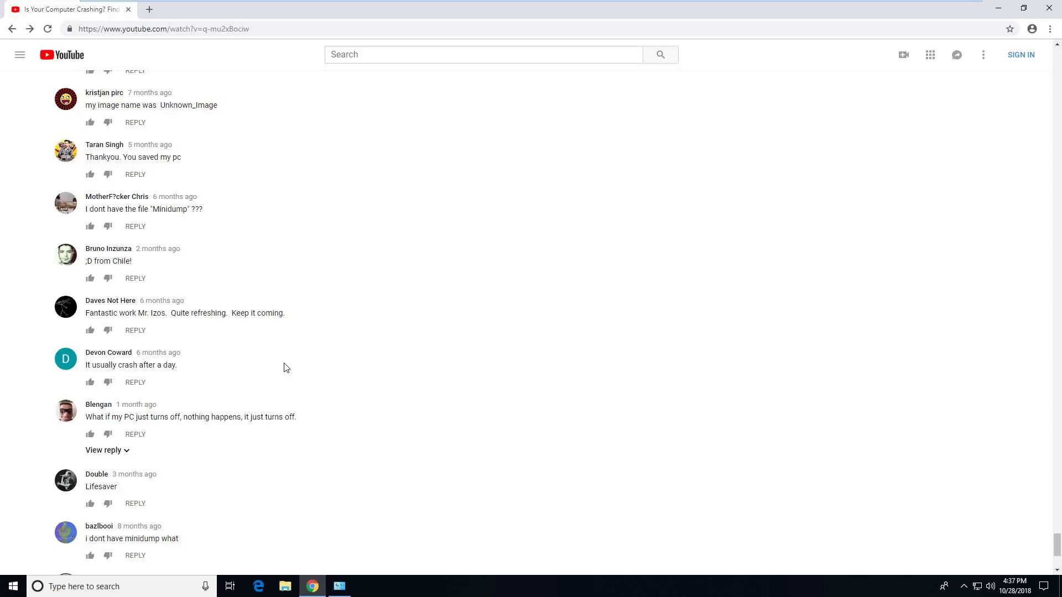
scroll("down", 3)
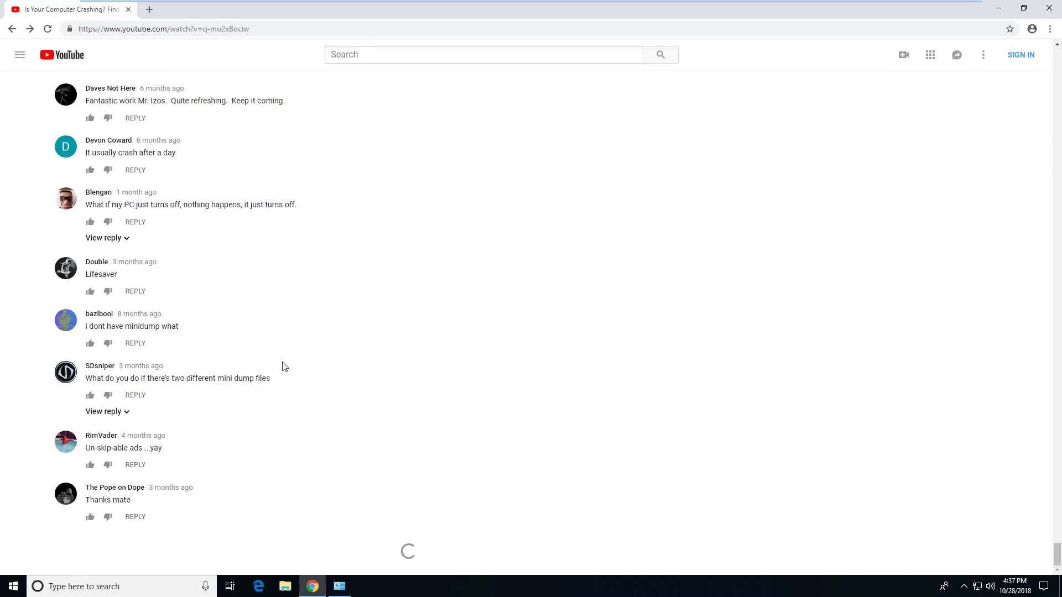
scroll("down", 3)
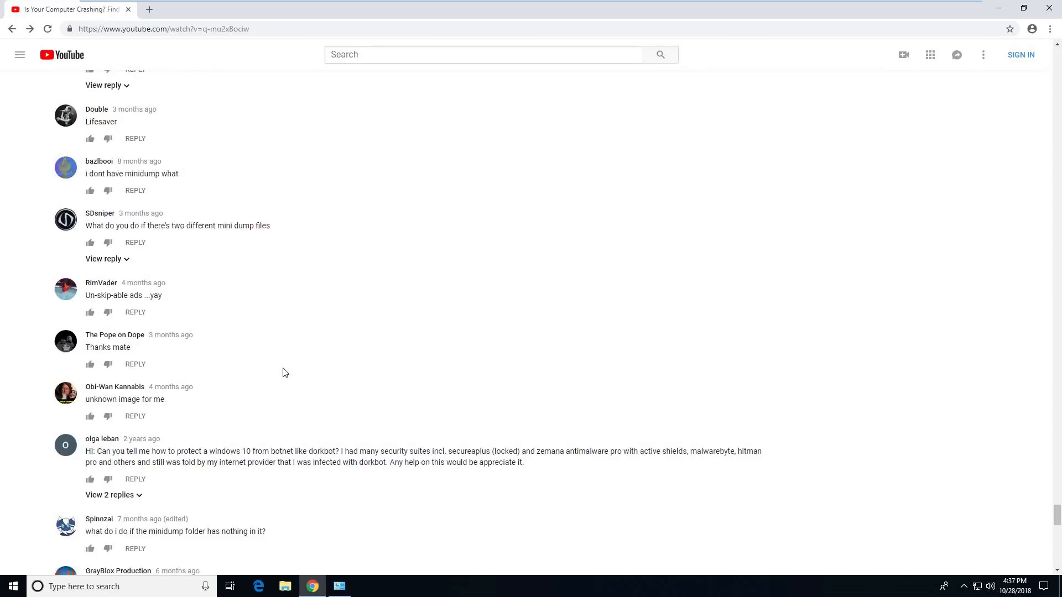
scroll("down", 3)
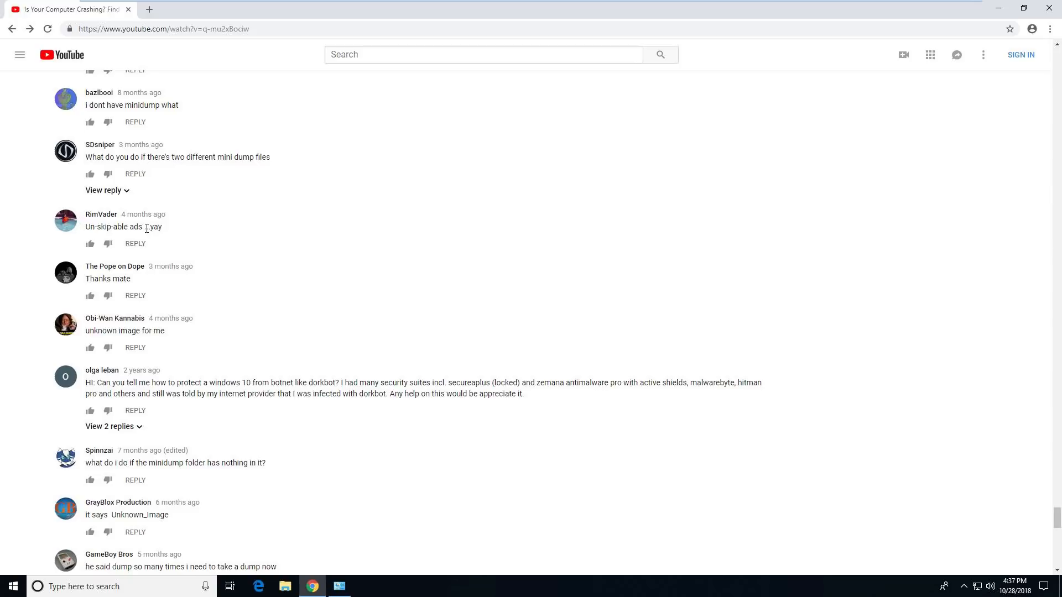
mouse_move(513, 356)
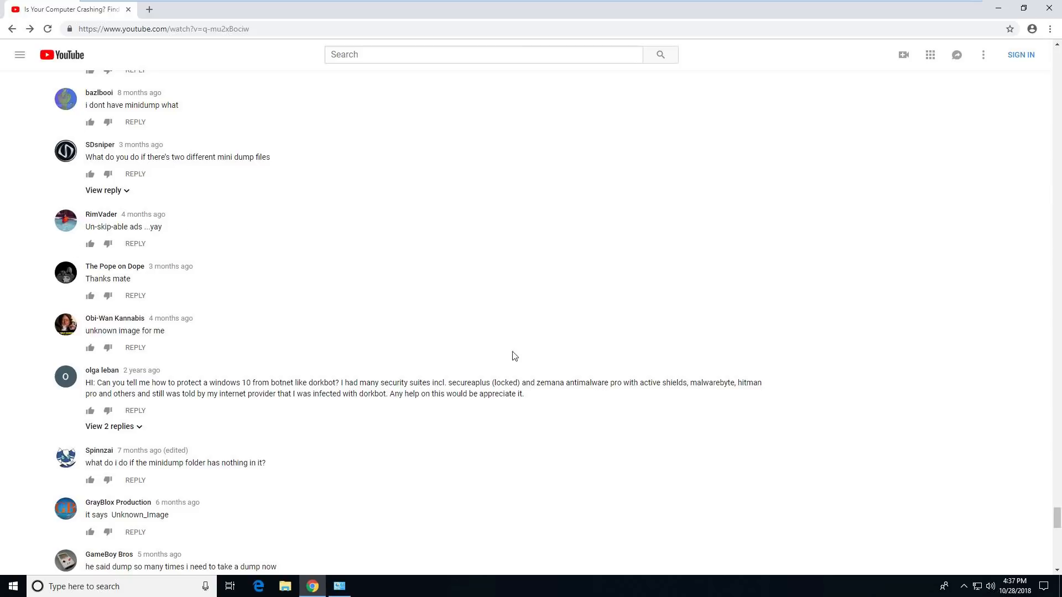
scroll("down", 3)
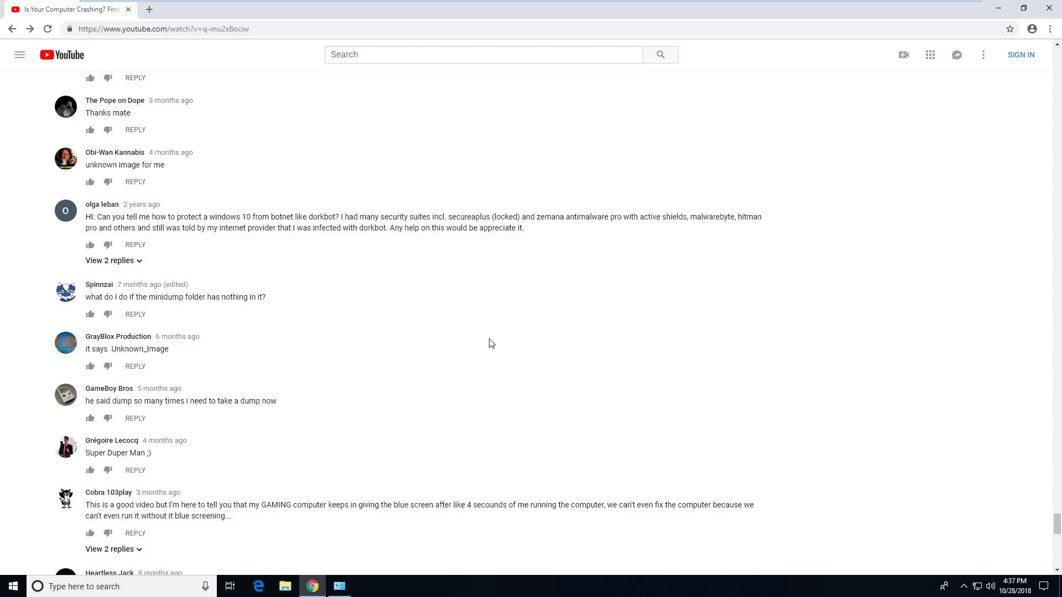
scroll("down", 3)
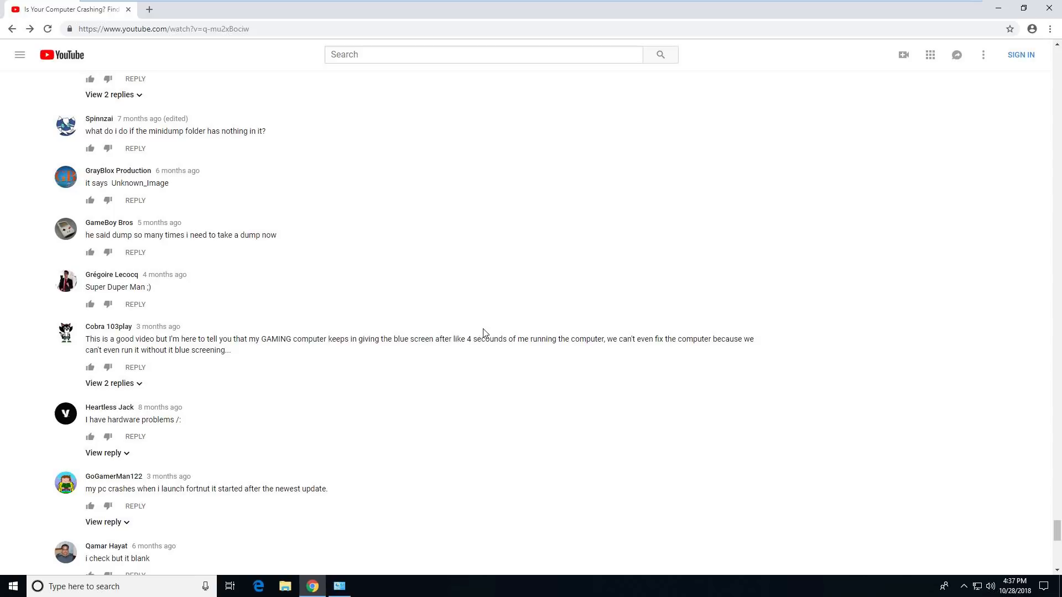
scroll("down", 3)
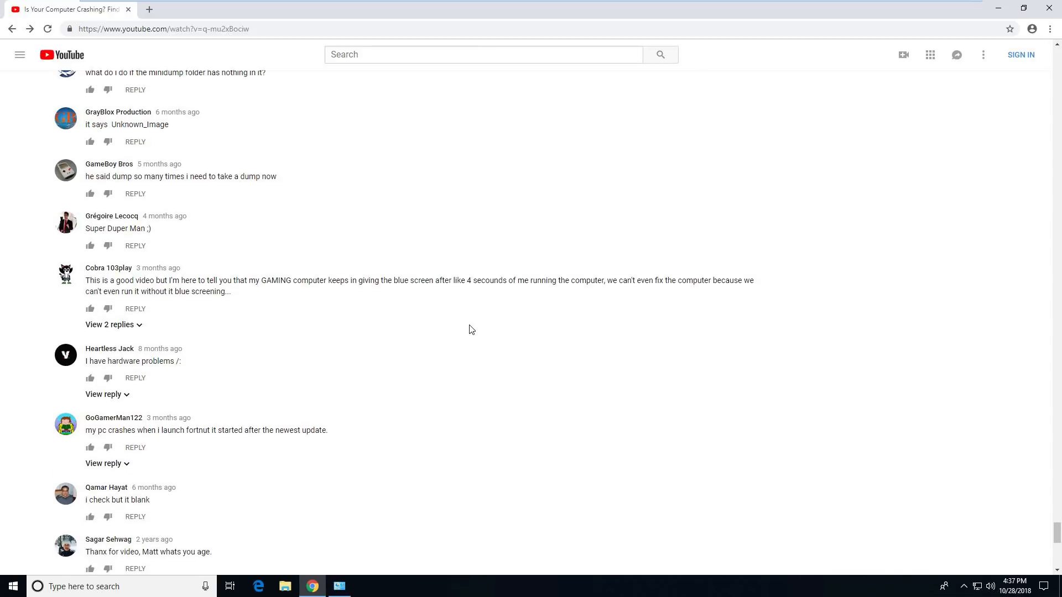
scroll("down", 3)
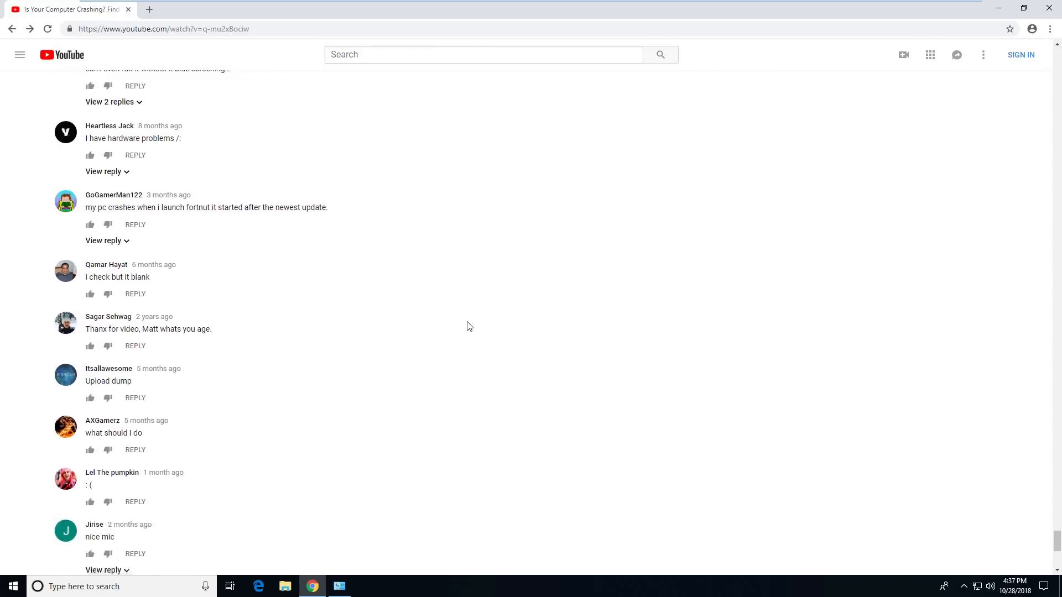
scroll("down", 3)
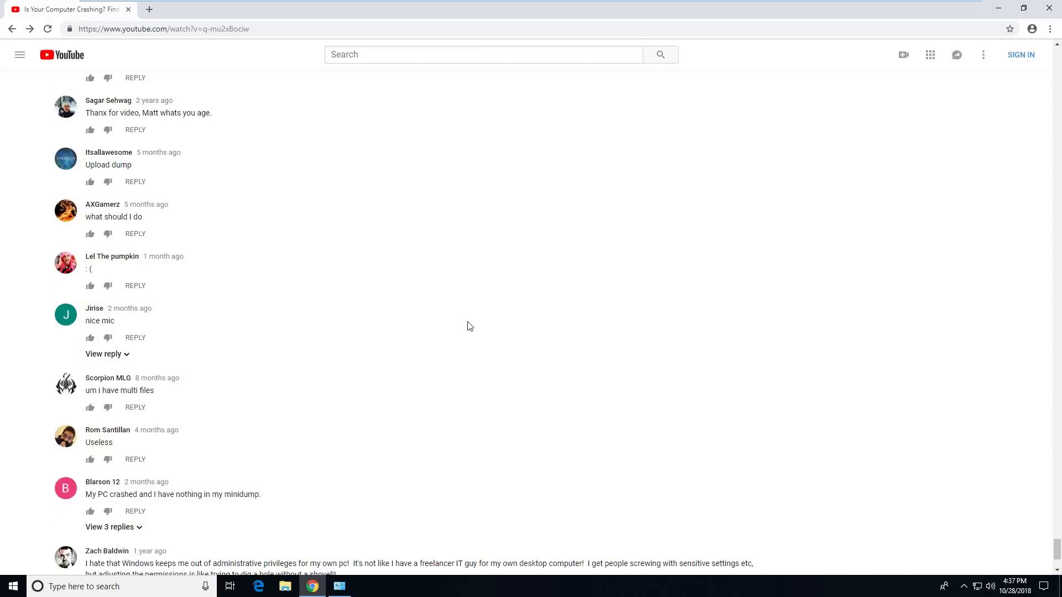
scroll("down", 3)
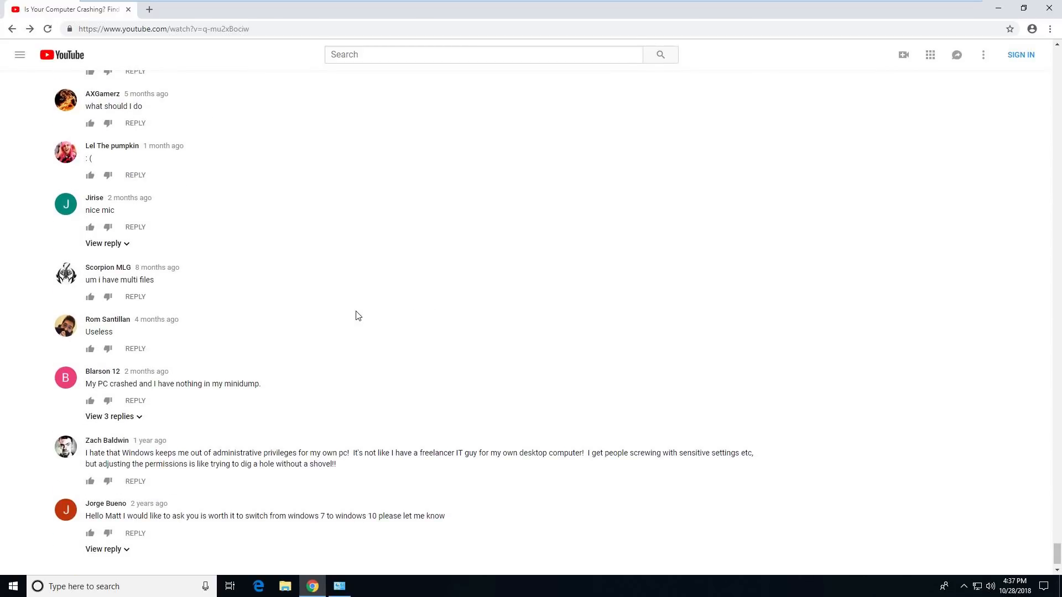
scroll("down", 3)
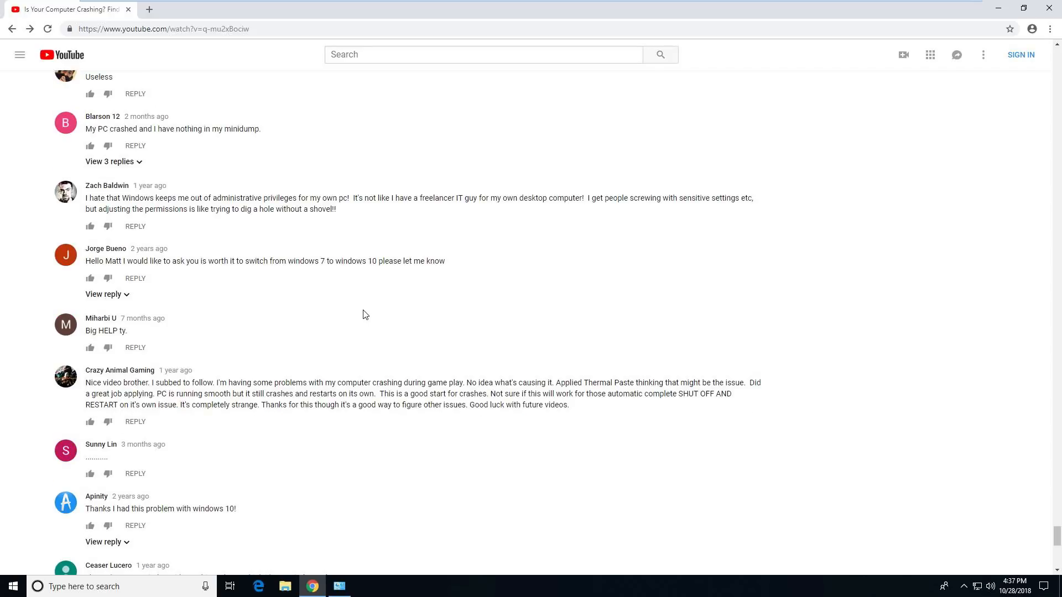
scroll("down", 3)
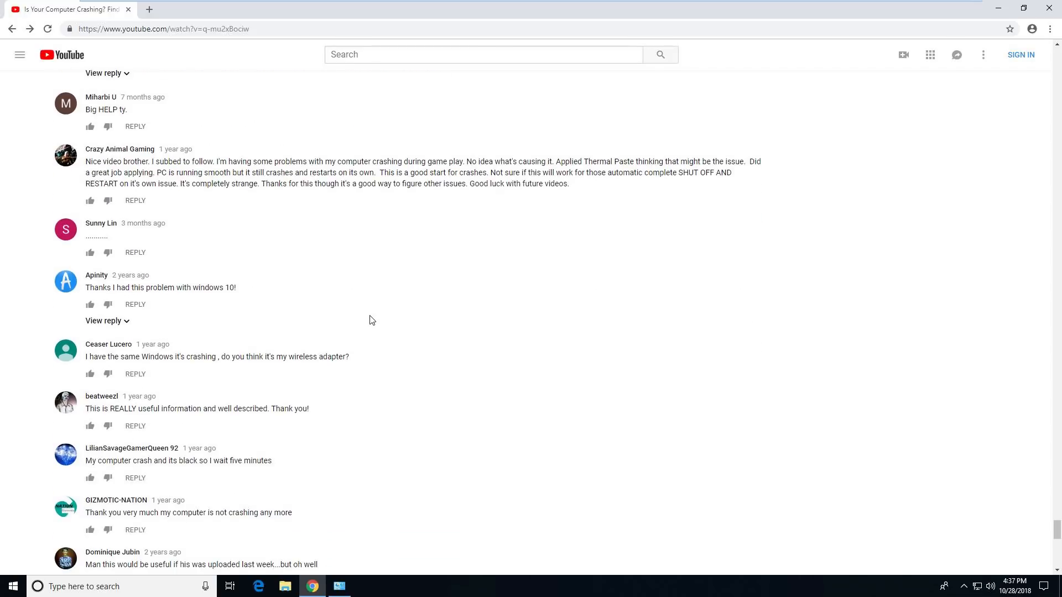
mouse_move(398, 330)
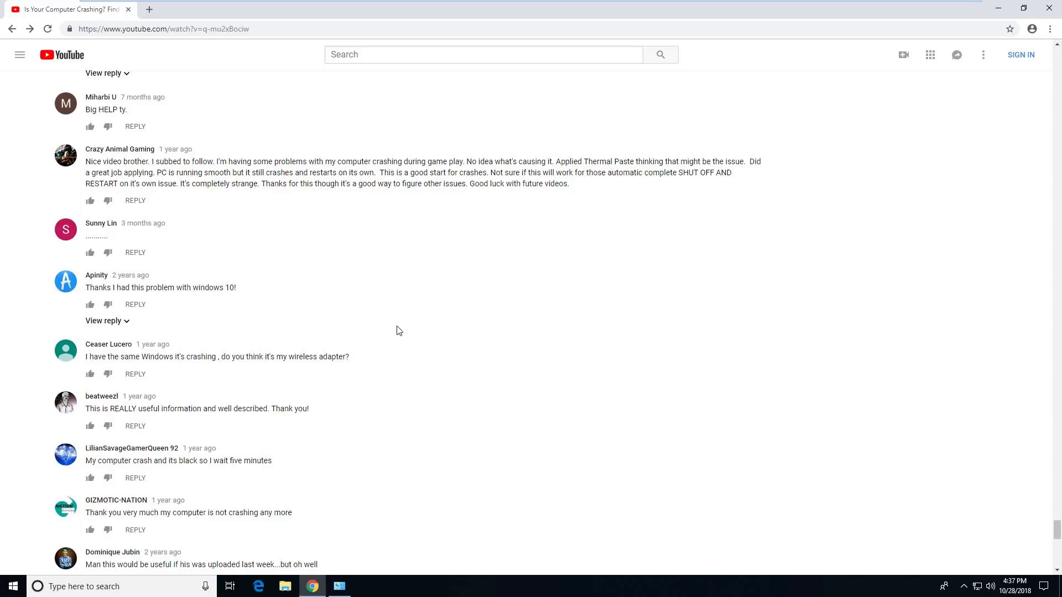
scroll("down", 3)
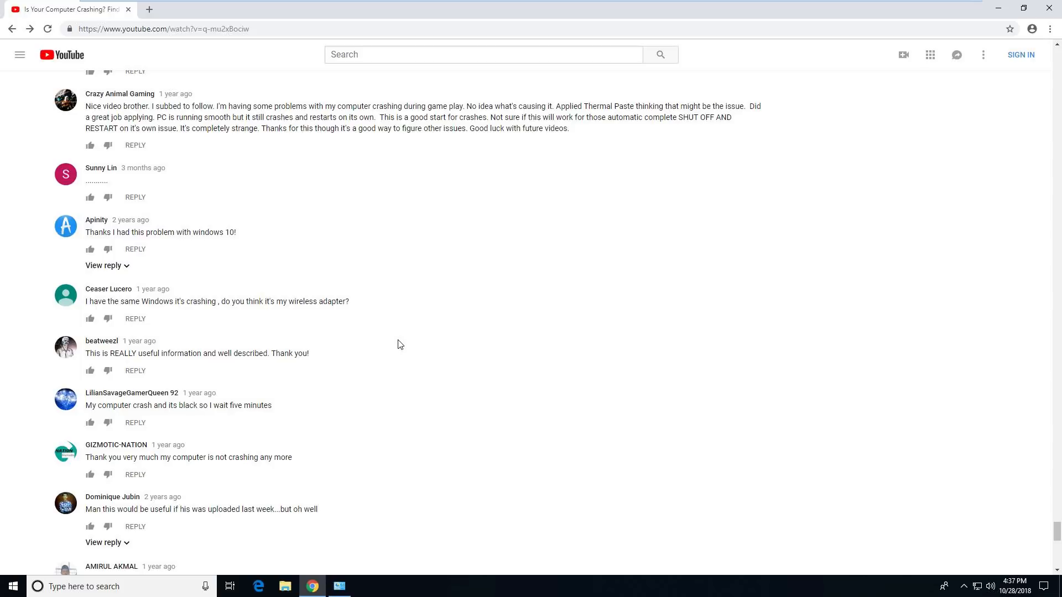
scroll("down", 3)
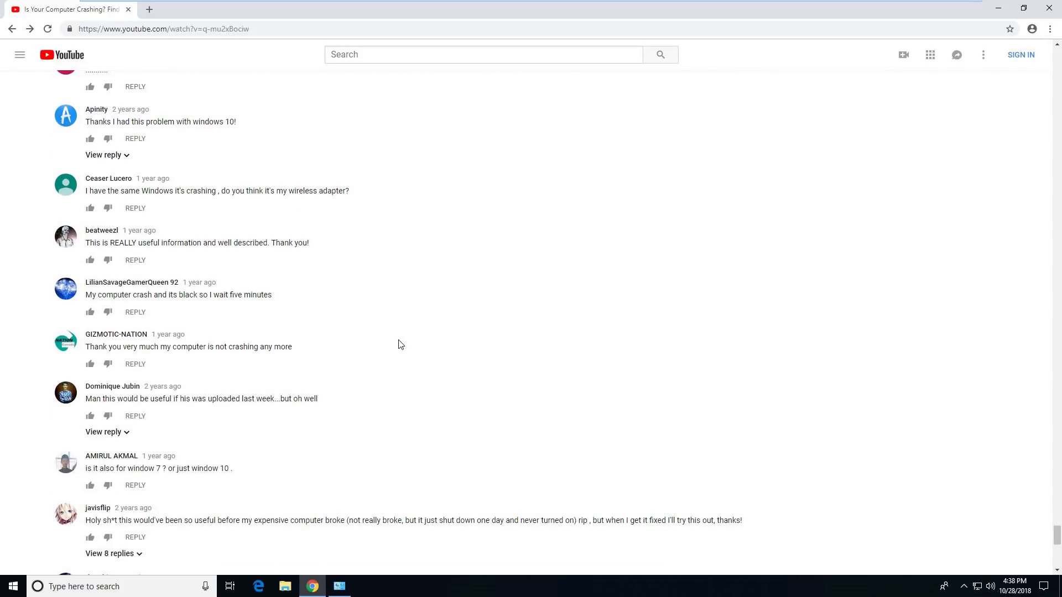
Scroll the comment list down to the memory_corruption, ROBLOX crash and Unknown_Image comments
scroll("down", 3)
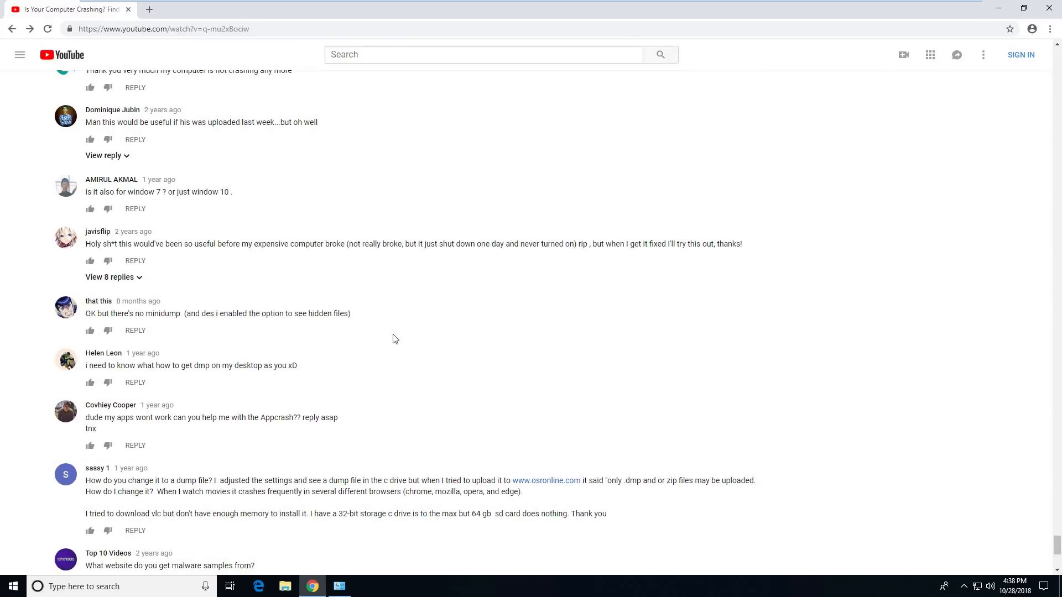
scroll("down", 3)
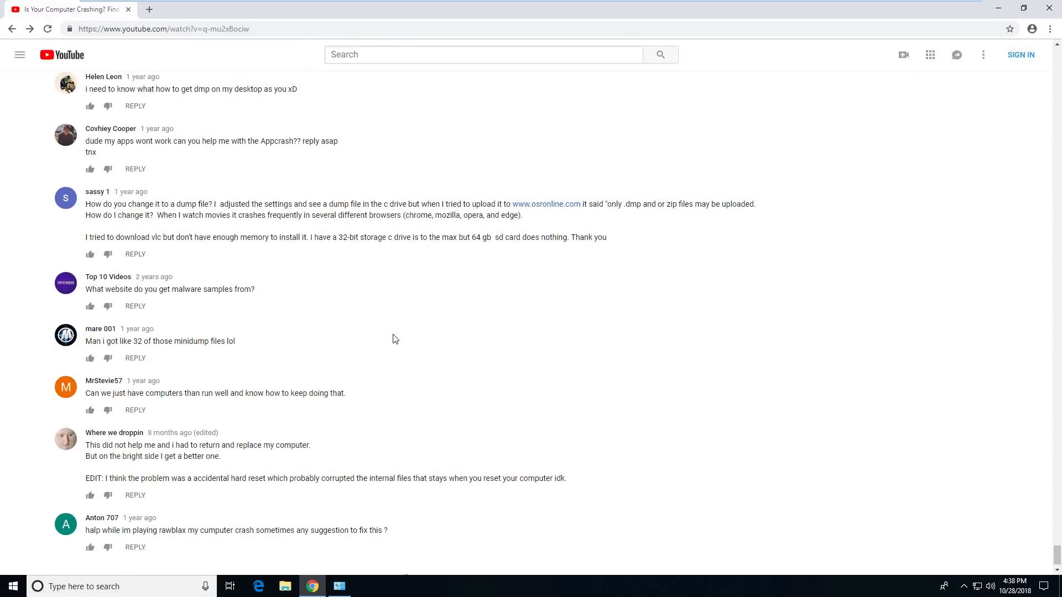
scroll("down", 3)
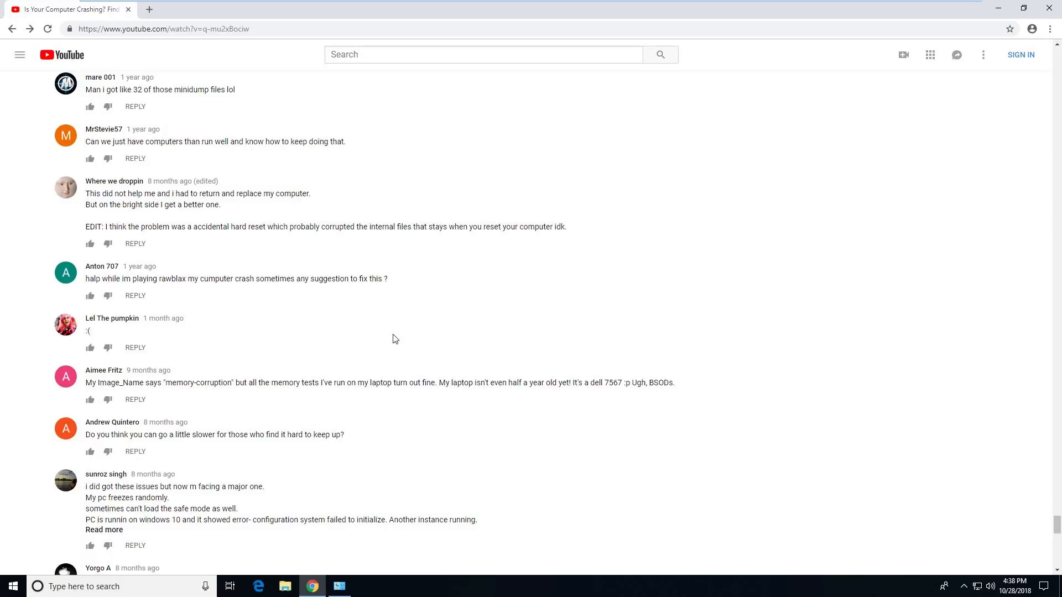
mouse_move(160, 439)
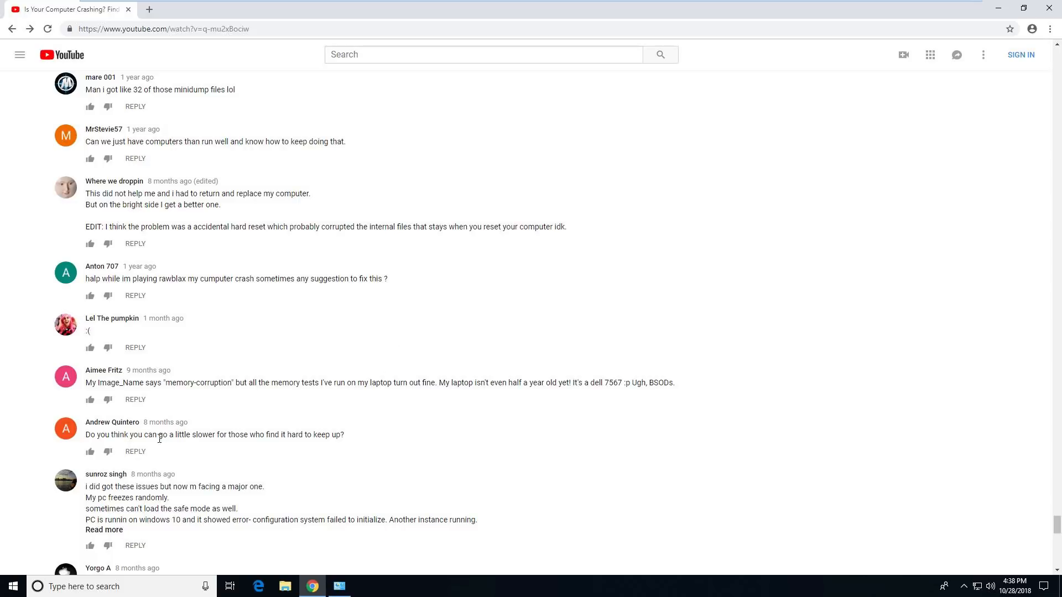
mouse_move(494, 213)
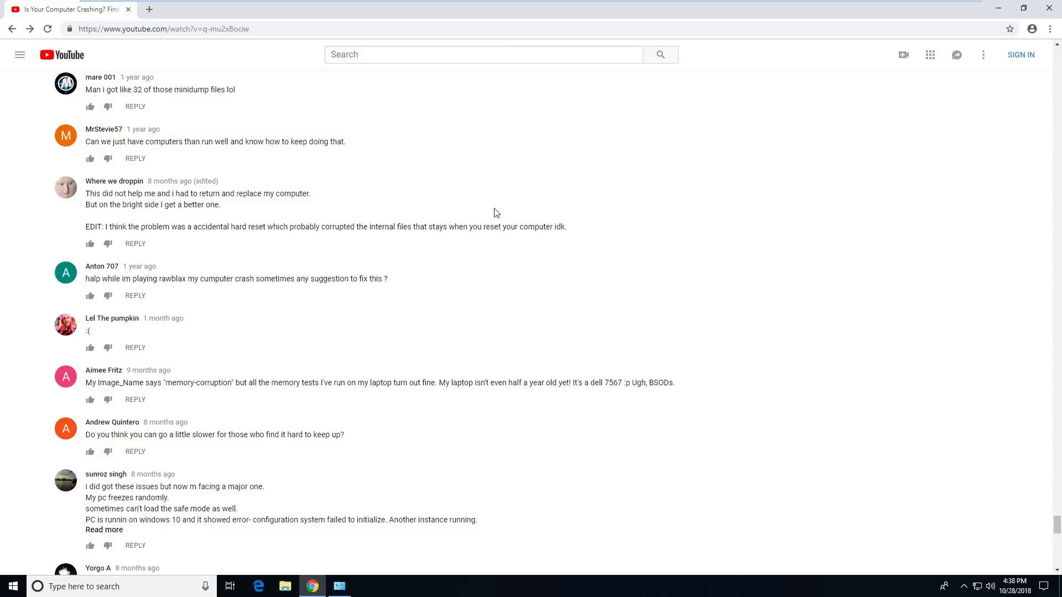
scroll("down", 3)
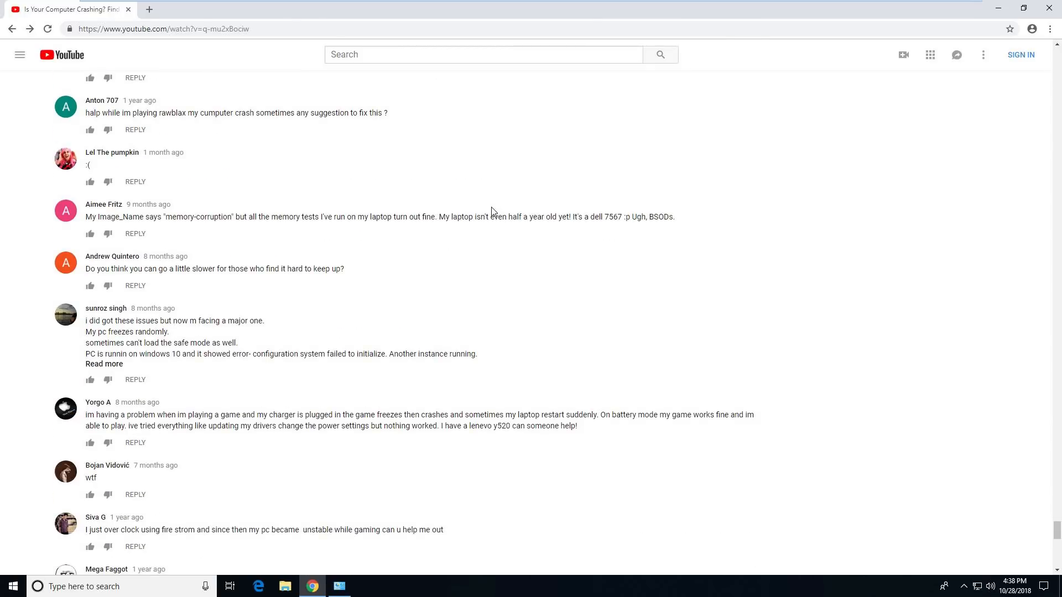
scroll("down", 3)
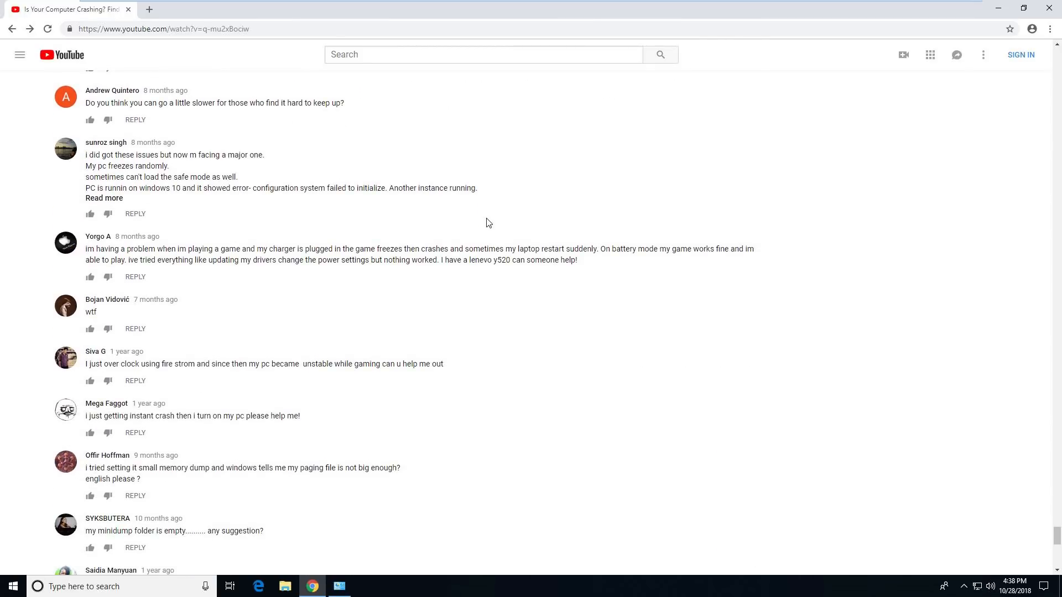
scroll("up", 3)
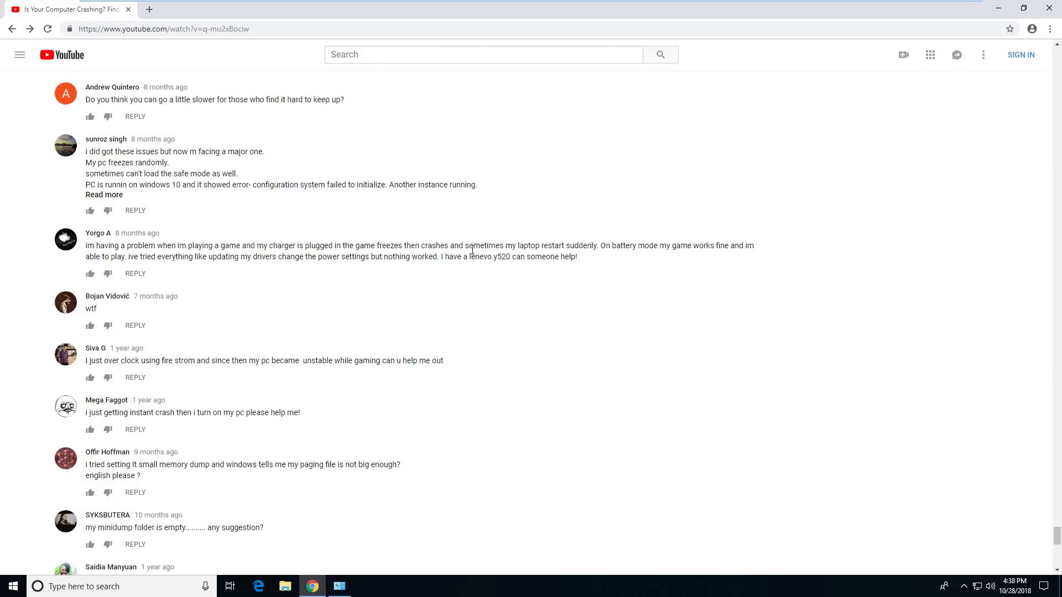
scroll("down", 3)
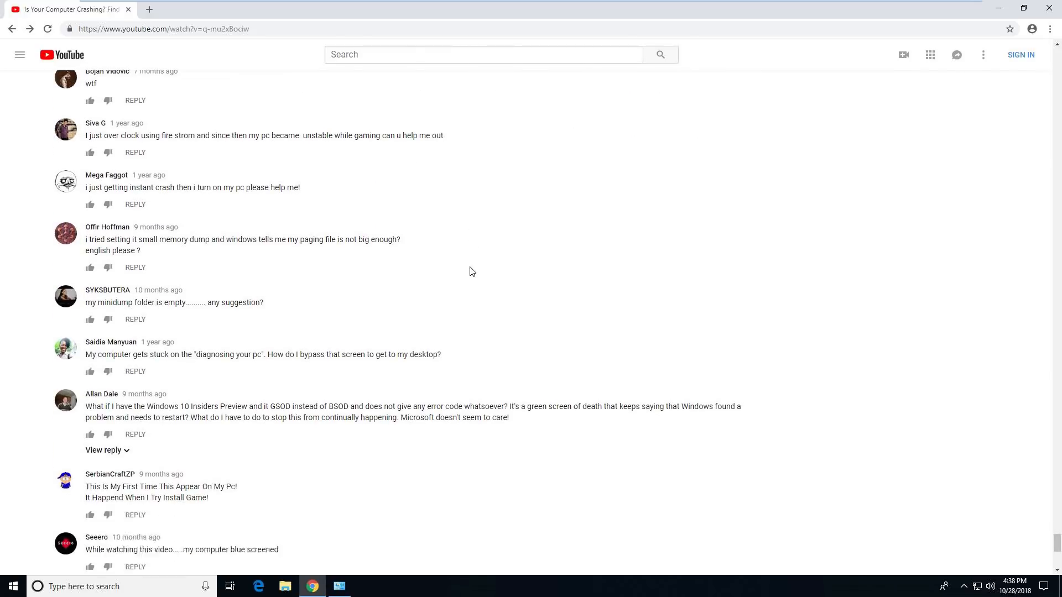
scroll("down", 3)
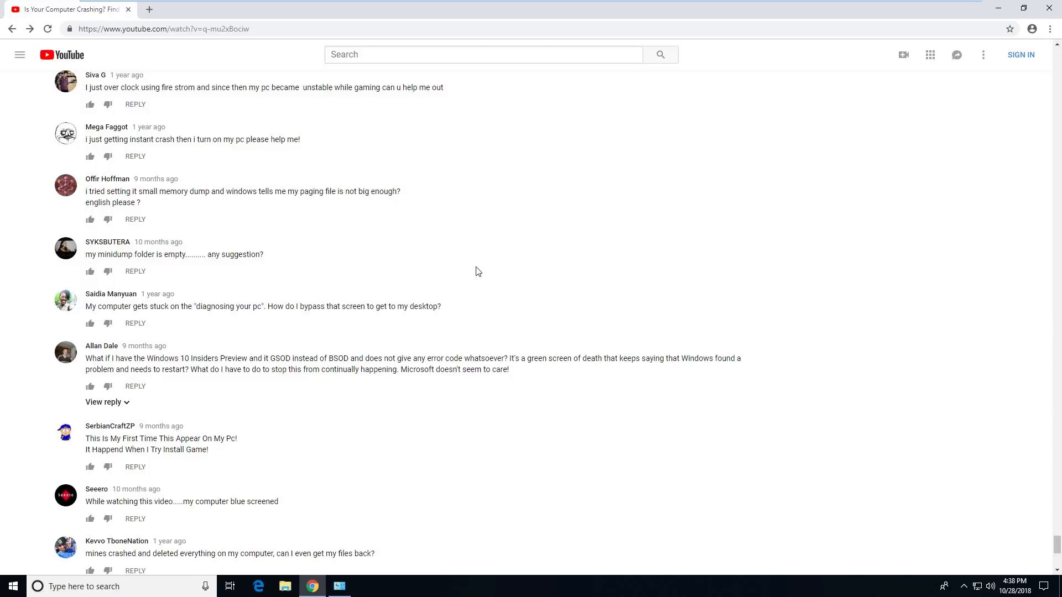
mouse_move(483, 267)
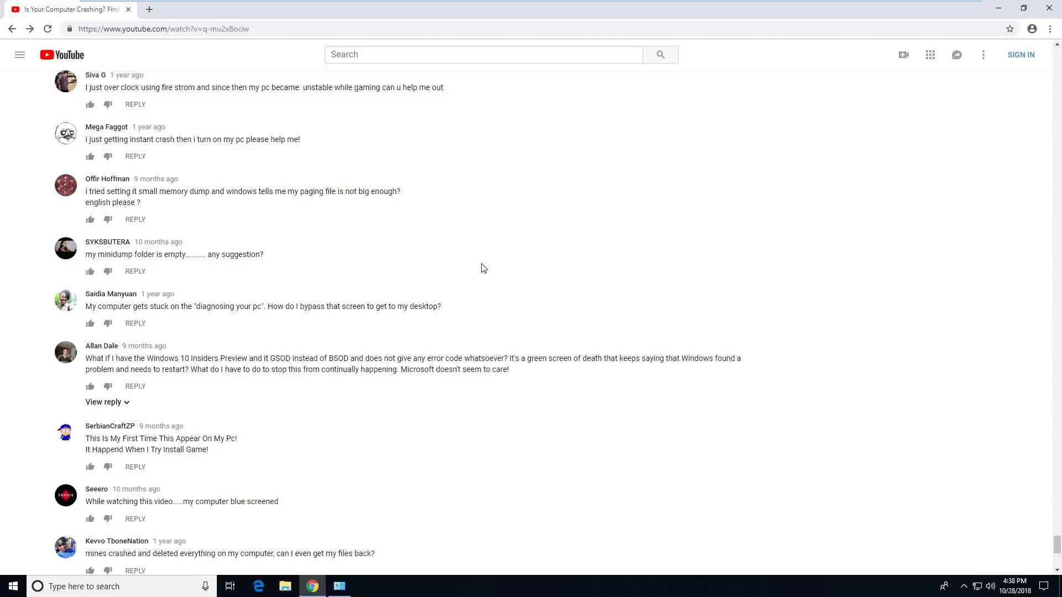
scroll("down", 3)
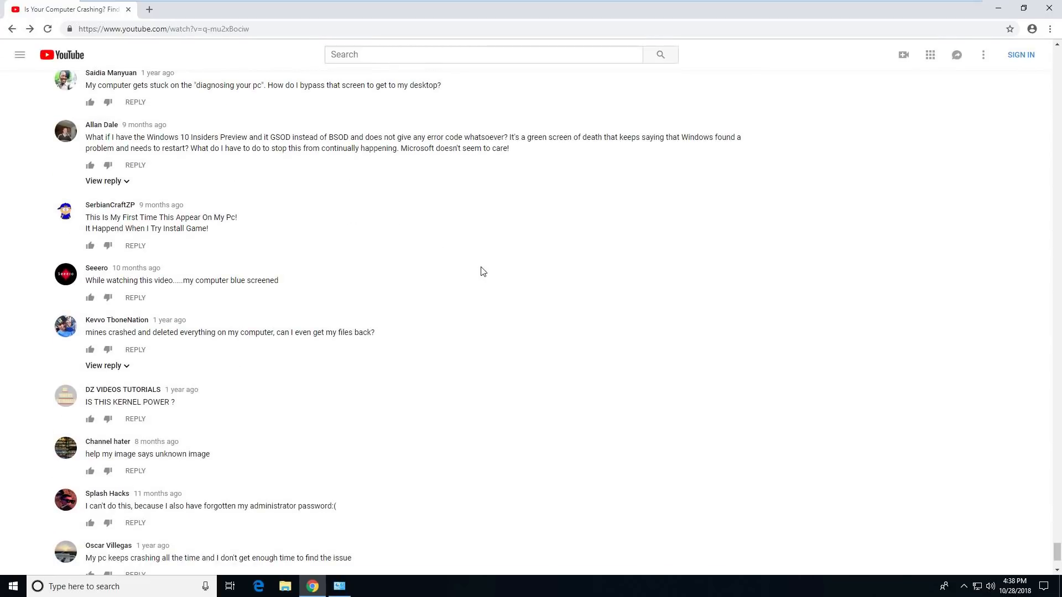
mouse_move(485, 283)
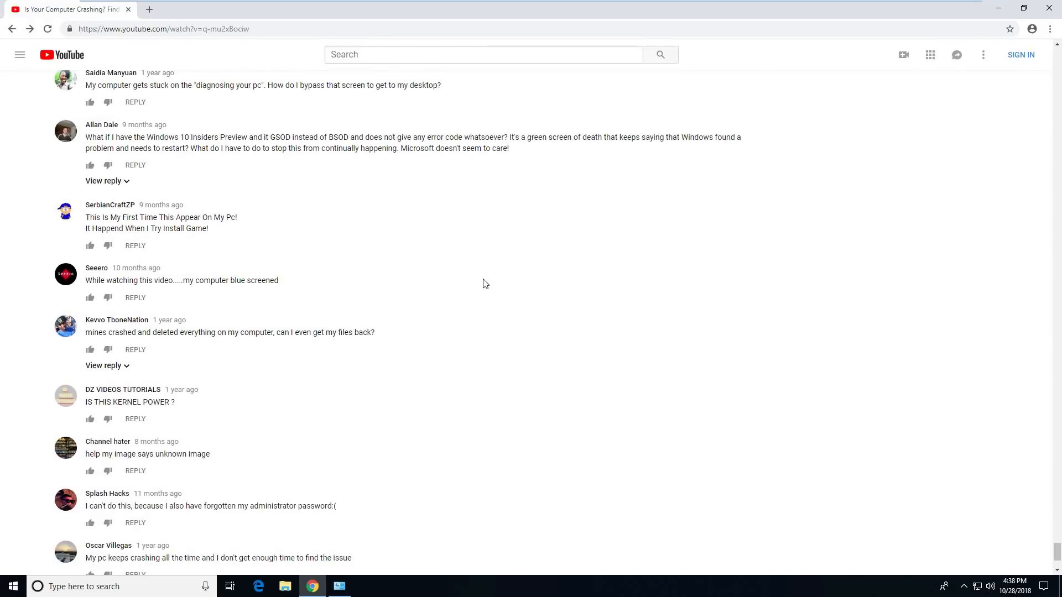
scroll("down", 3)
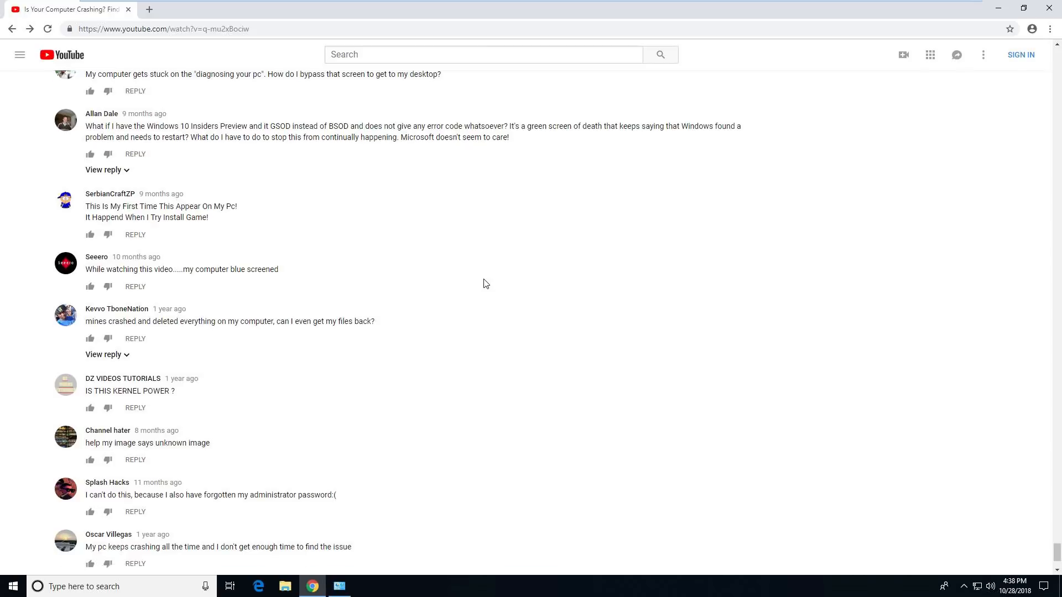
scroll("down", 3)
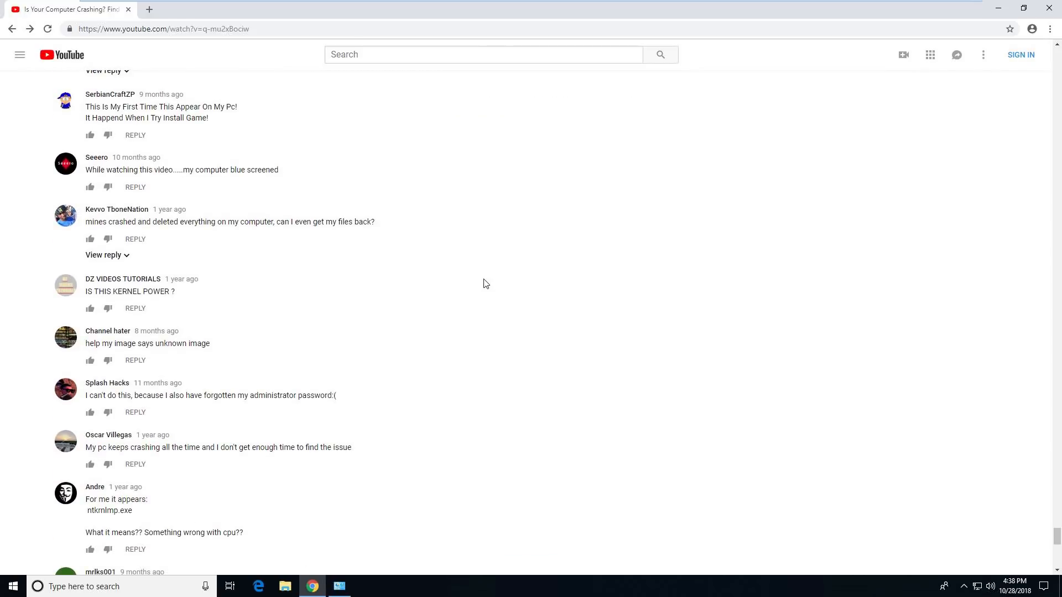
scroll("down", 3)
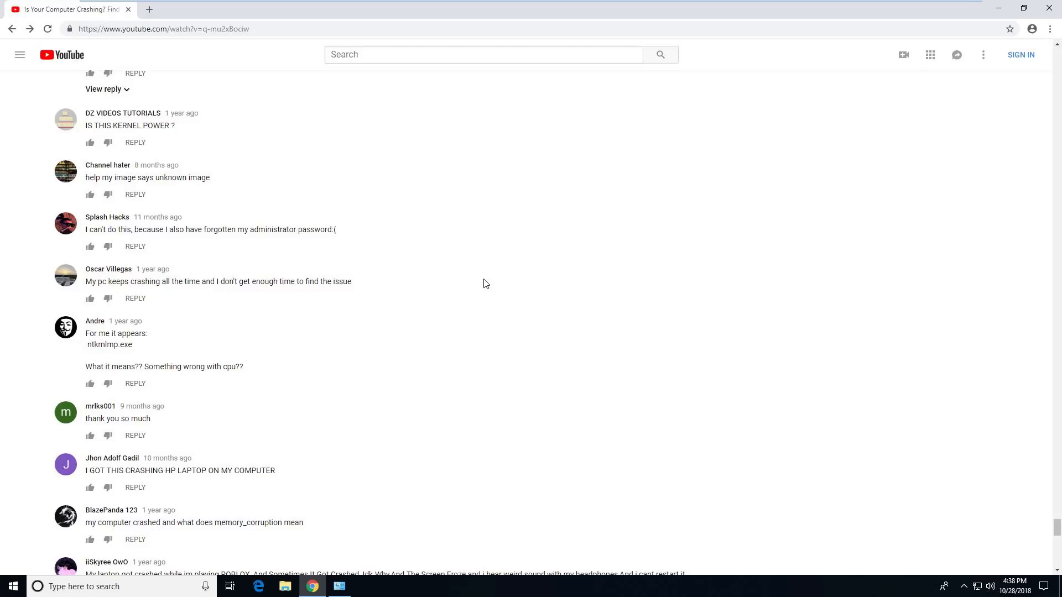
scroll("down", 3)
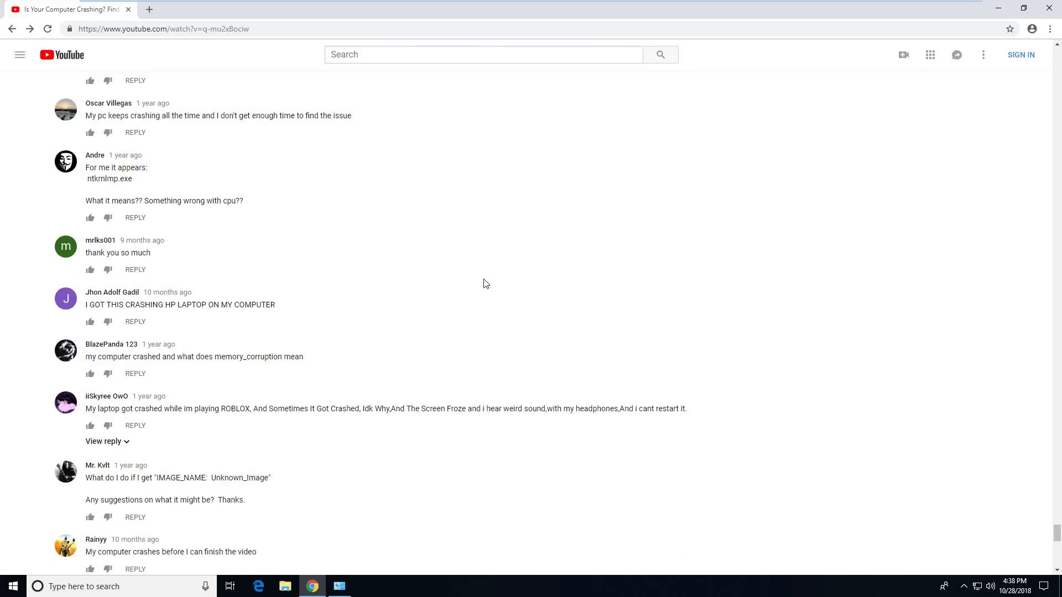
scroll("down", 3)
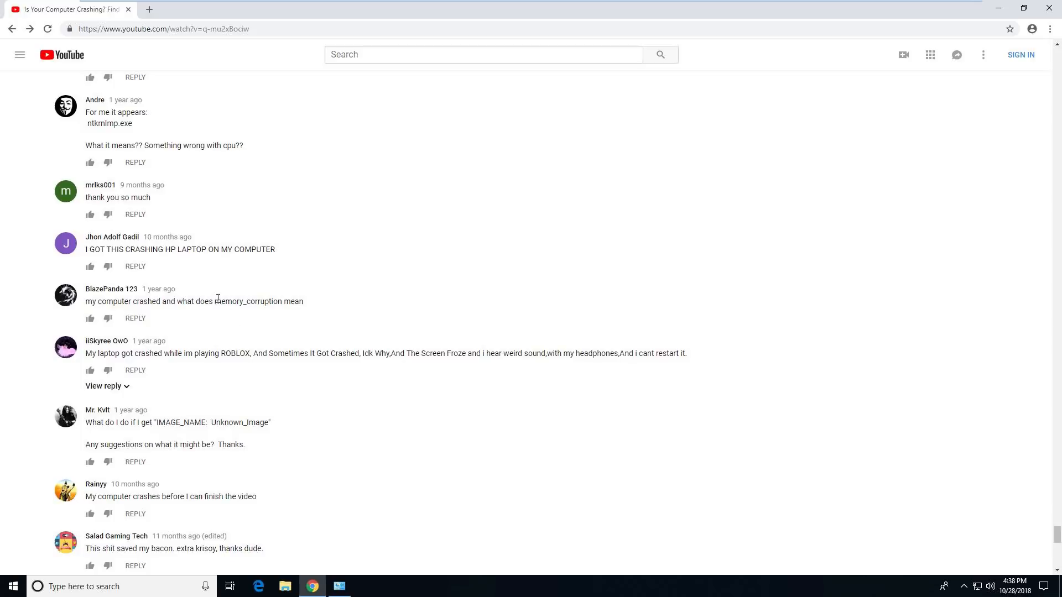
Scroll further and deselect the highlighted comment text, reaching the rendering-device and BSOD comments
scroll("down", 3)
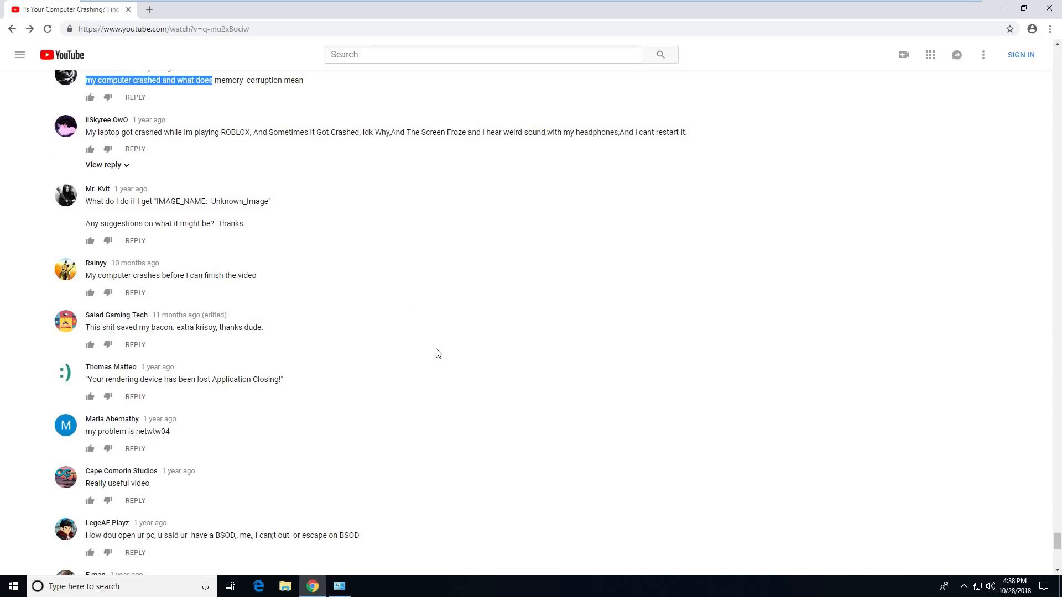
left_click(455, 354)
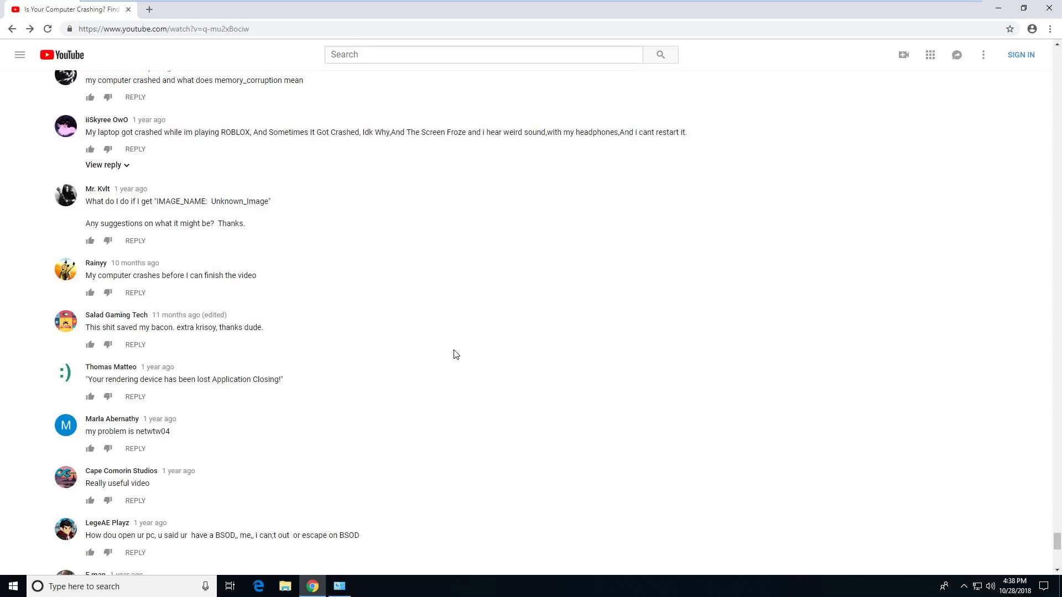
mouse_move(981, 77)
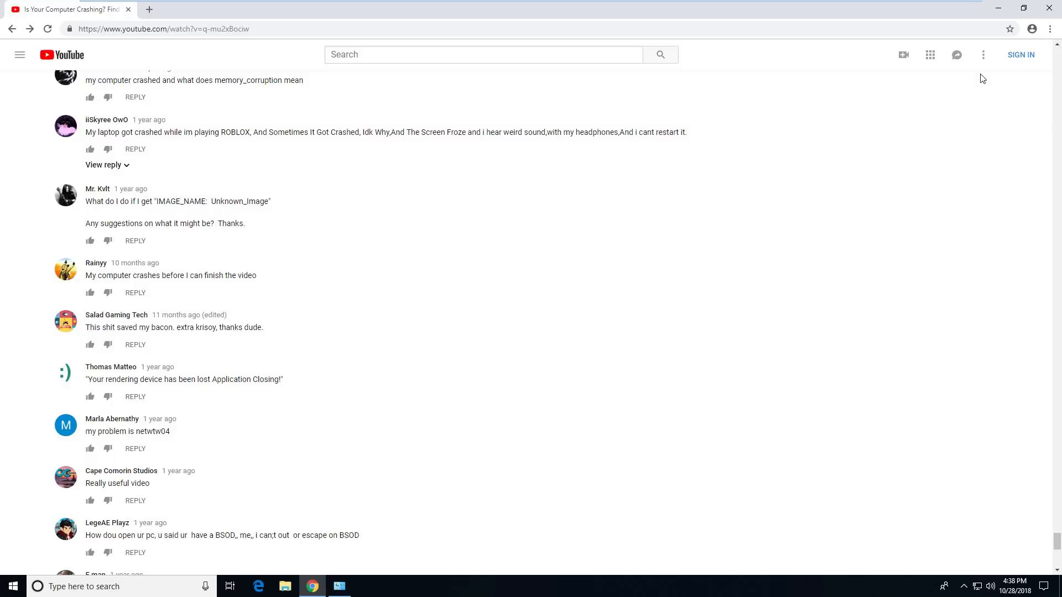